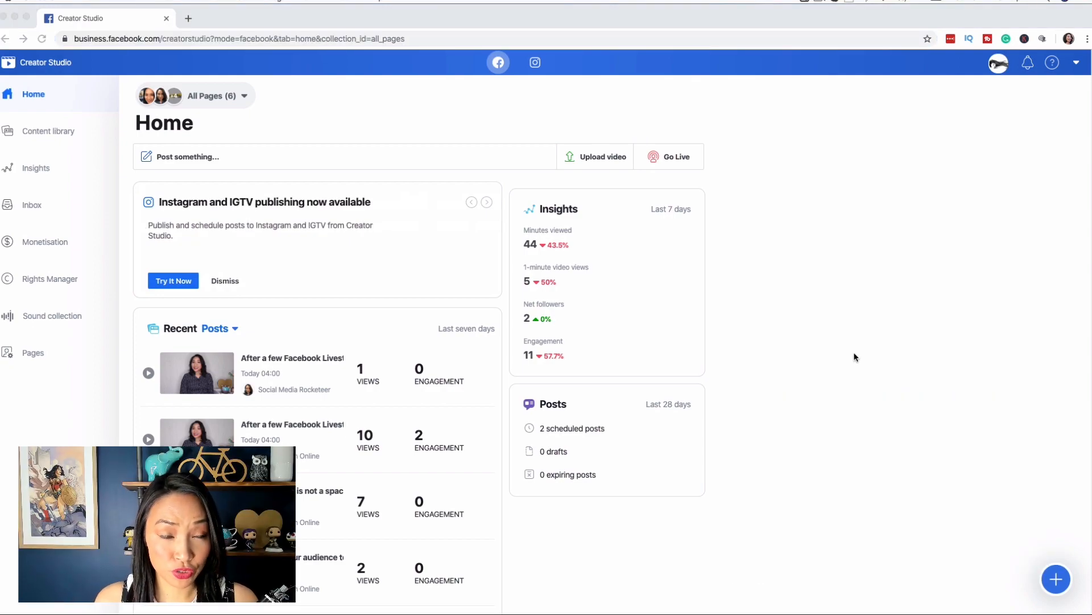
mouse_move(309, 114)
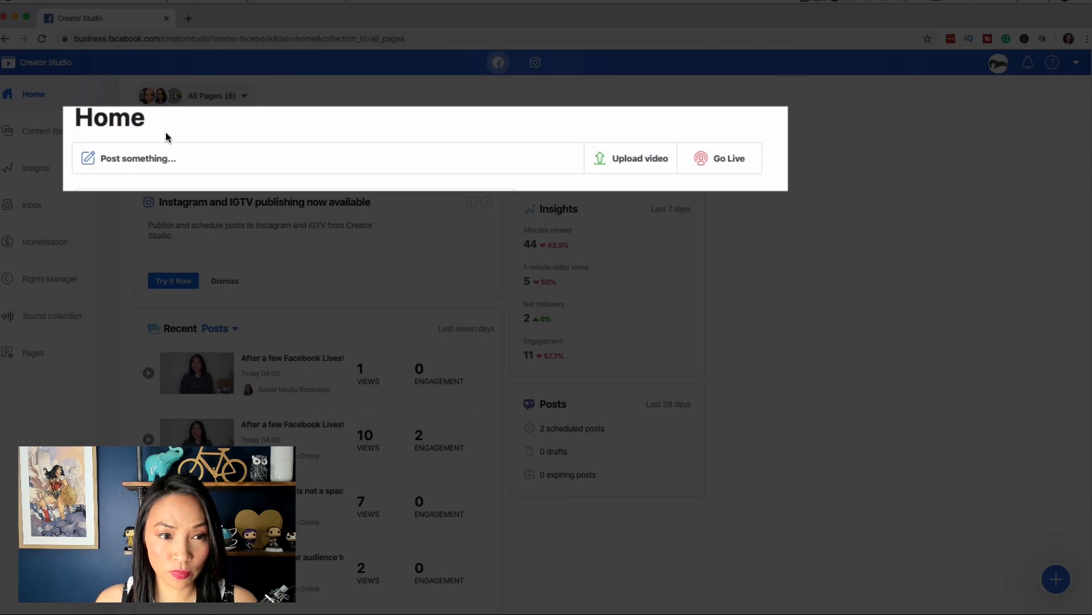
mouse_move(111, 172)
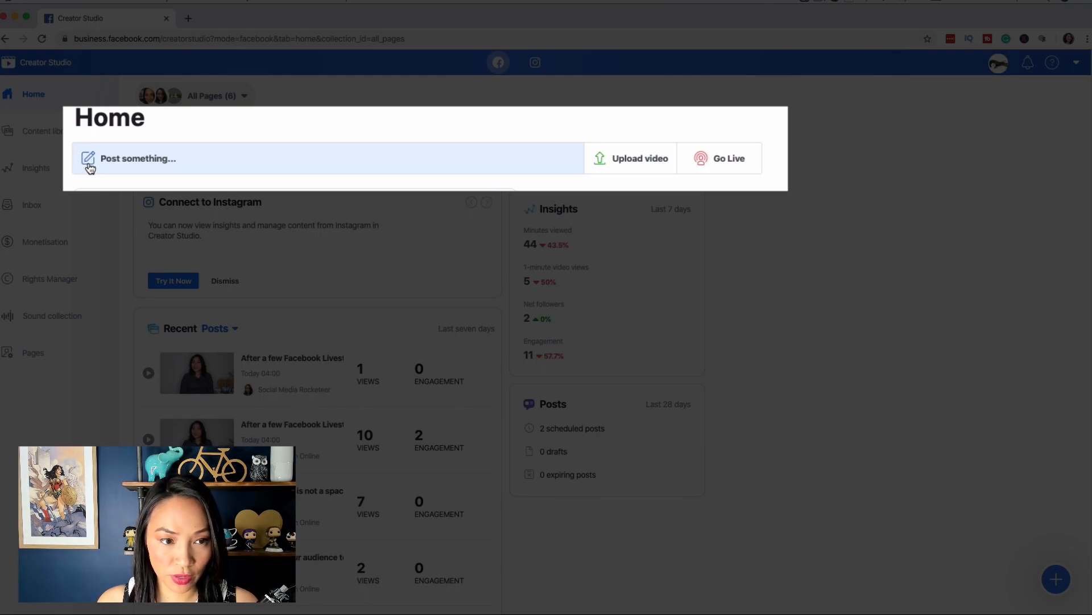
Start a new post from the Home dashboard and bring up the Page chooser
left_click(333, 162)
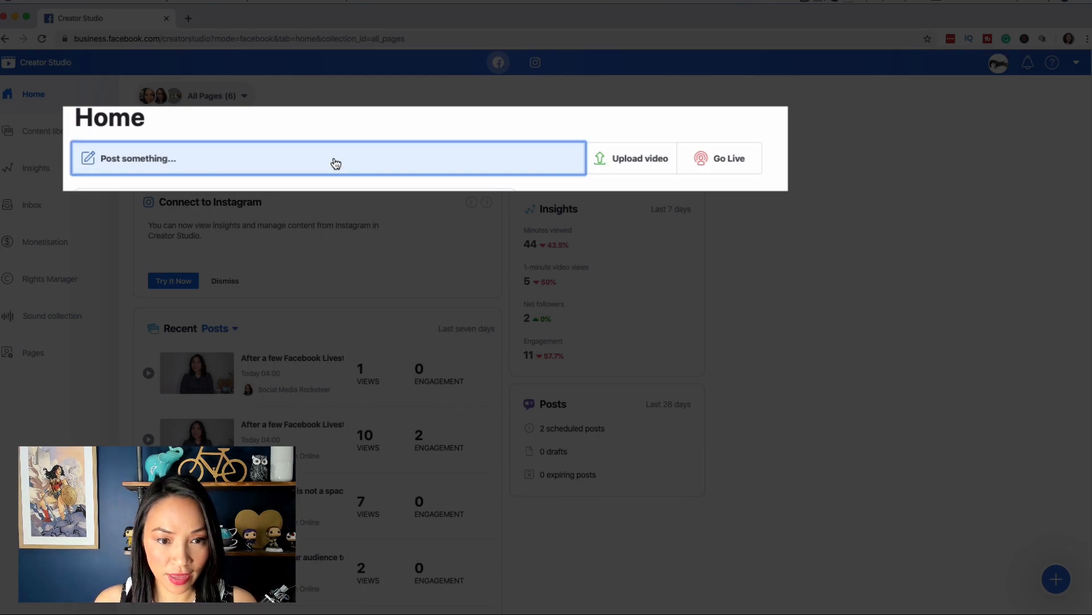
left_click(320, 156)
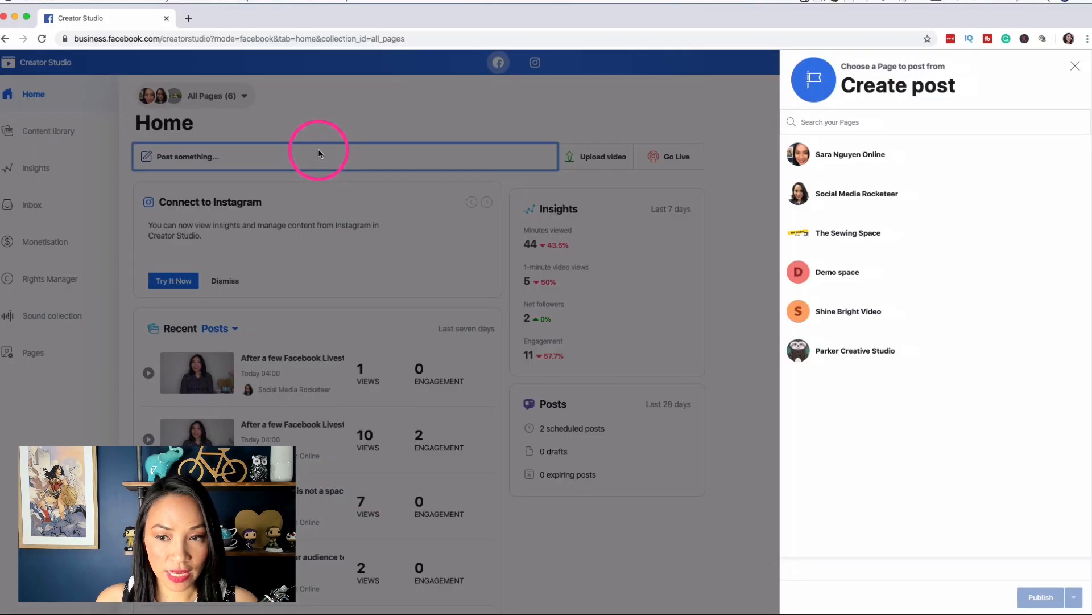
mouse_move(902, 161)
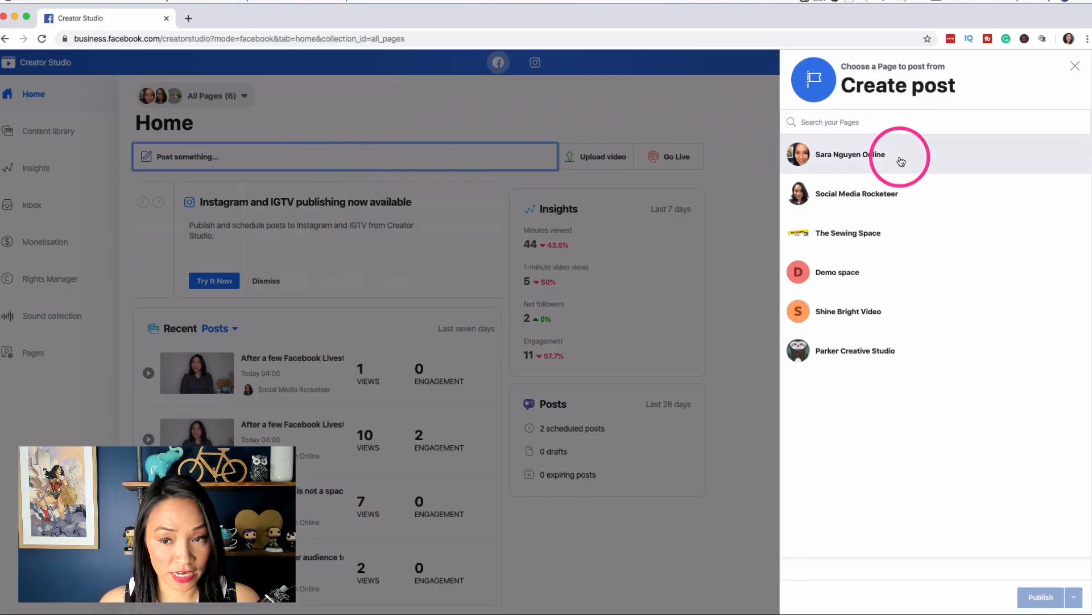
Choose the first Page and attach the purple livestream graphic from Downloads as a photo
left_click(900, 160)
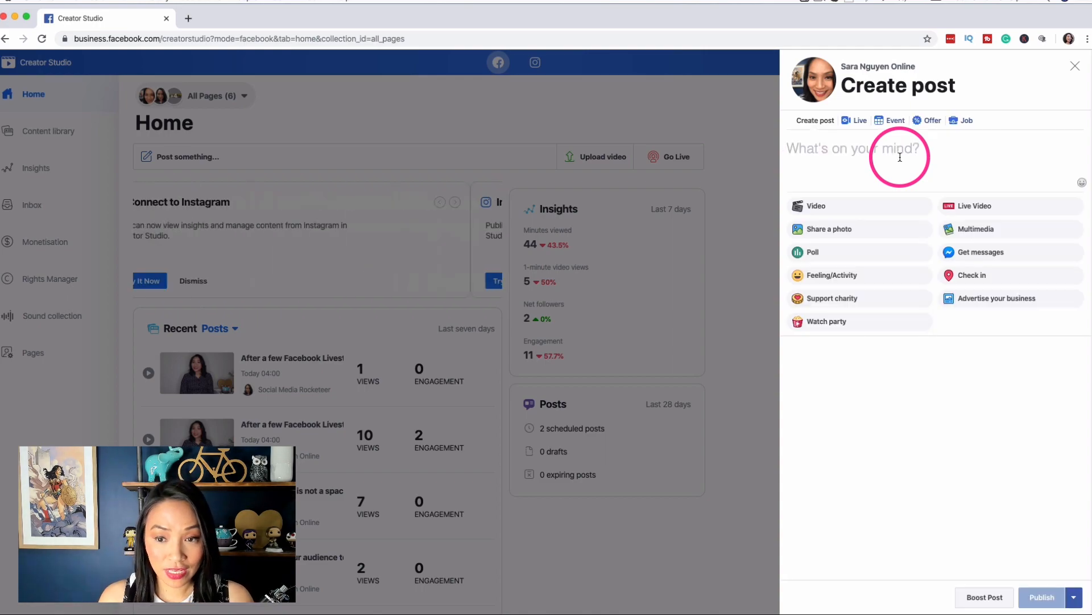
mouse_move(864, 210)
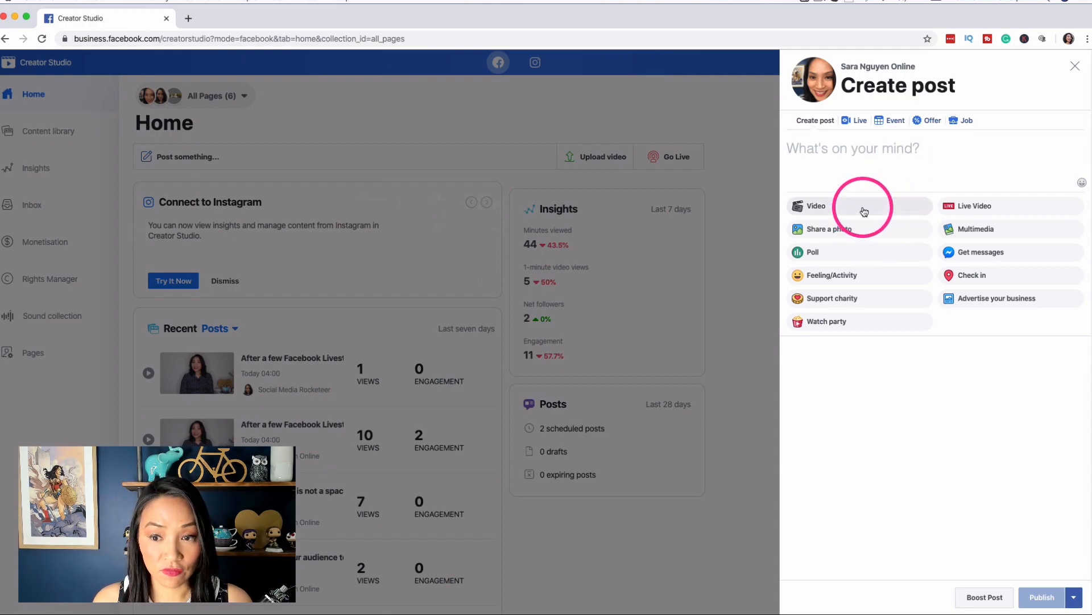
mouse_move(866, 239)
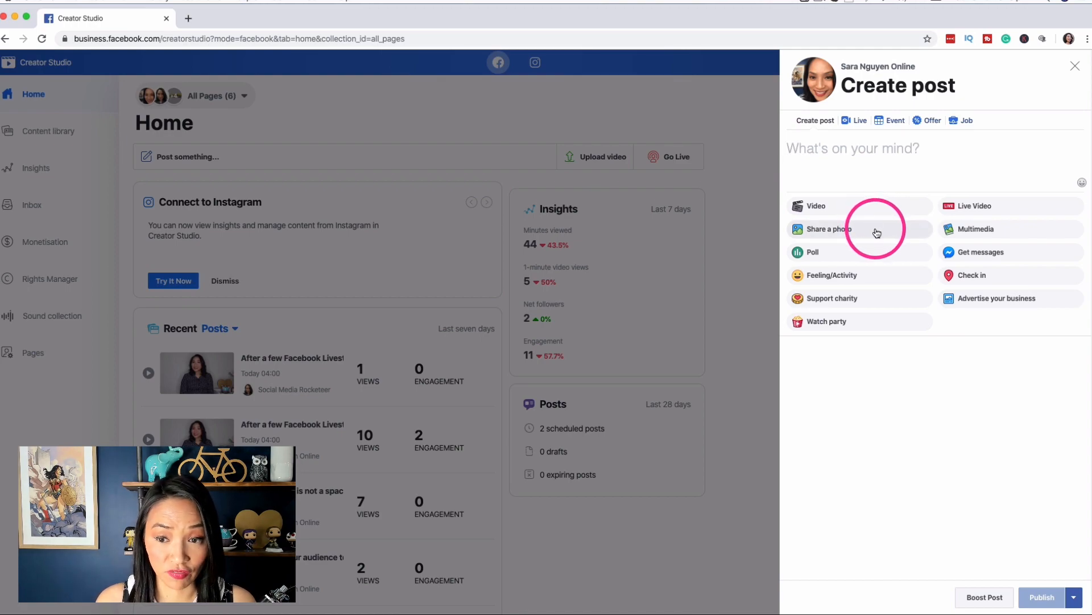
left_click(829, 229)
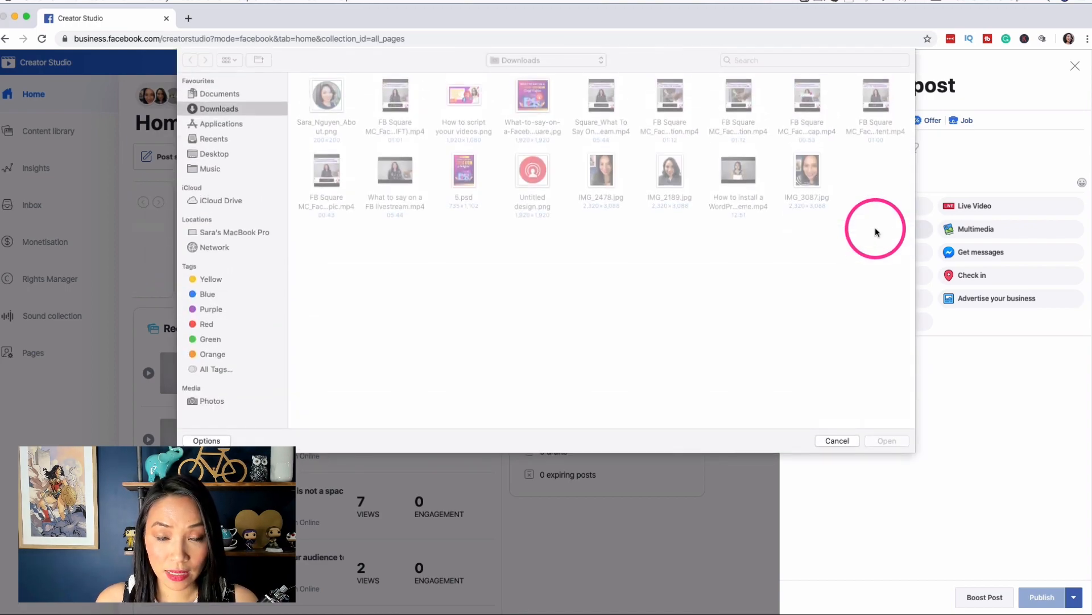
left_click(532, 96)
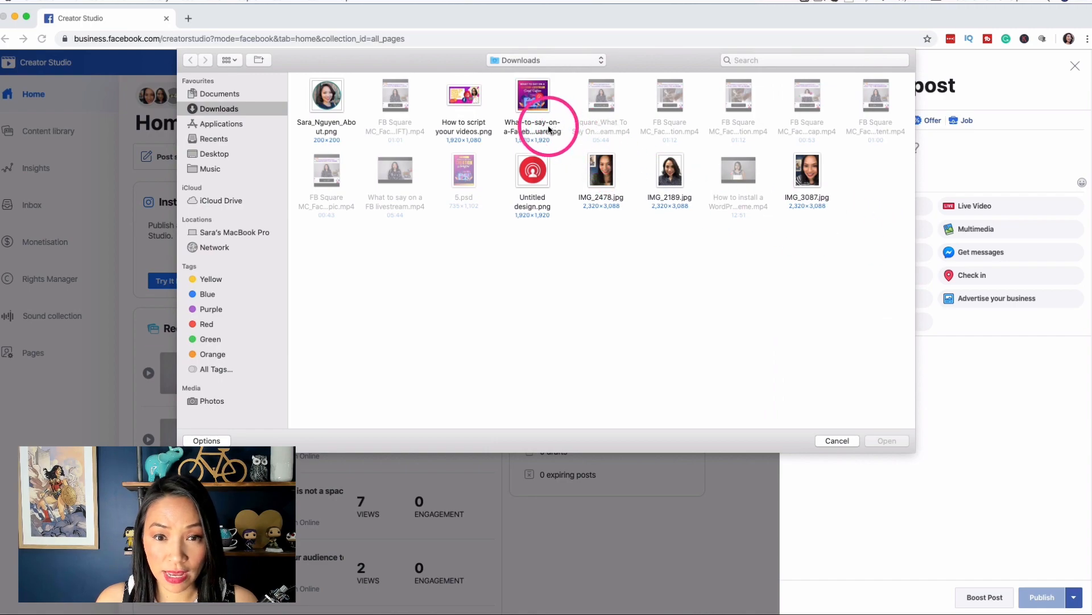
left_click(887, 429)
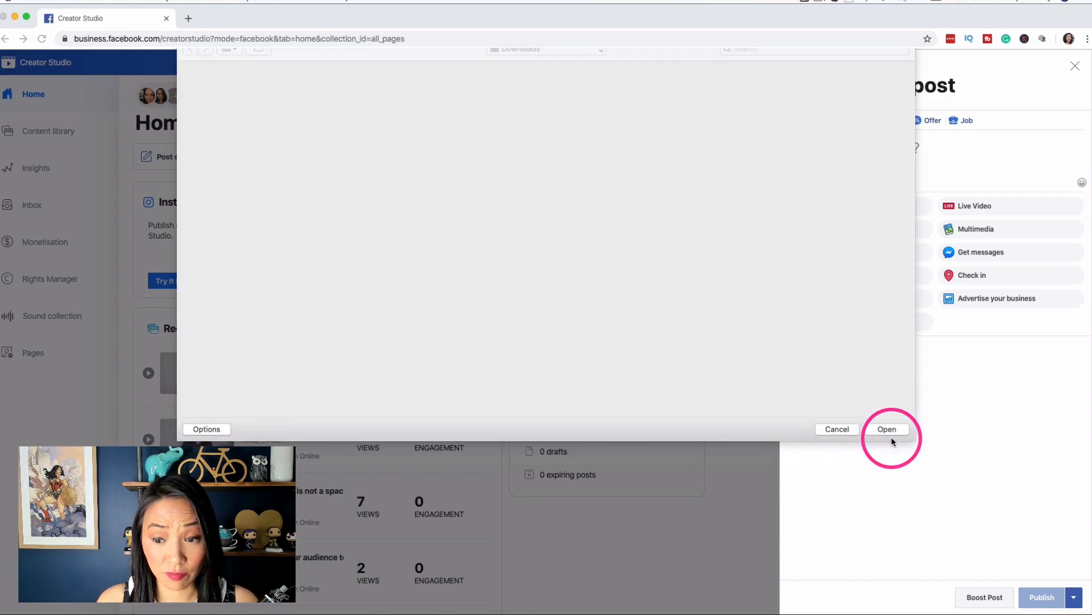
left_click(887, 429)
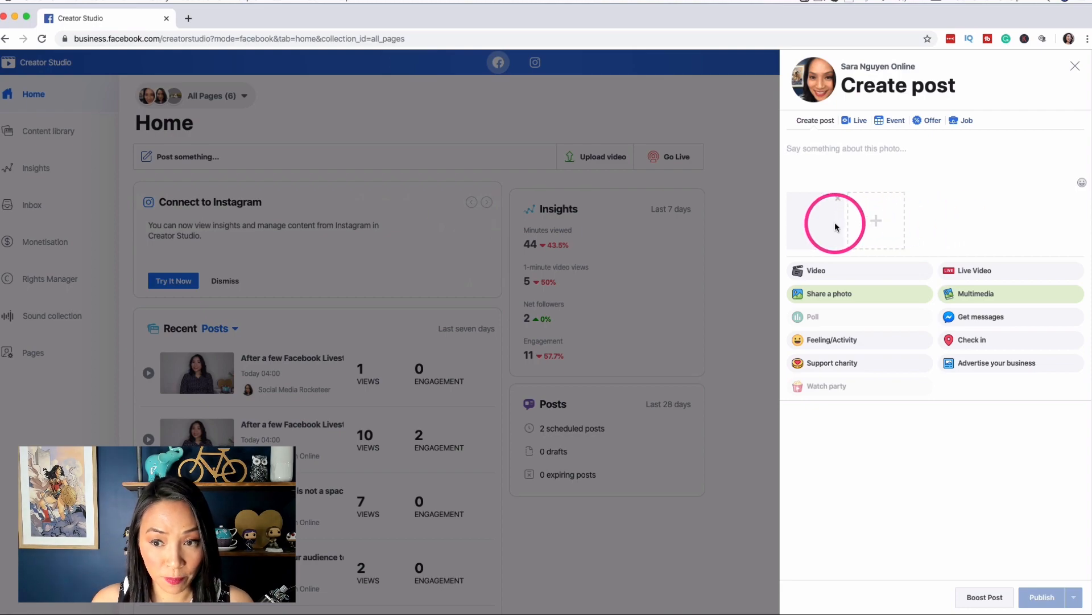
Caption the photo about freezing up on first Facebook lives, ending with a YouTube link
left_click(834, 222)
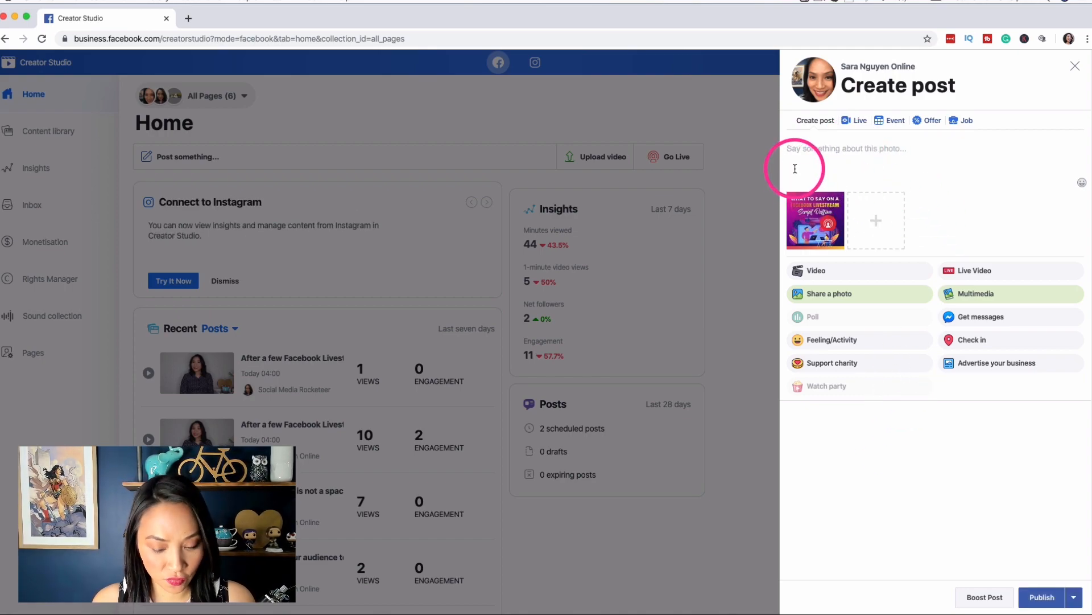
type("Many people get tongue-tied, talk too much or freeze up on their first few Facebook live streams. What's the answer? How do you go live on Facebook or any other platform feeling confident and in control and ready? I've got a template you can use to be 100% more effective in your video even if you don't master it.")
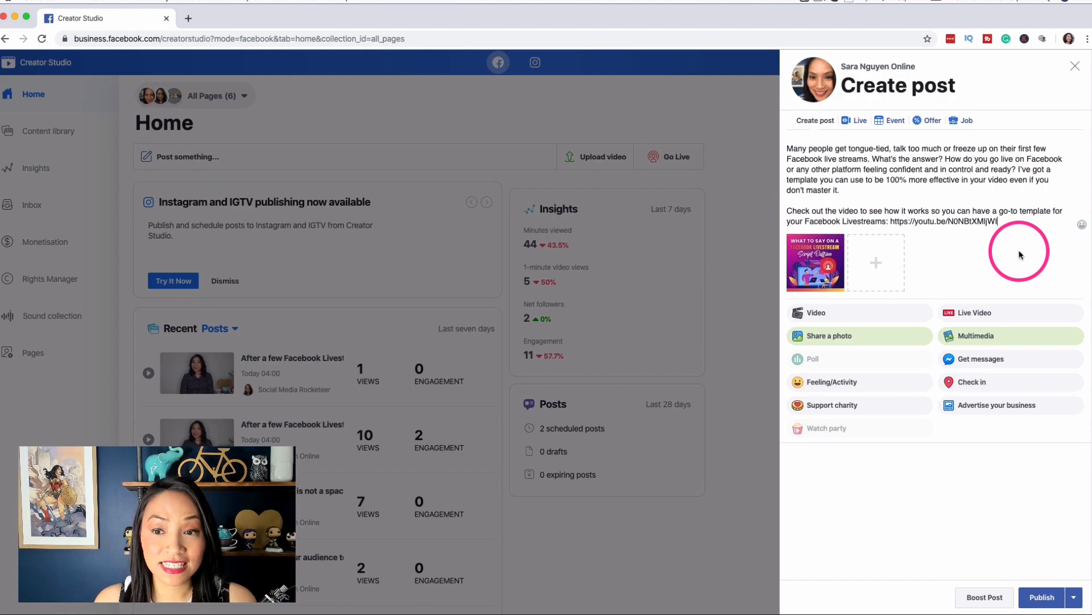
mouse_move(1010, 323)
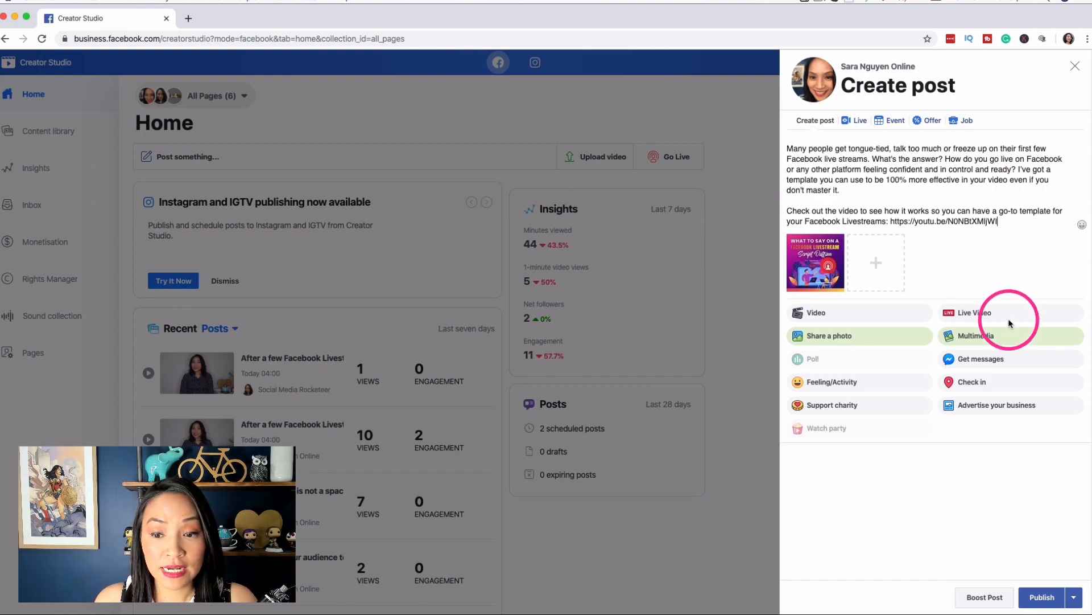
mouse_move(1043, 605)
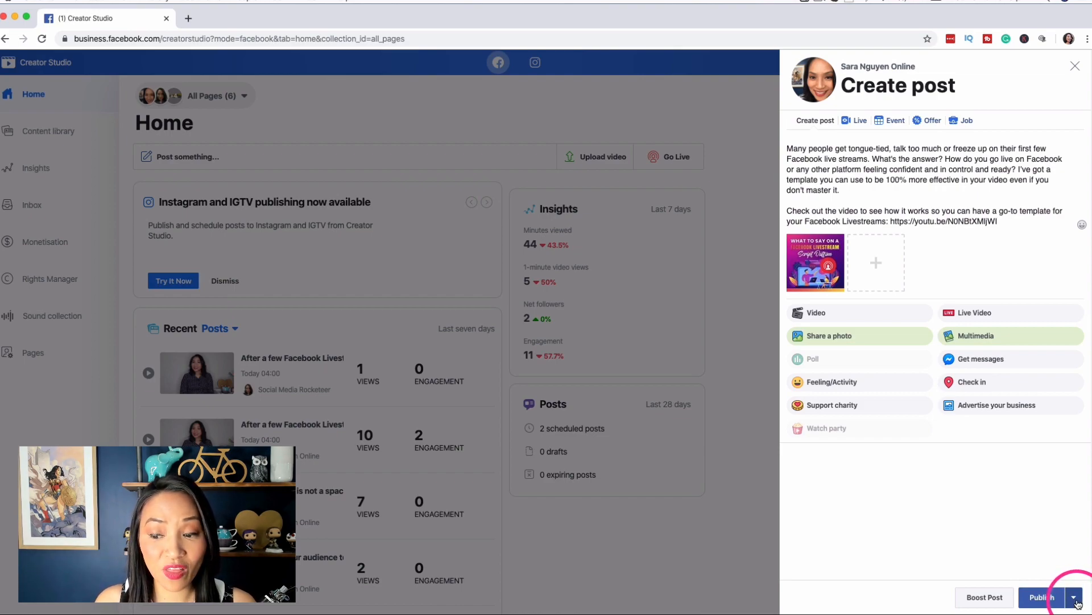
Schedule the post for 7 November 2019 at 08:30 with no News Feed distribution end
left_click(1074, 597)
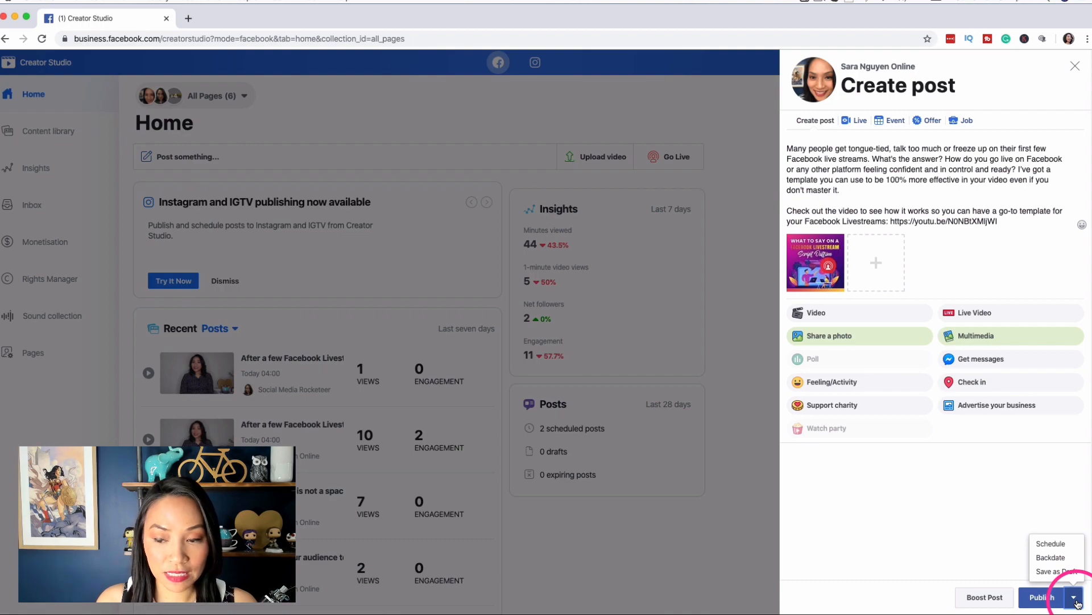
mouse_move(1061, 548)
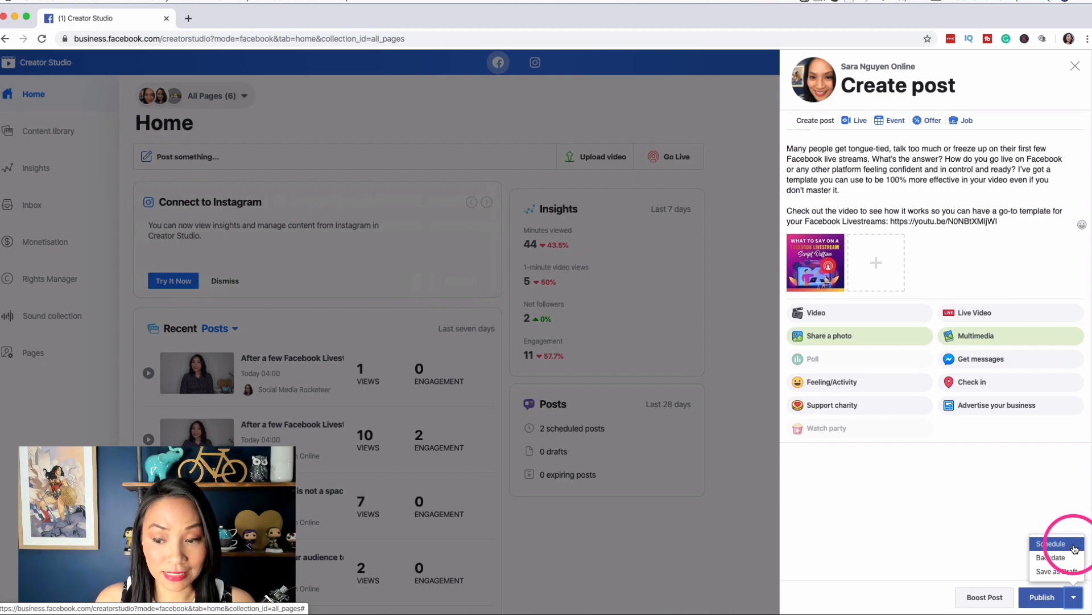
left_click(1051, 543)
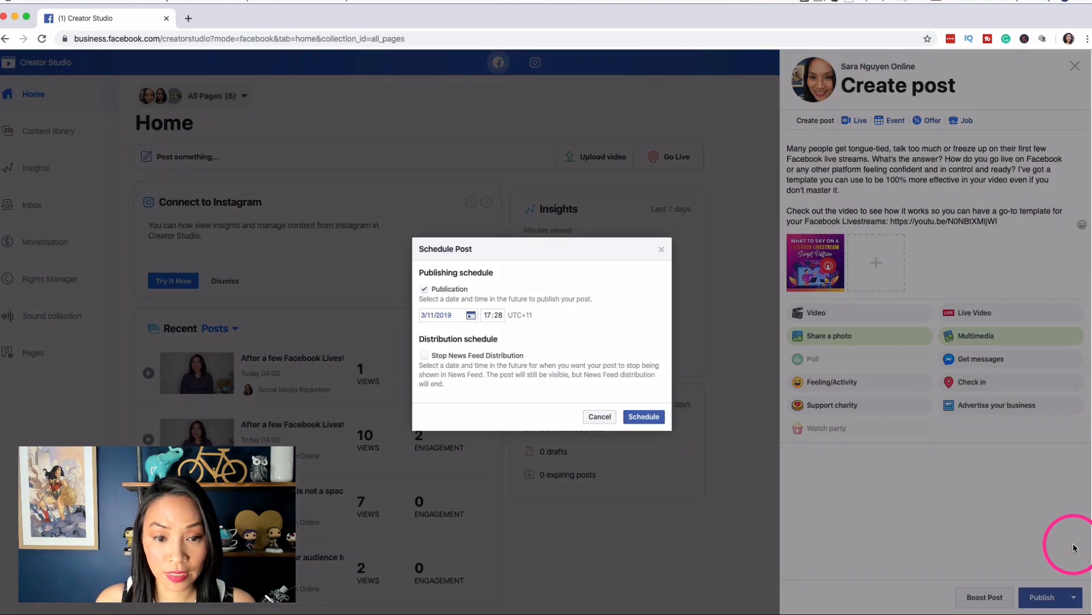
mouse_move(470, 315)
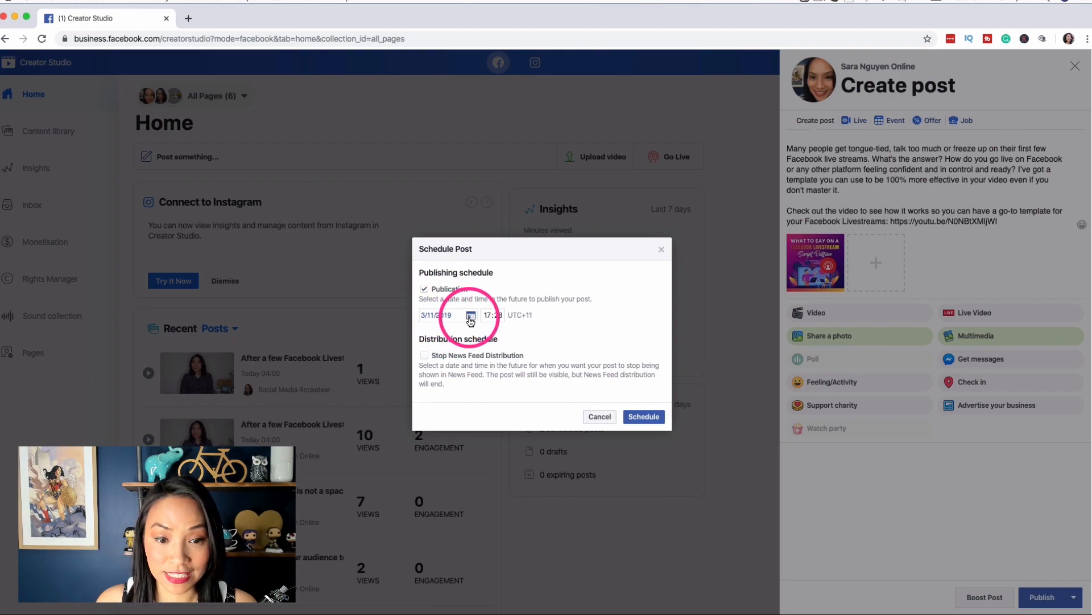
left_click(471, 315)
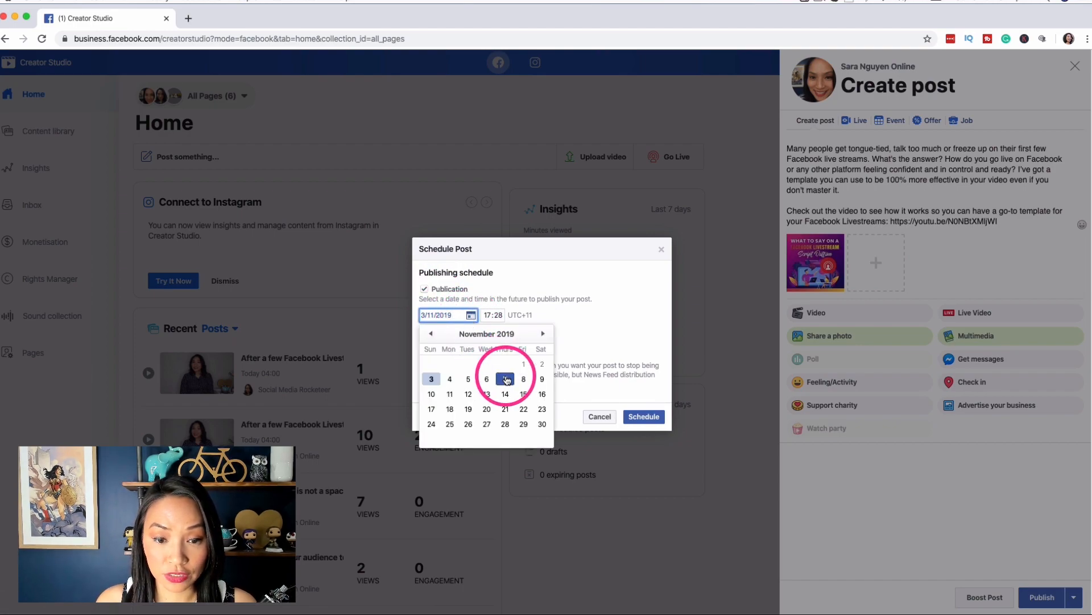
left_click(505, 379)
type("08:30")
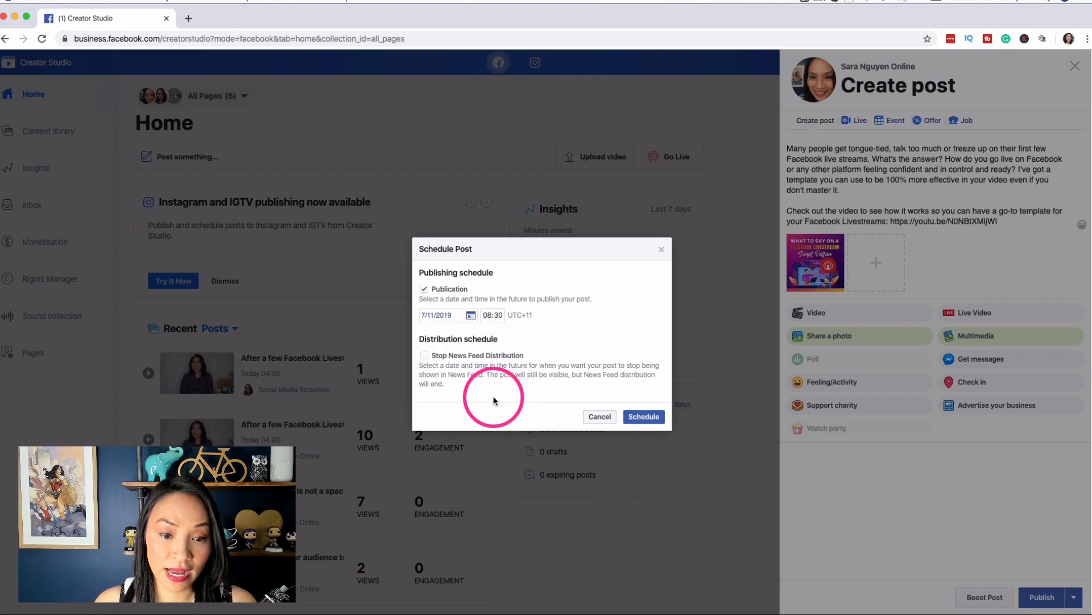
mouse_move(435, 359)
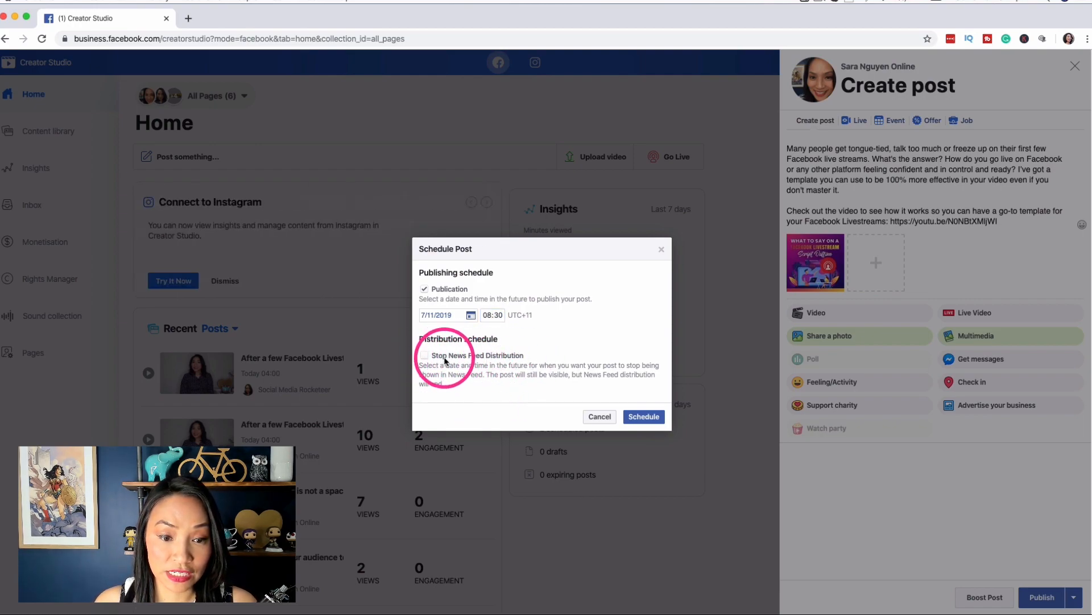
left_click(424, 355)
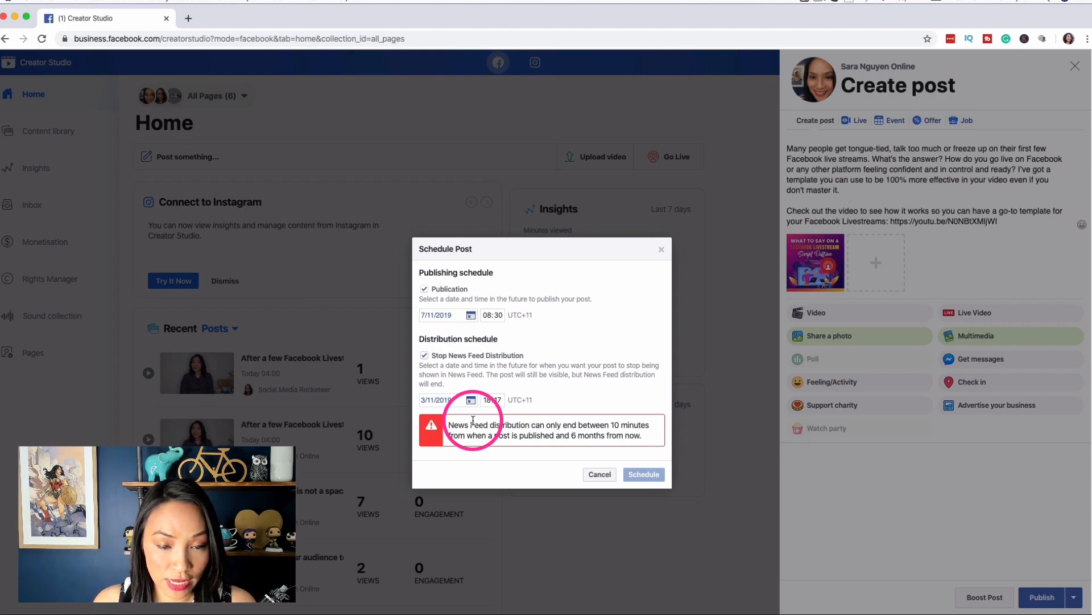
left_click(425, 355)
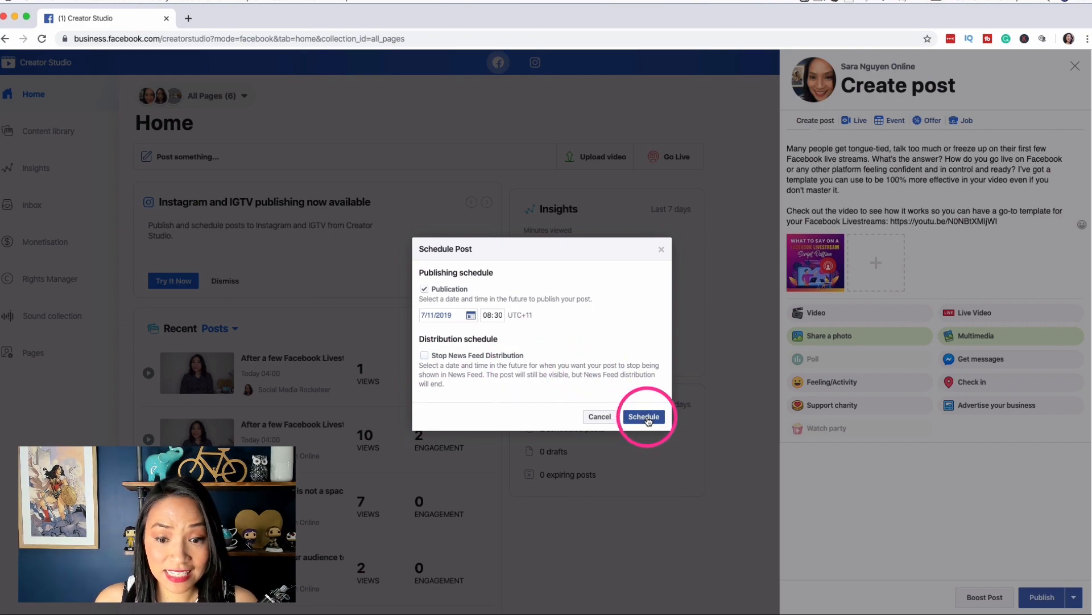
Confirm the scheduled post and go to the Content library's post list
left_click(644, 416)
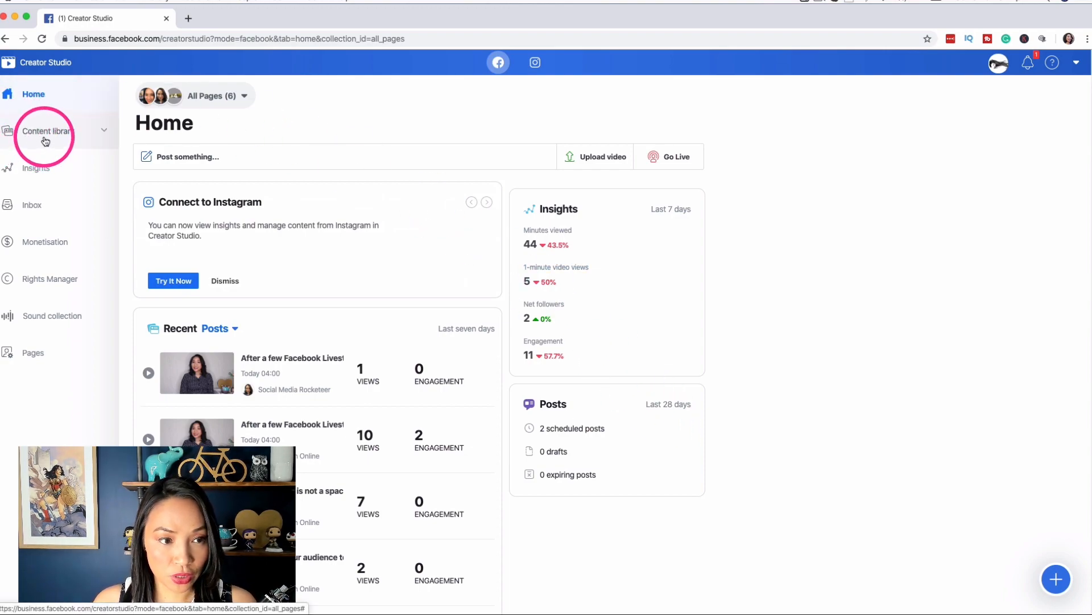
left_click(47, 132)
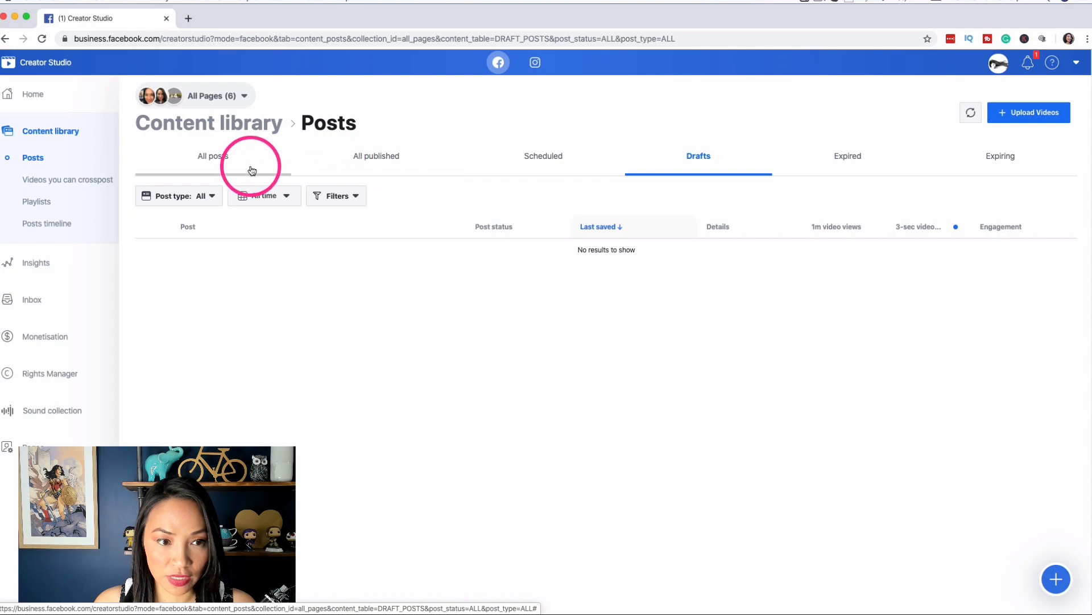
mouse_move(383, 167)
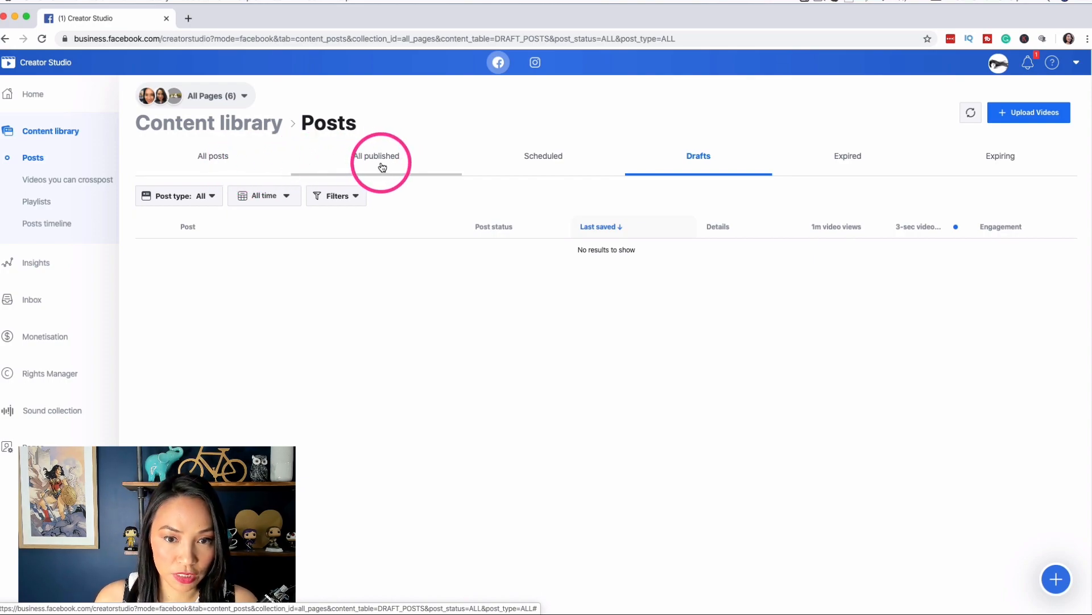
mouse_move(1001, 173)
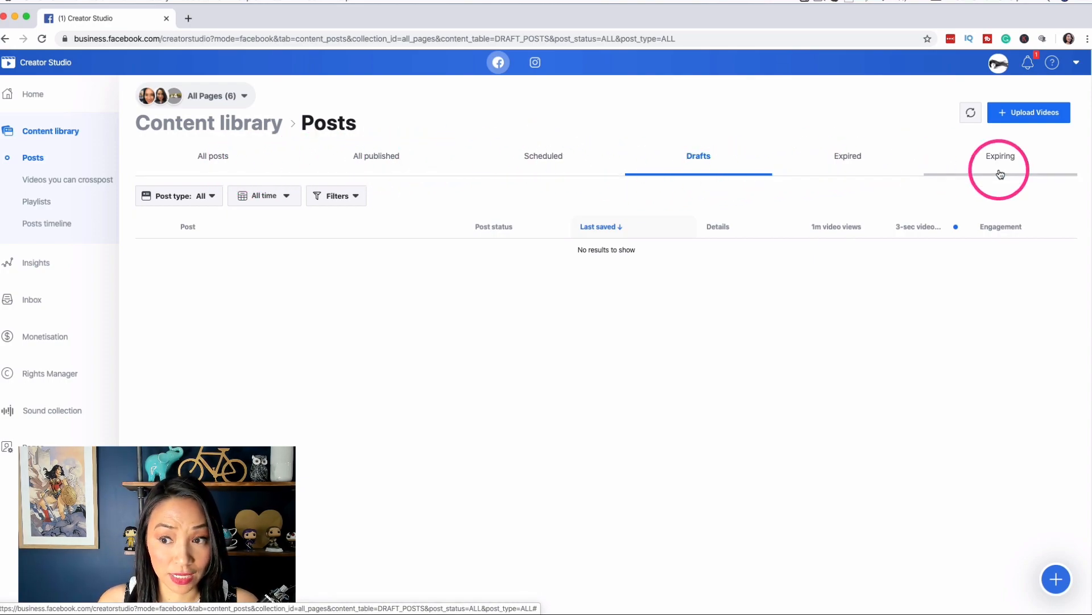
mouse_move(534, 169)
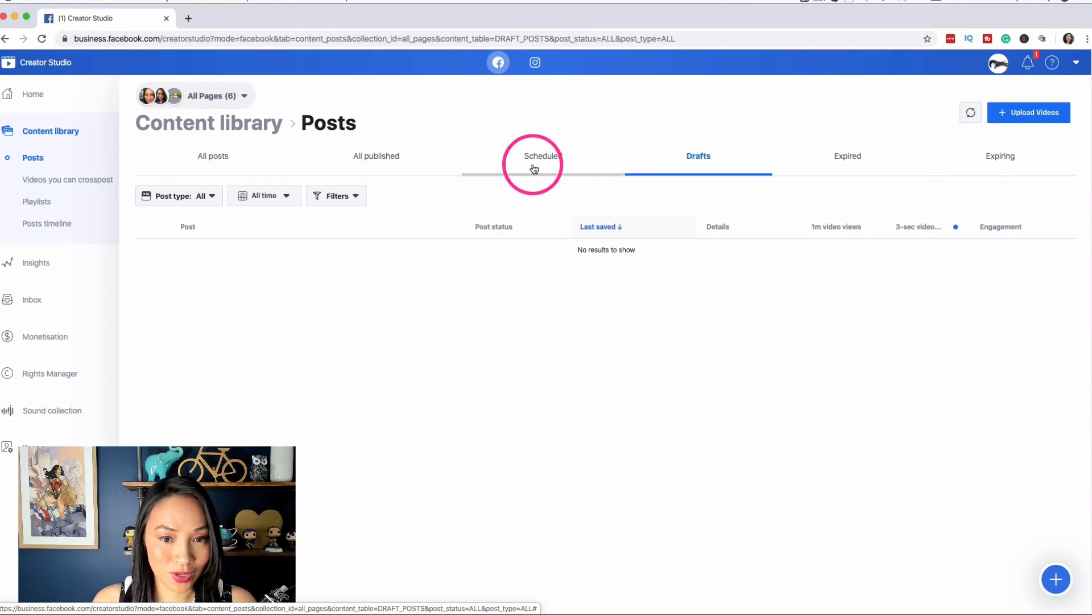
List the scheduled posts and open the first post's editor, leaving without saving
left_click(539, 156)
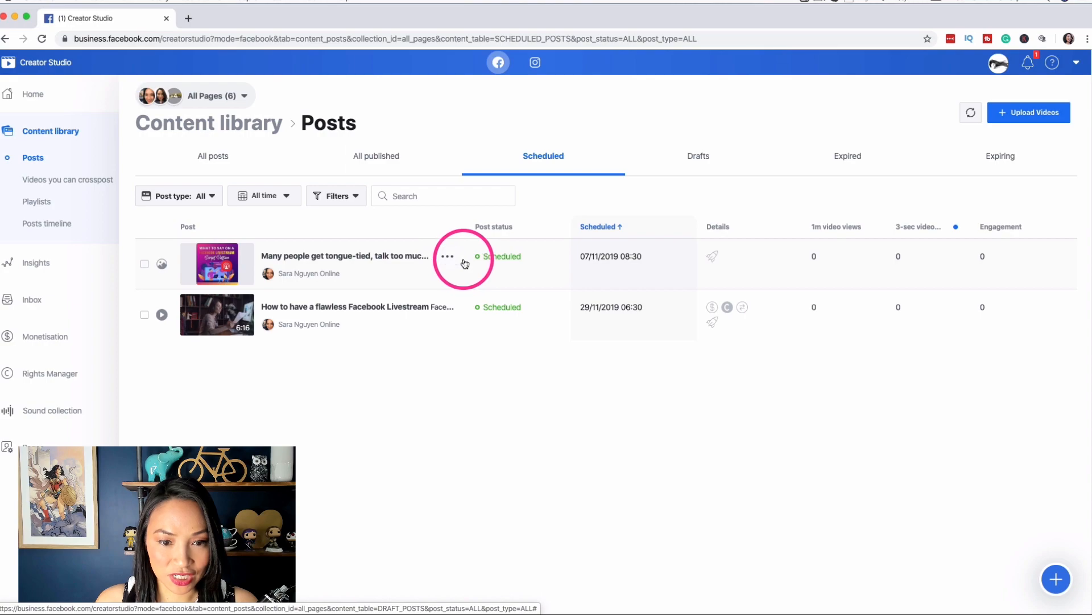
mouse_move(499, 266)
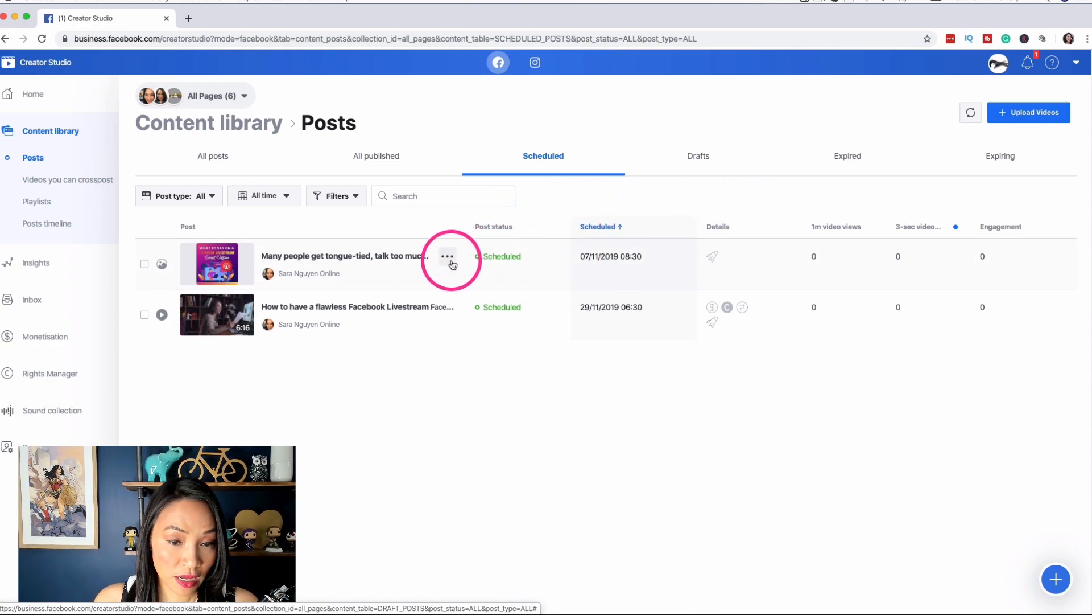
mouse_move(452, 261)
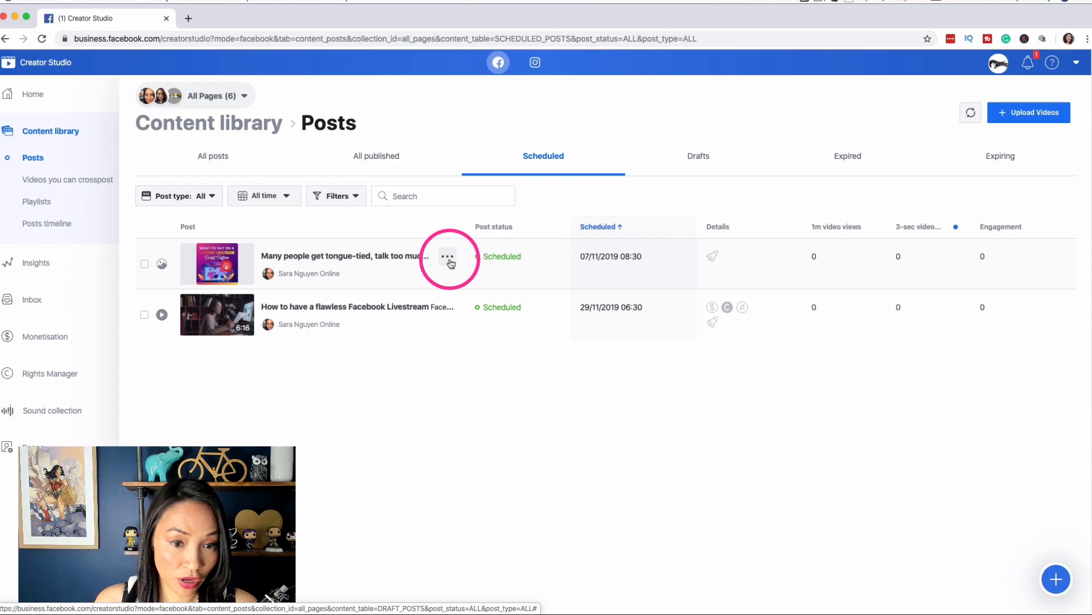
left_click(447, 257)
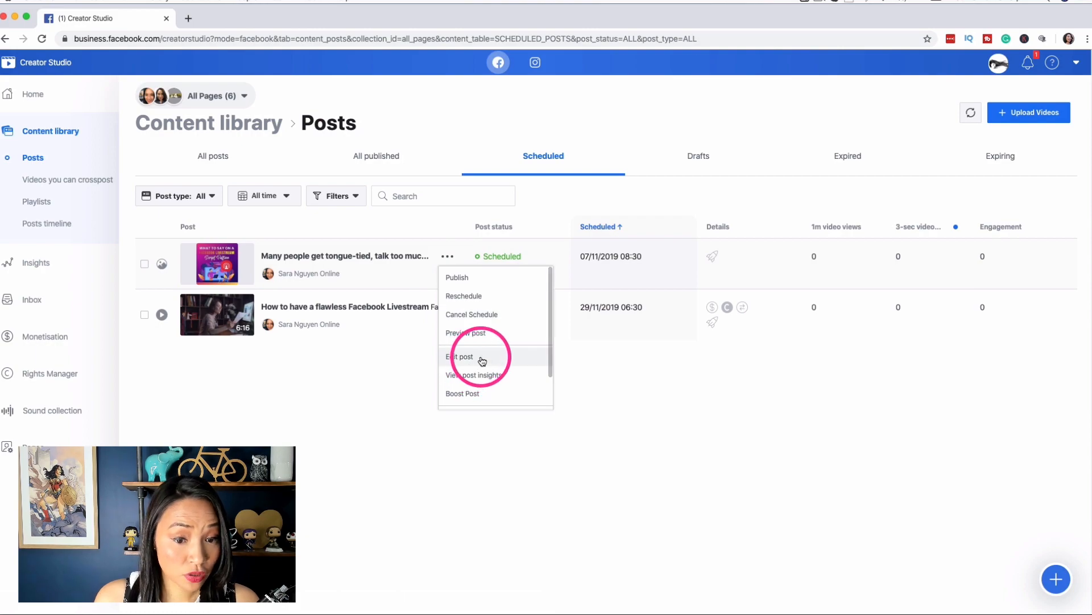
left_click(459, 357)
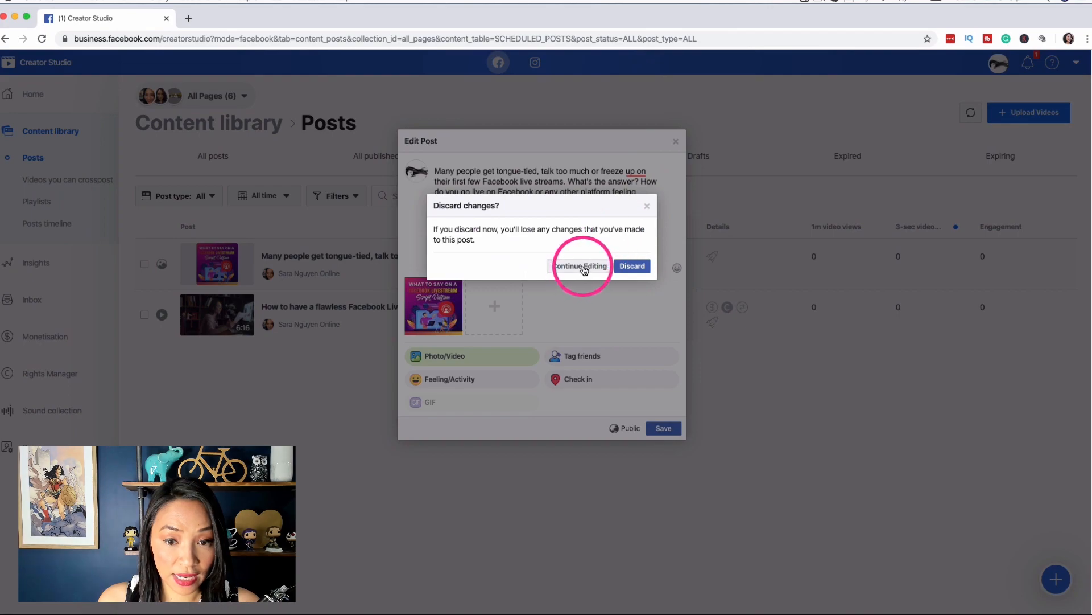
left_click(632, 265)
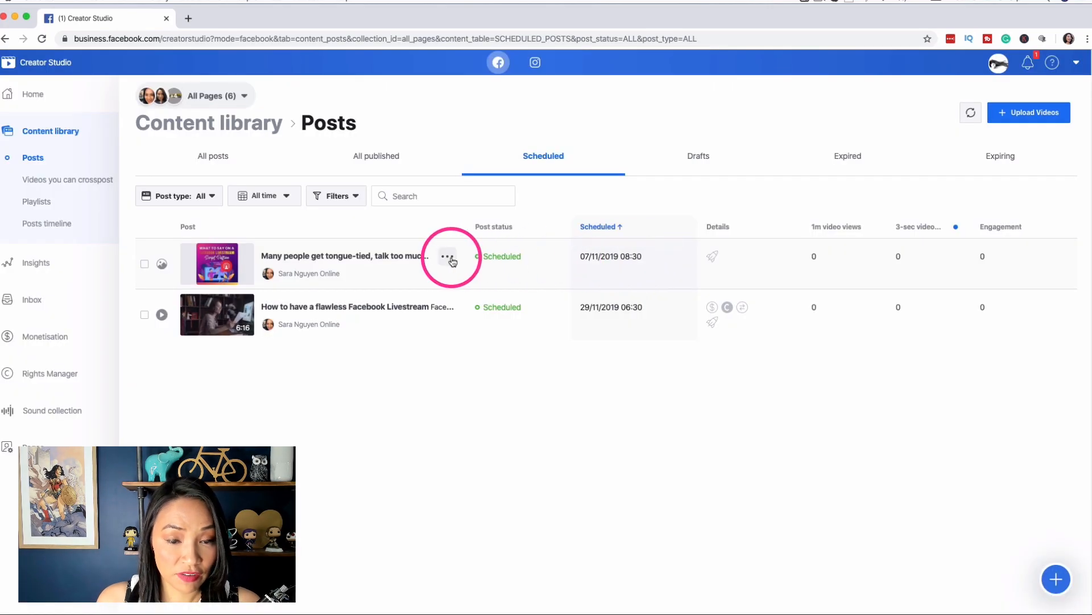
Open the first post's Reschedule settings and close them unchanged
left_click(447, 257)
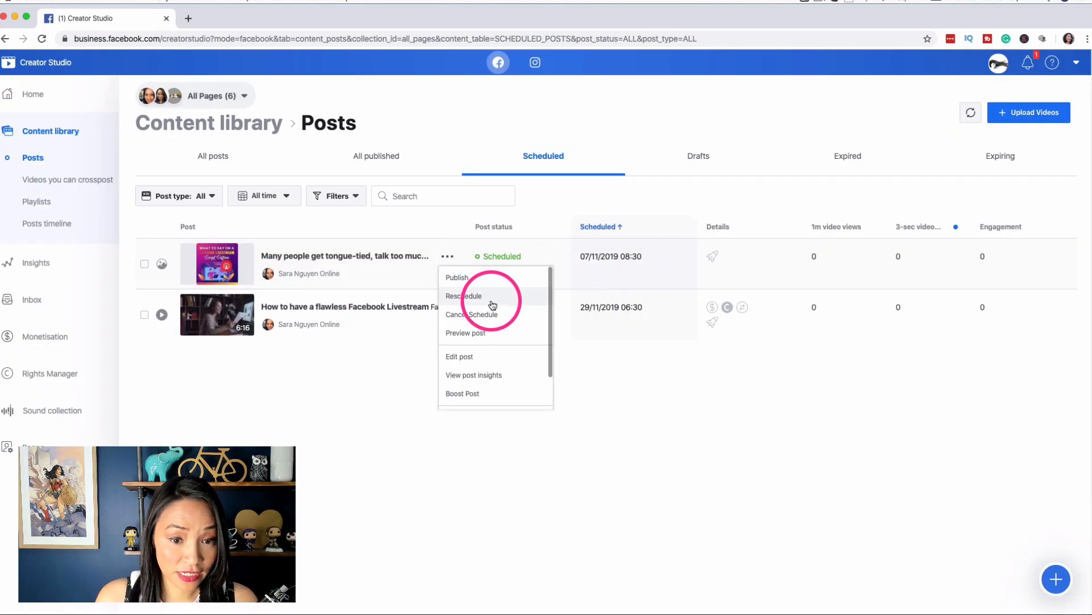
left_click(464, 296)
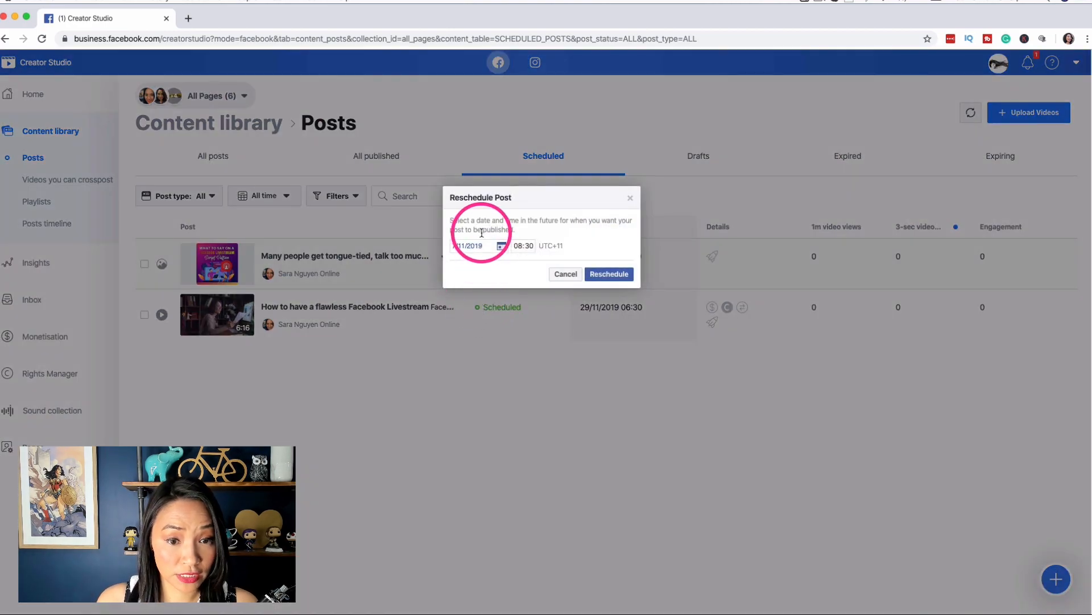
left_click(609, 274)
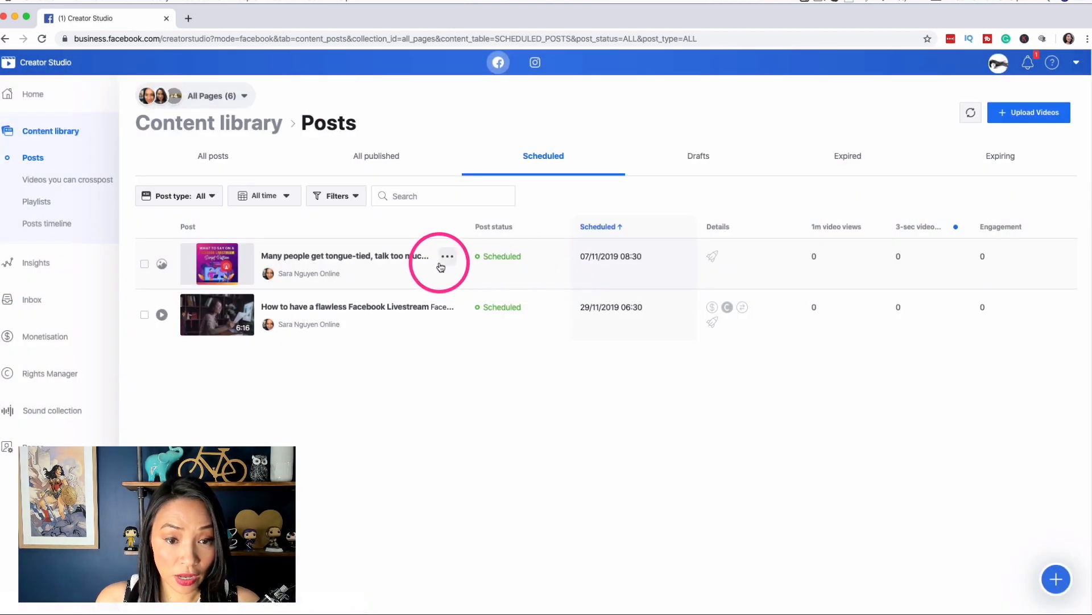
left_click(446, 256)
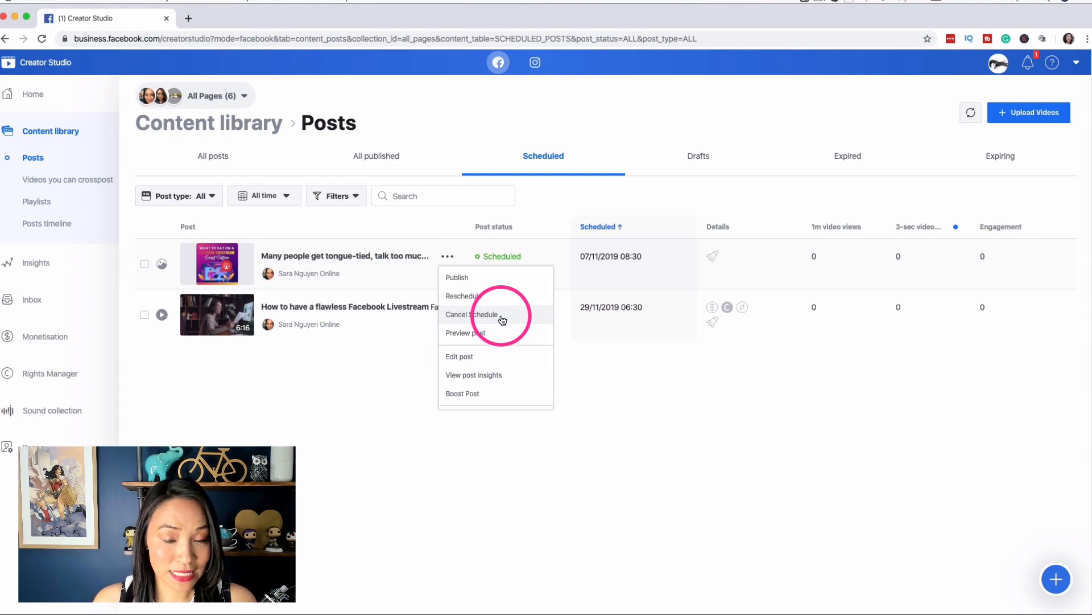
mouse_move(526, 258)
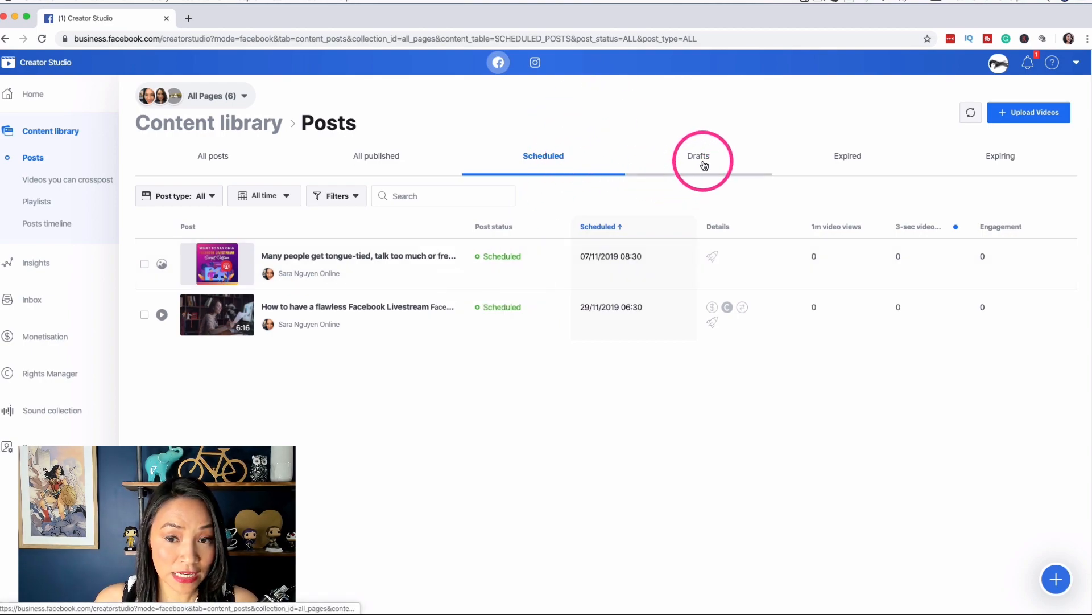
mouse_move(466, 276)
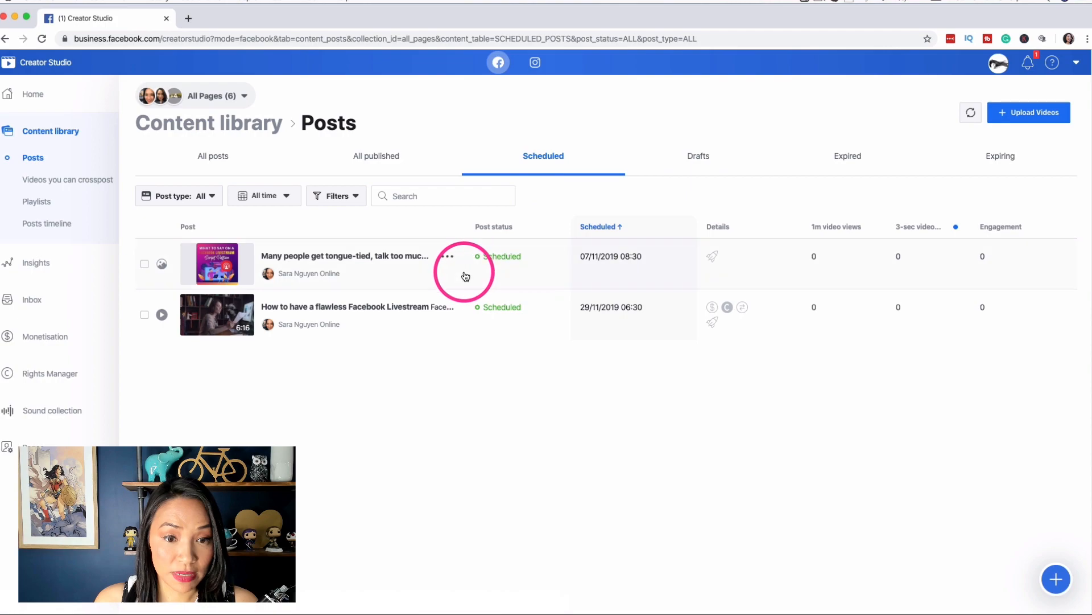
left_click(446, 256)
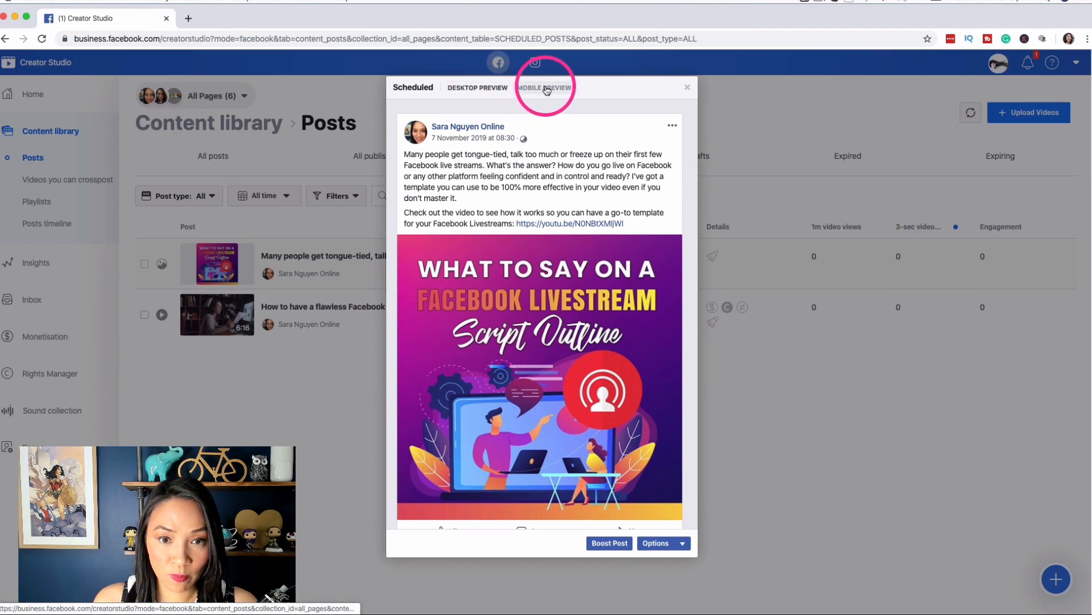
left_click(544, 87)
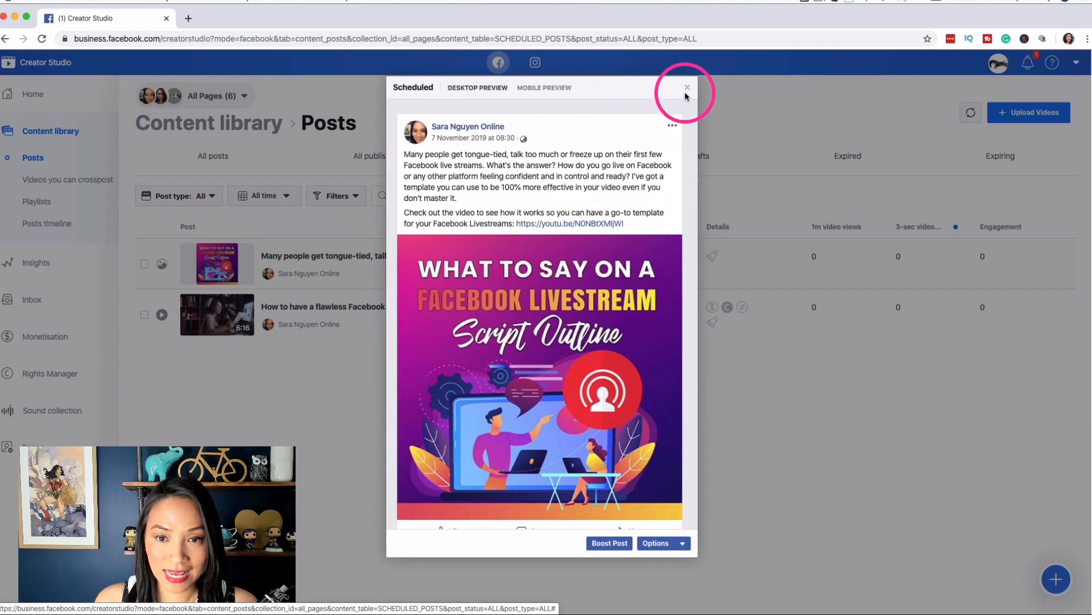
left_click(687, 87)
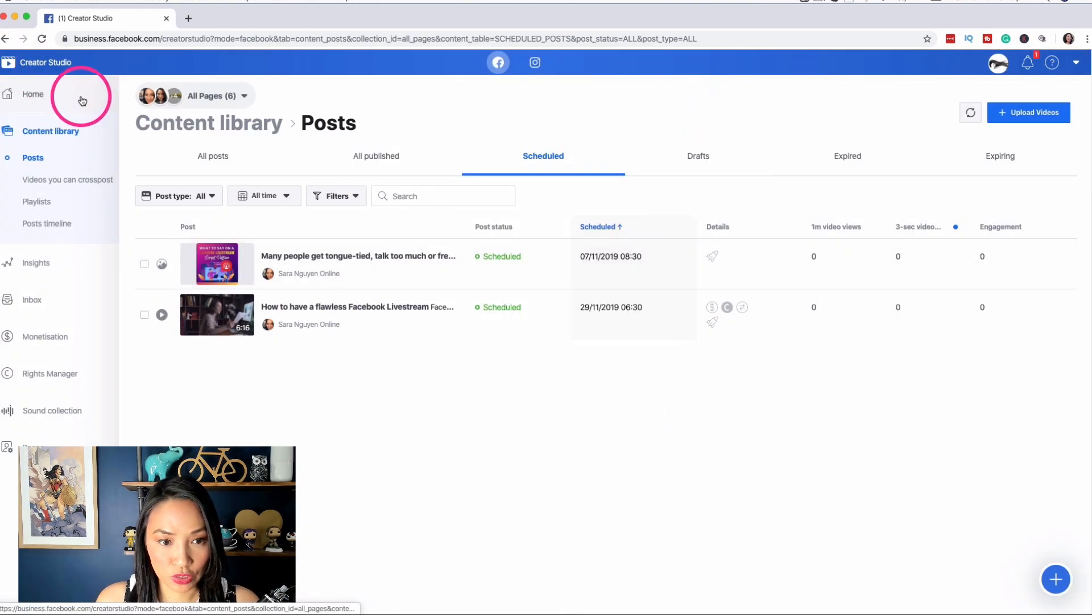
From Home, open a new post for the first Page and view its publishing timing options
left_click(32, 95)
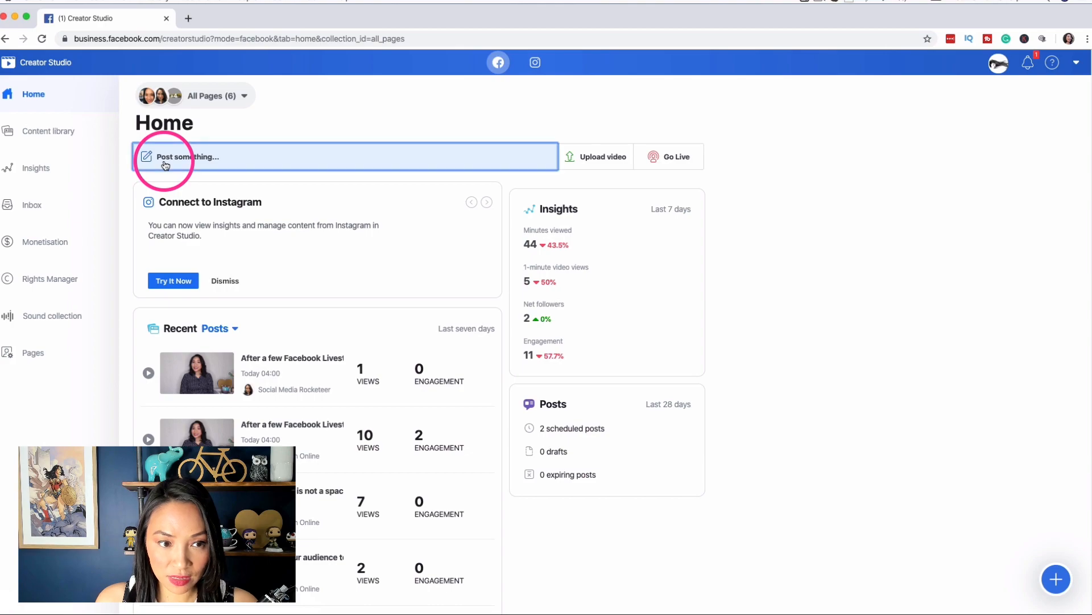
left_click(187, 156)
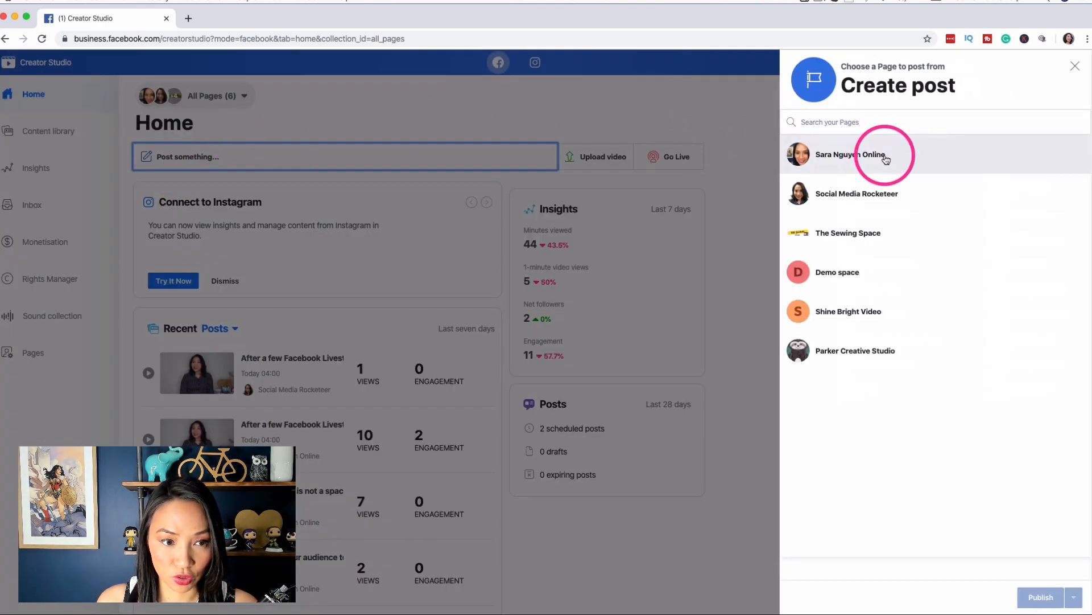
left_click(862, 155)
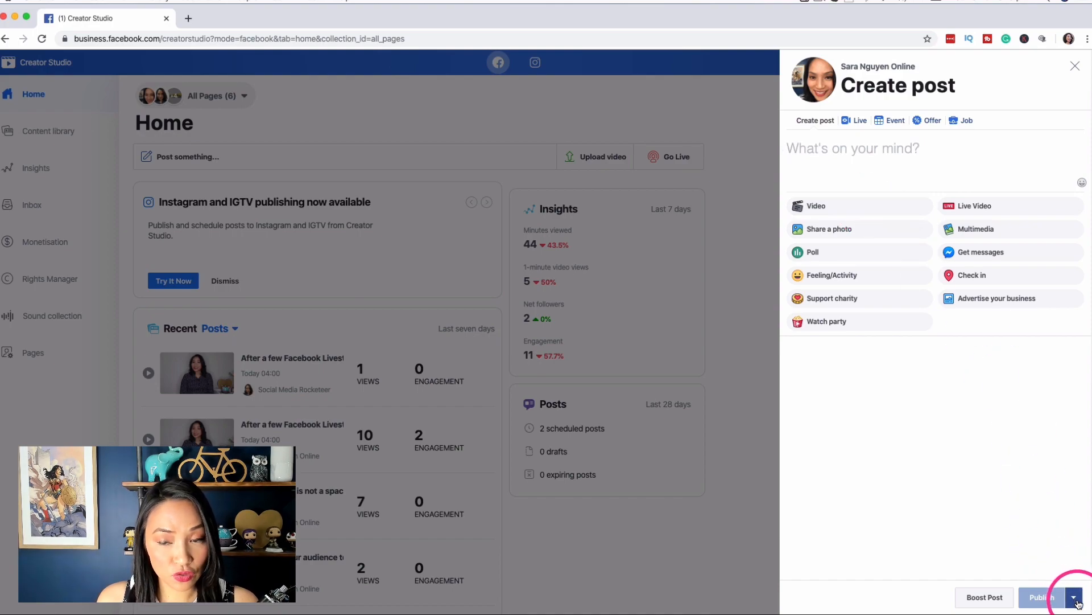
left_click(1075, 66)
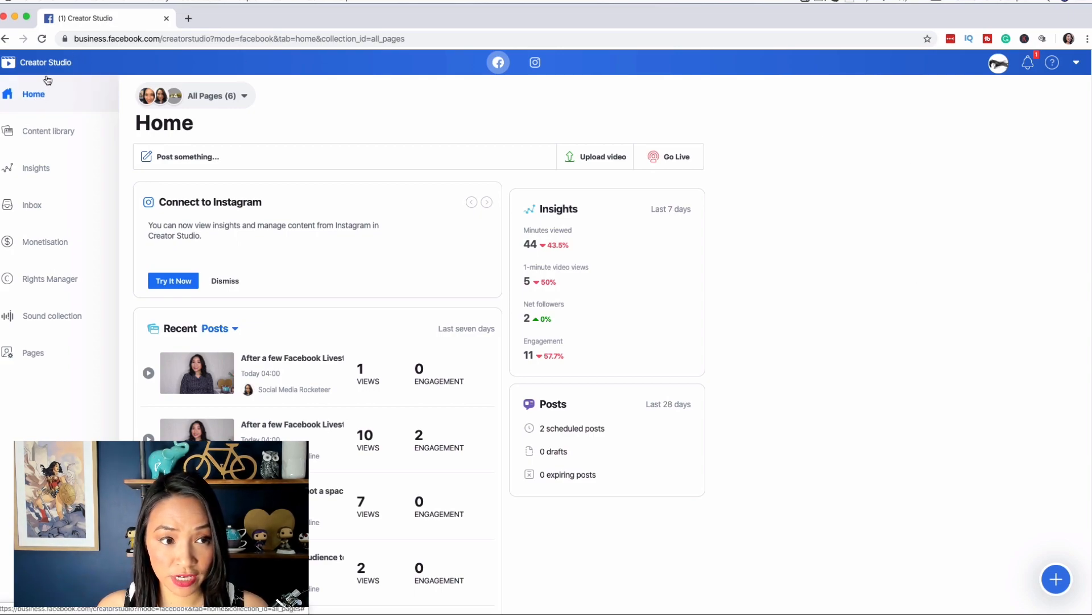
Choose Upload video > Single video from the Home dashboard
left_click(487, 202)
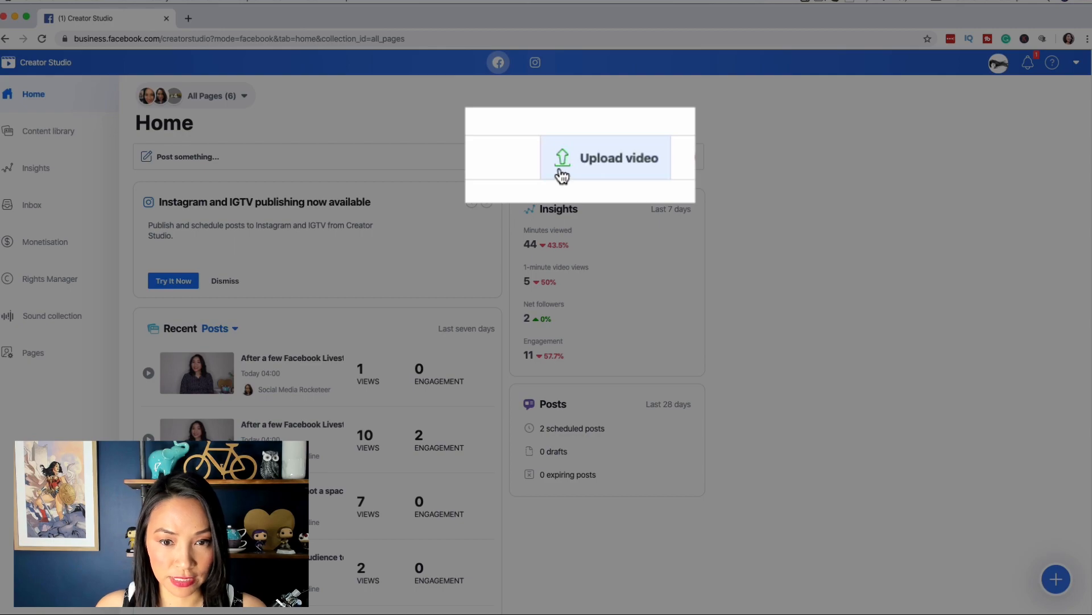
mouse_move(631, 174)
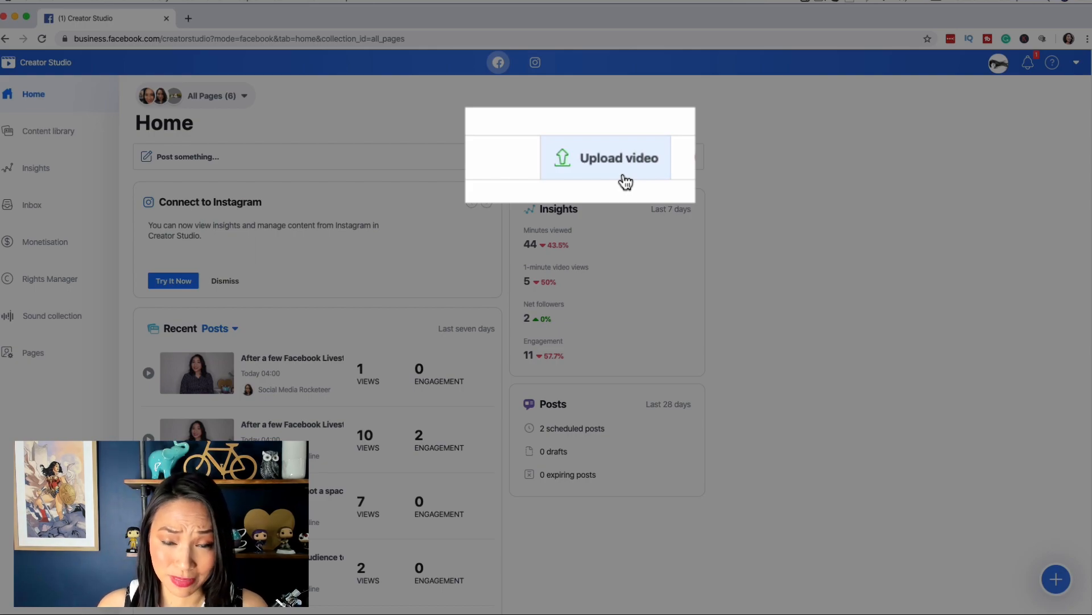
left_click(619, 158)
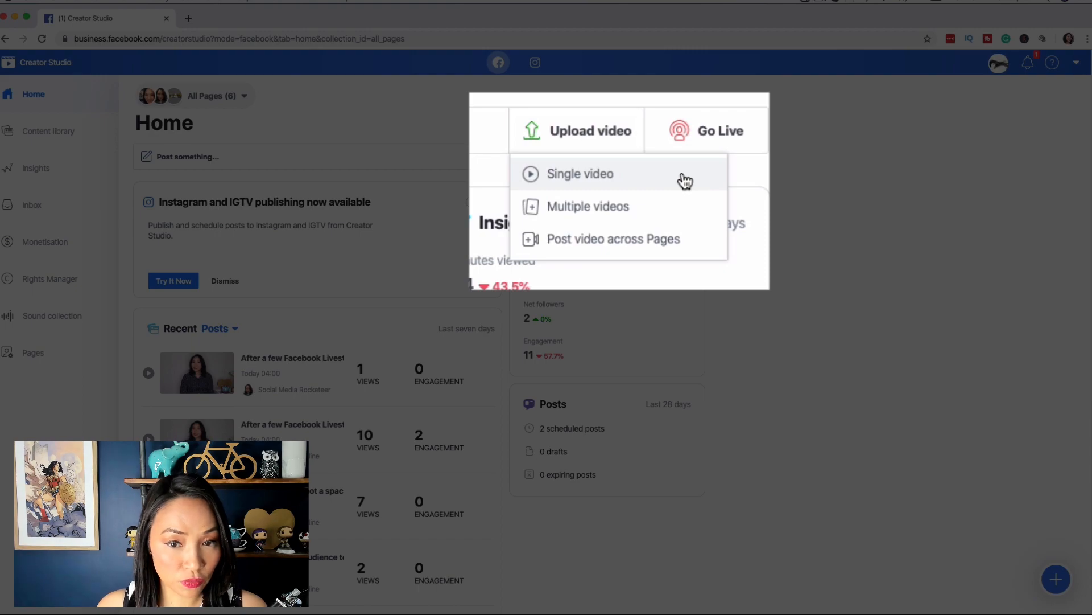
mouse_move(709, 215)
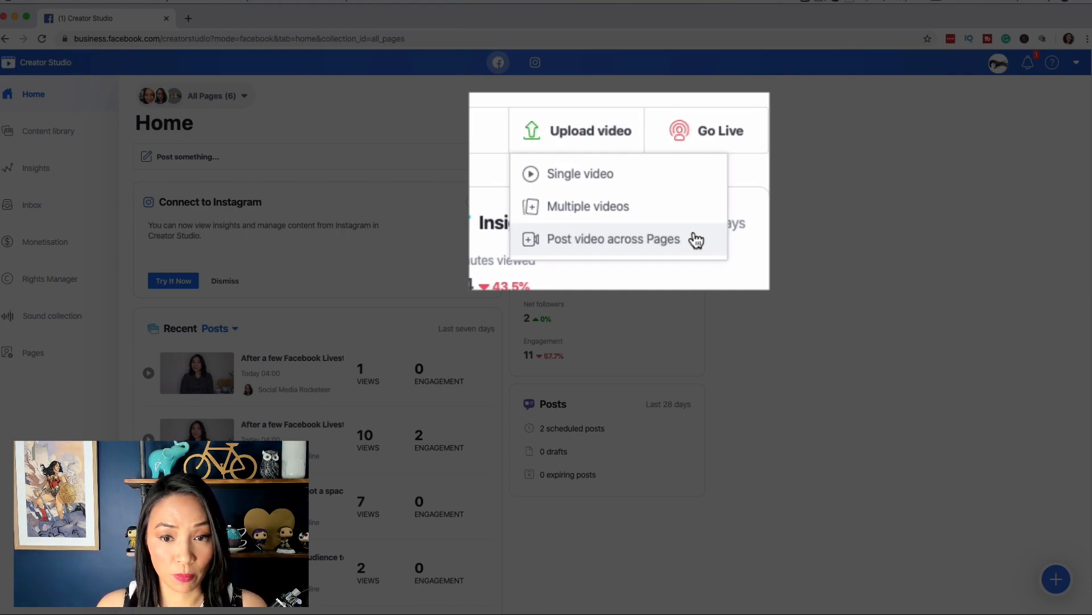
mouse_move(595, 186)
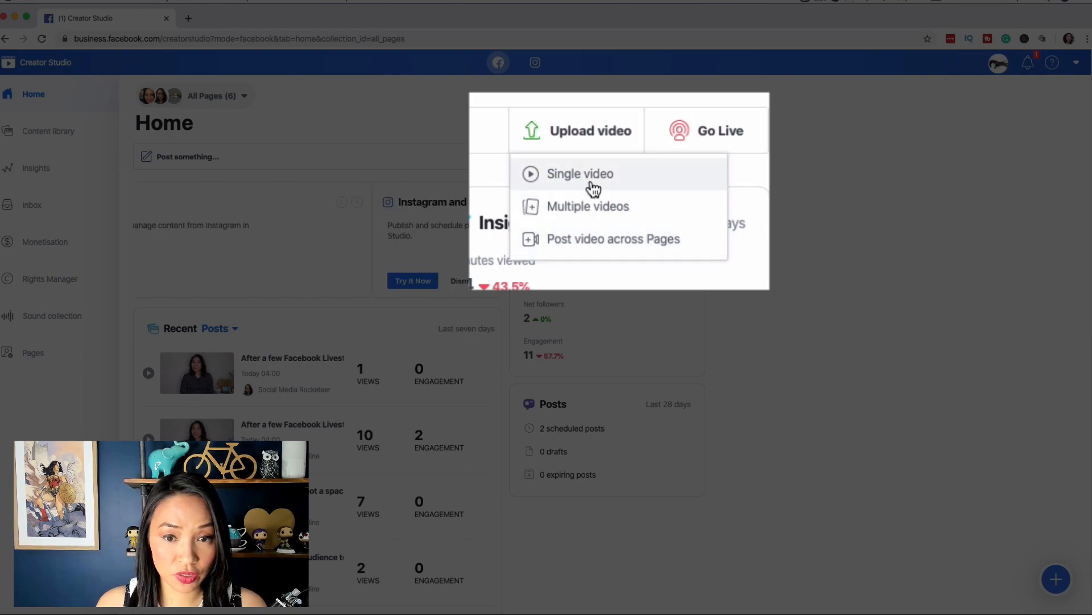
left_click(580, 173)
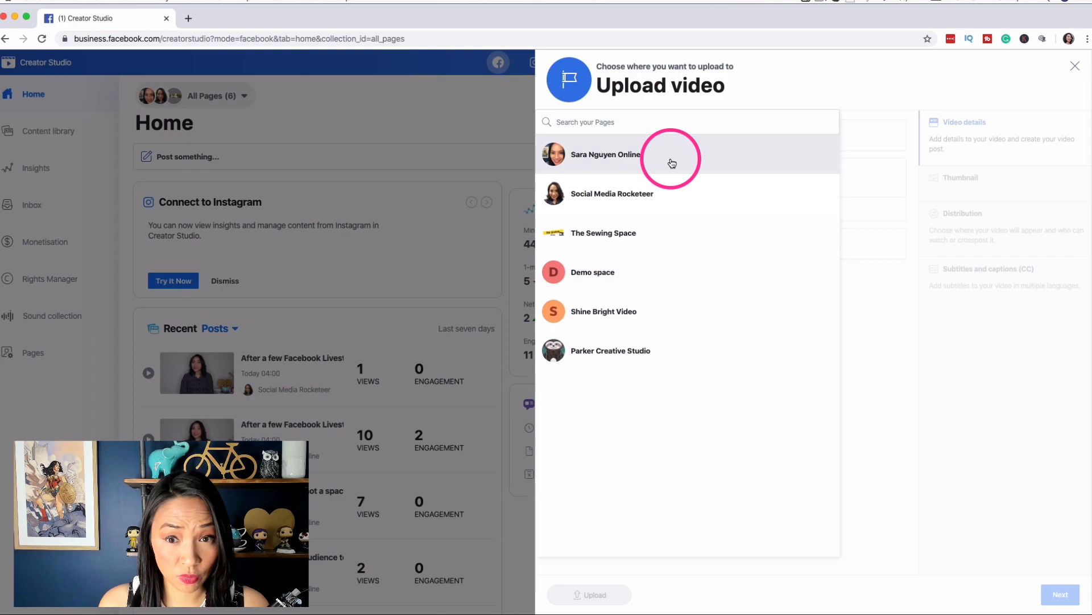
Upload to the first Page and title the video 'What to say on a Facebook Livestream - Introduce the topic'
left_click(606, 154)
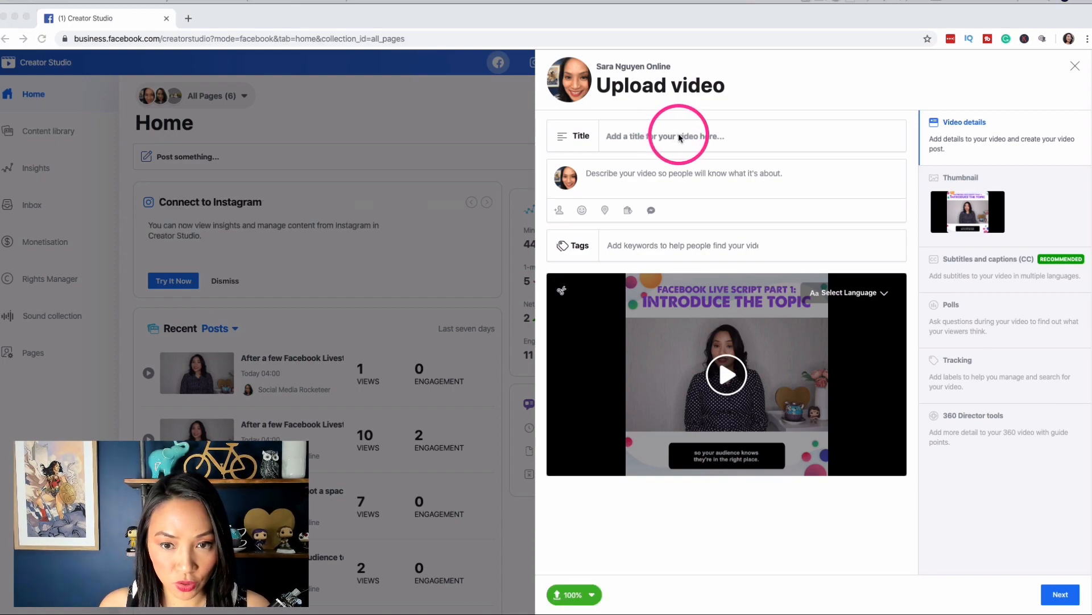
left_click(687, 136)
type("What to say on a Facebook Livestream - Introduce the topic")
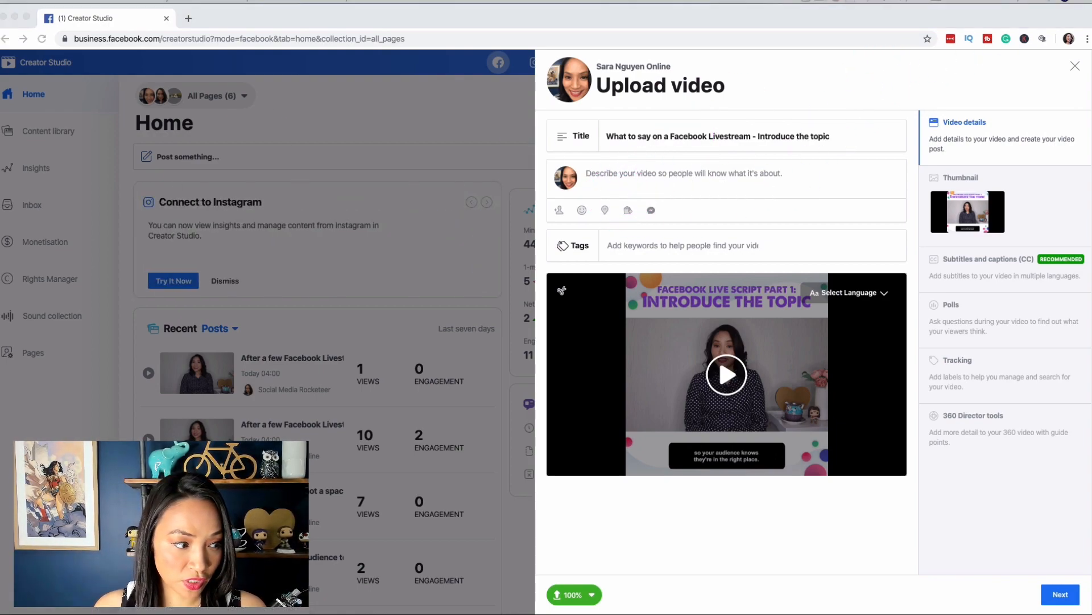
left_click(639, 182)
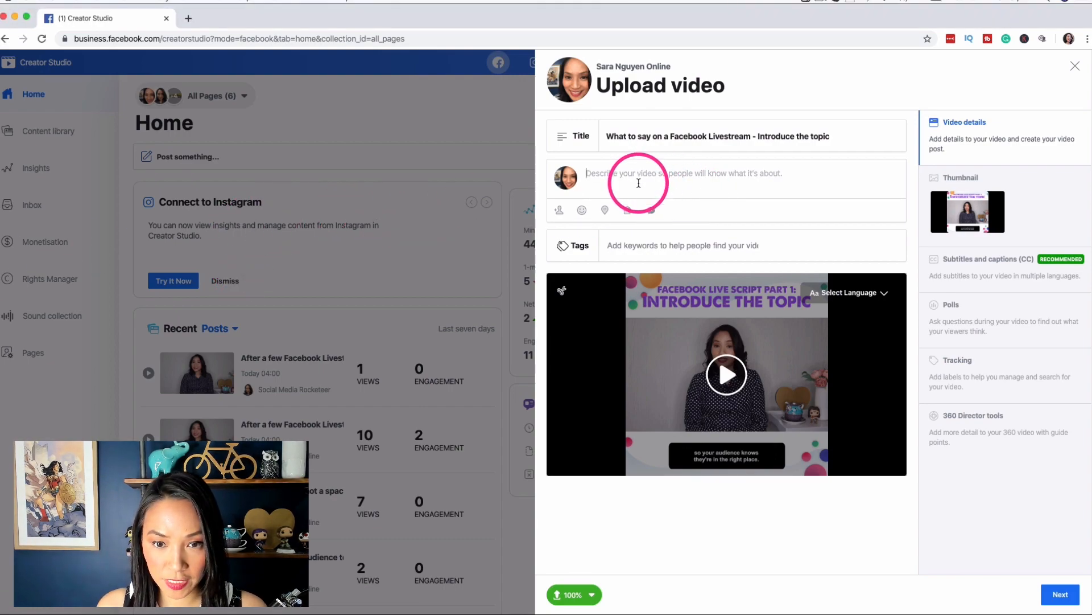
Enter the Facebook Live description with a YouTube link and add the tag 'facebook live'
type("When it comes to Facebook Live, one of the reasons it has so much impact is because live video is raw and unedited.")
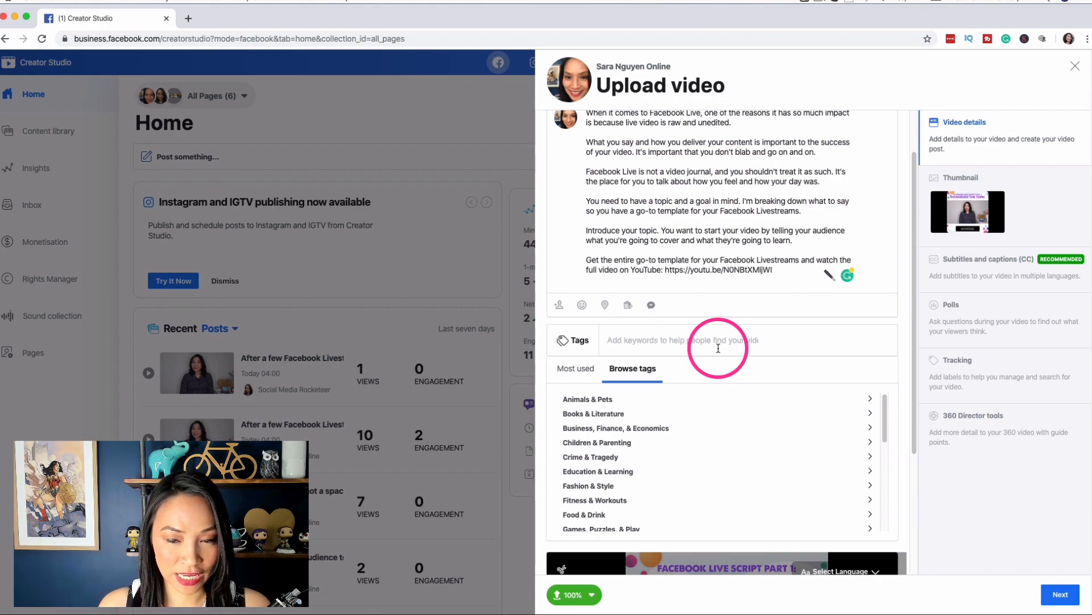
type("facebook")
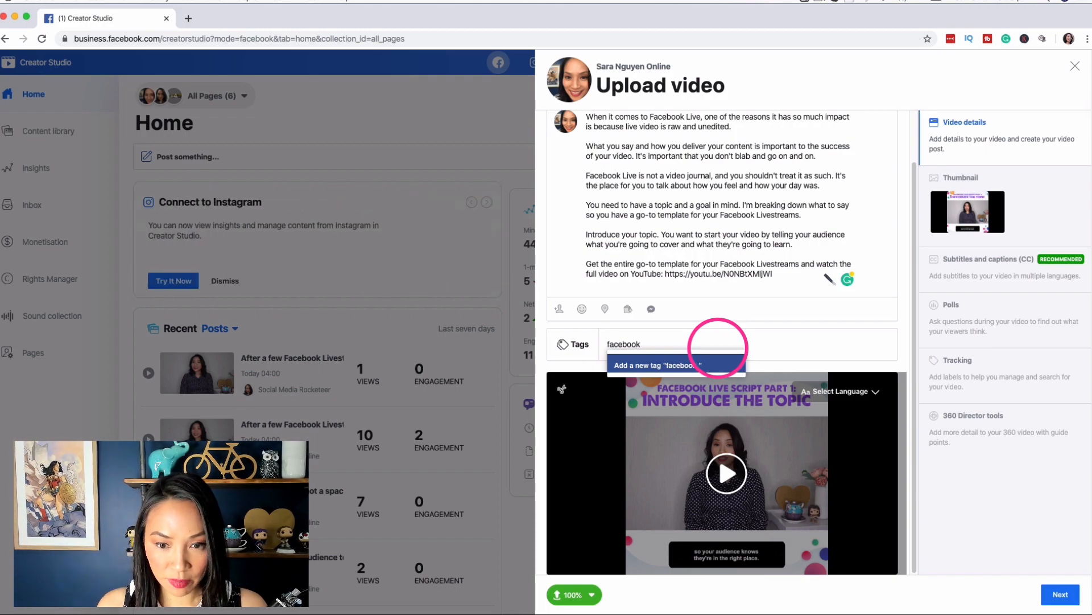
type("live")
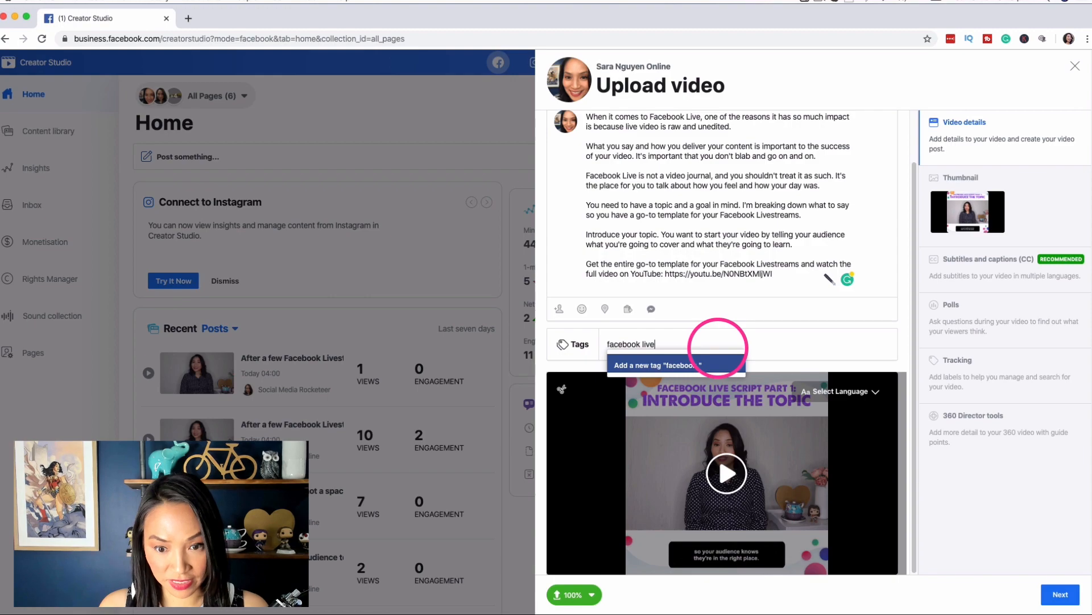
left_click(677, 365)
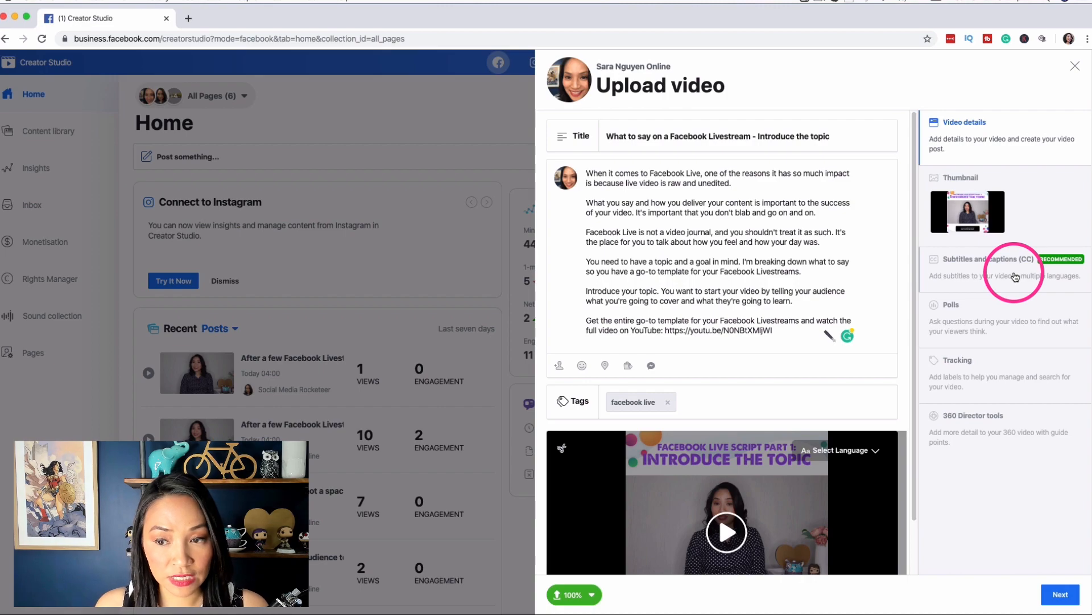
left_click(997, 259)
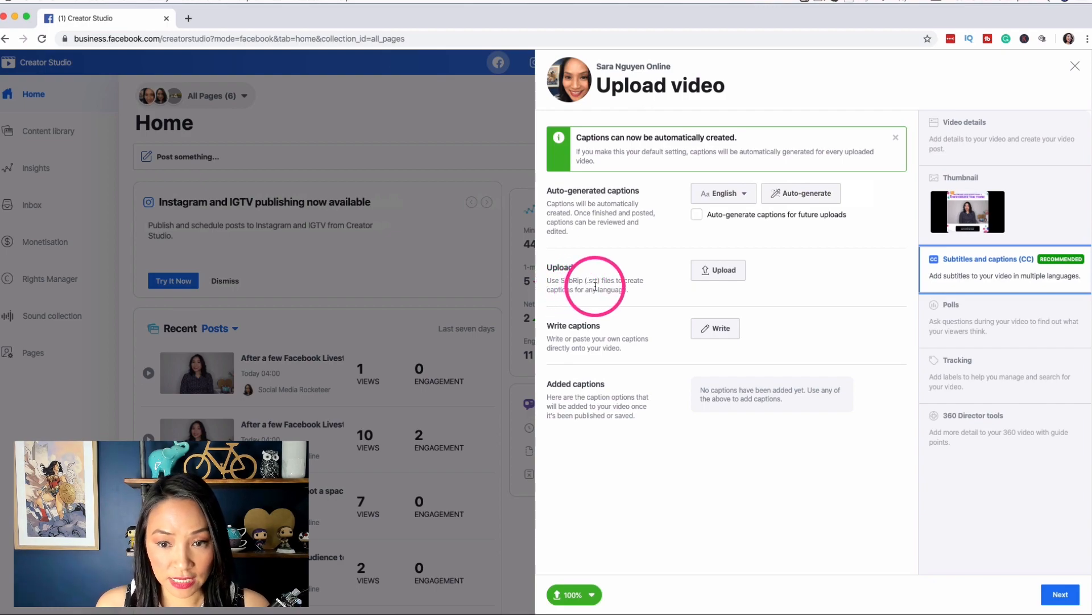
mouse_move(726, 270)
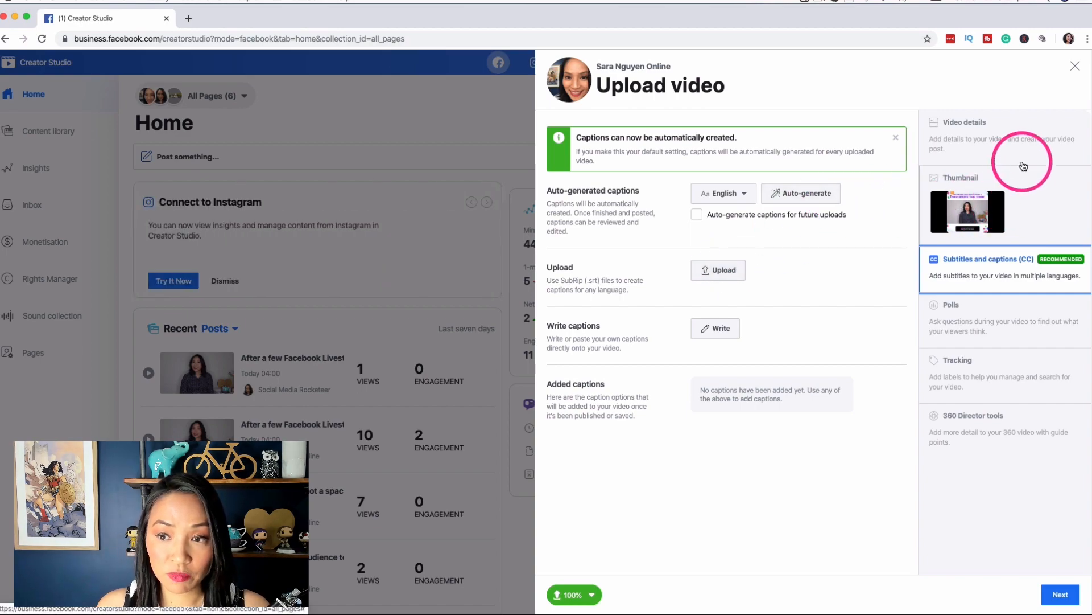
mouse_move(1022, 154)
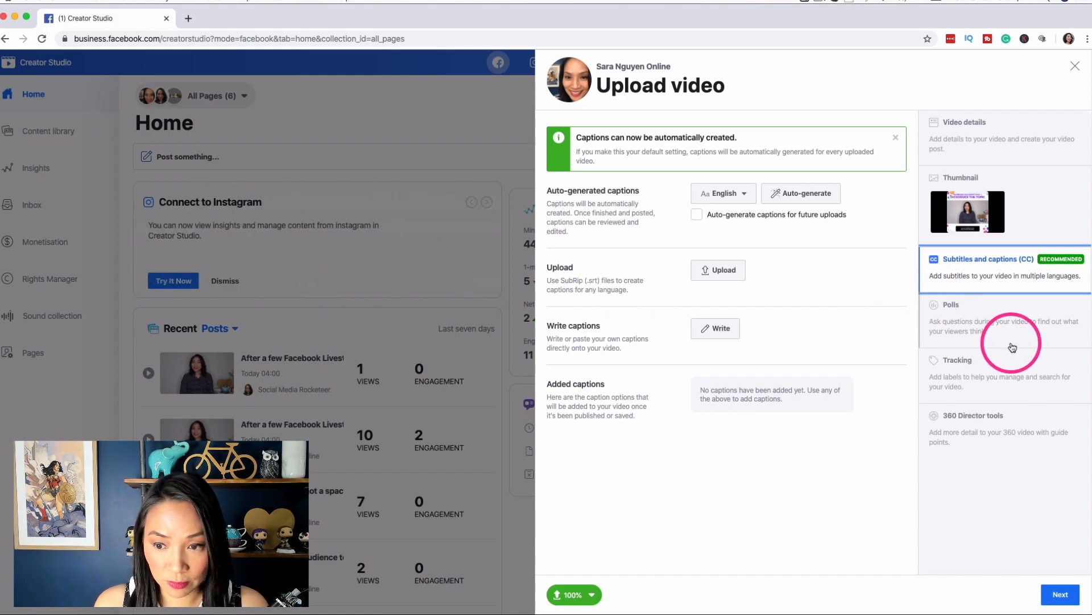
left_click(965, 122)
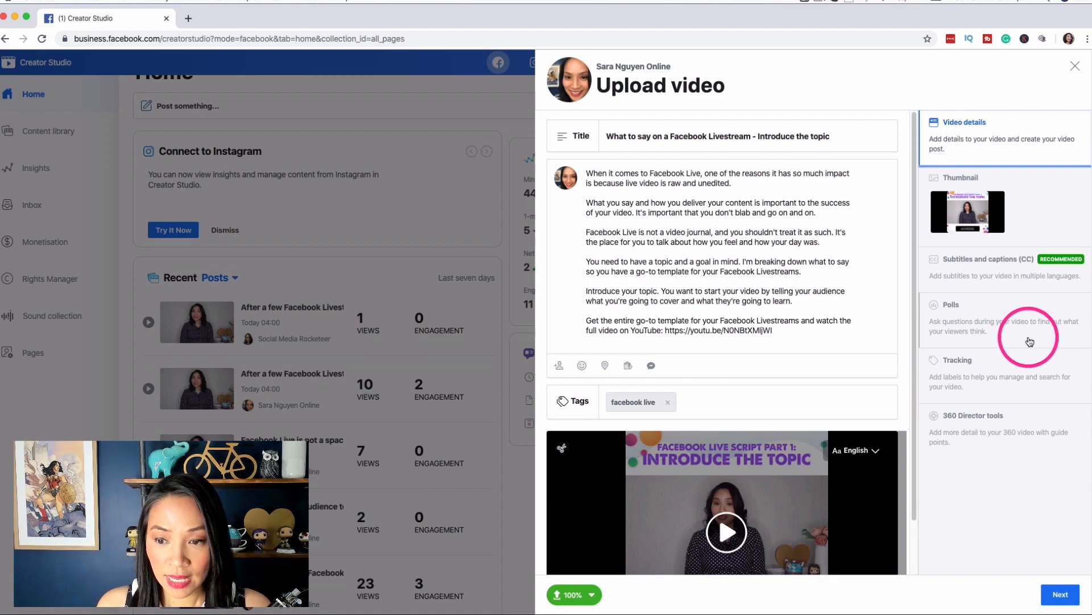
mouse_move(1014, 523)
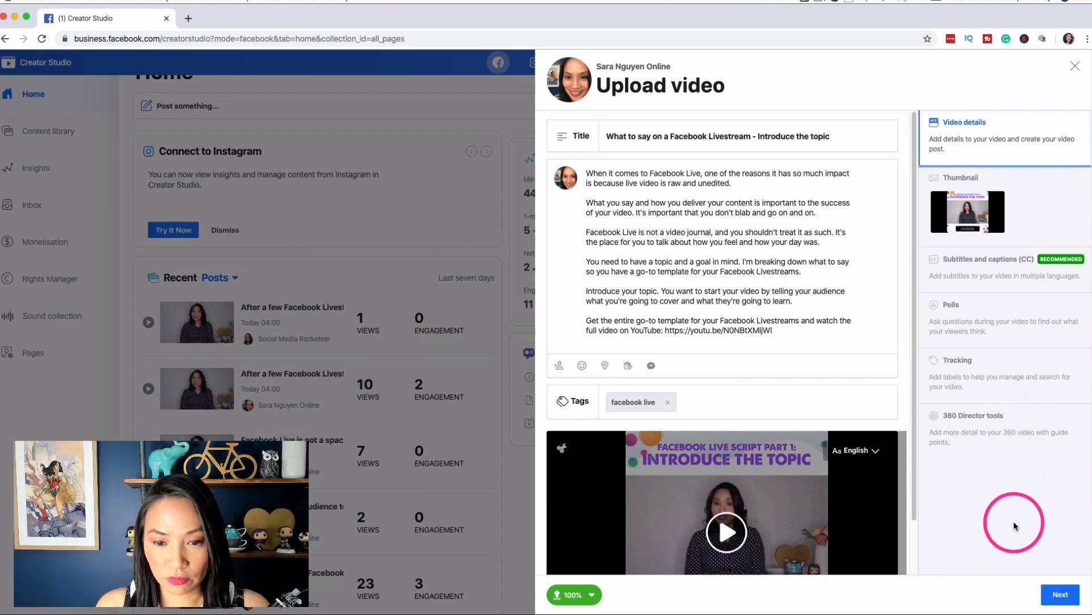
mouse_move(1011, 426)
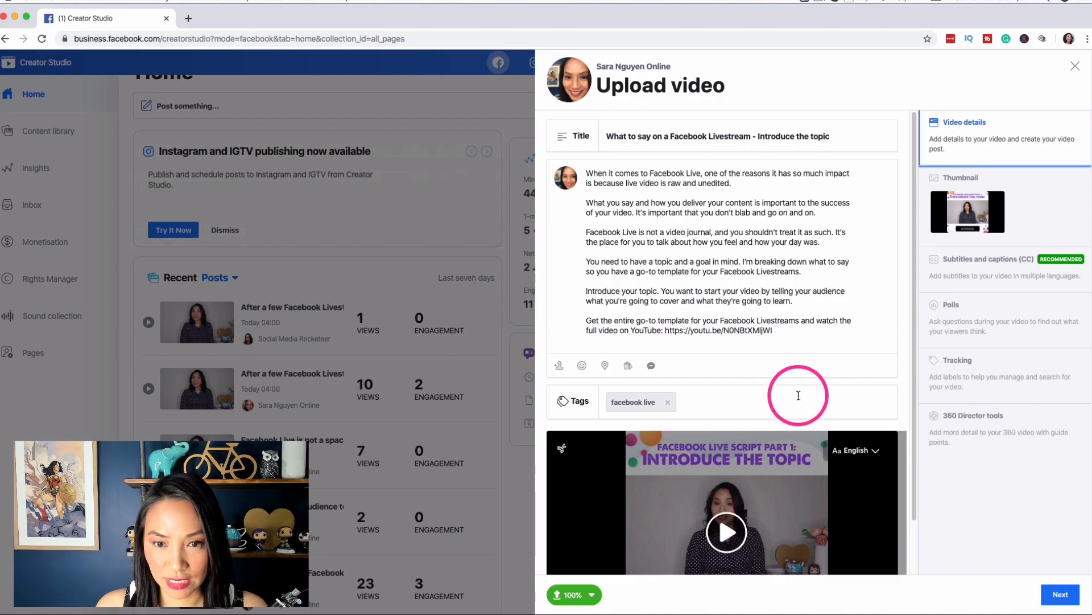
scroll("down", 3)
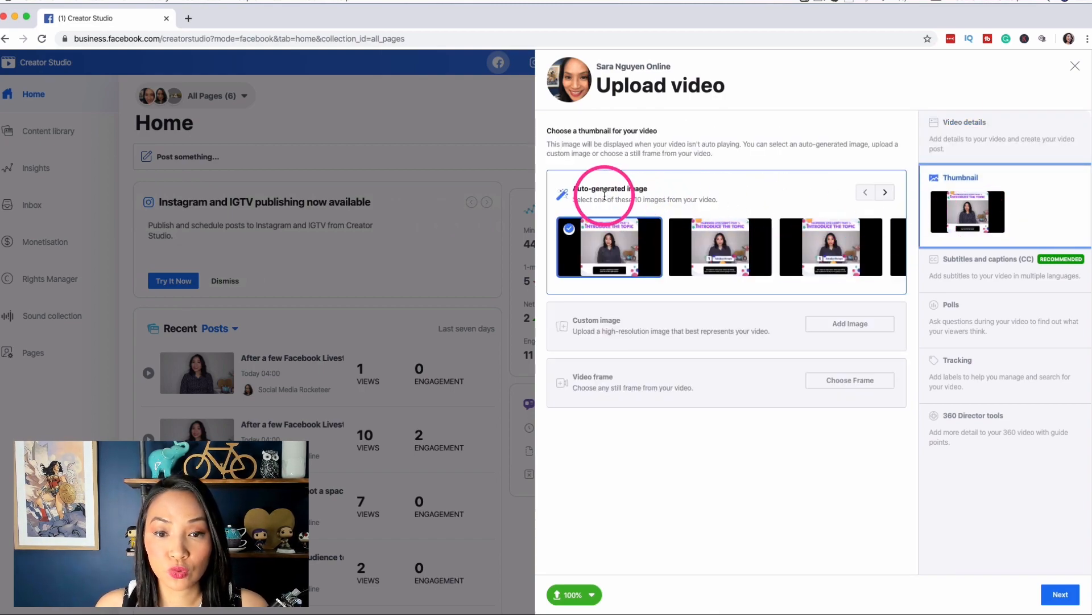
mouse_move(646, 235)
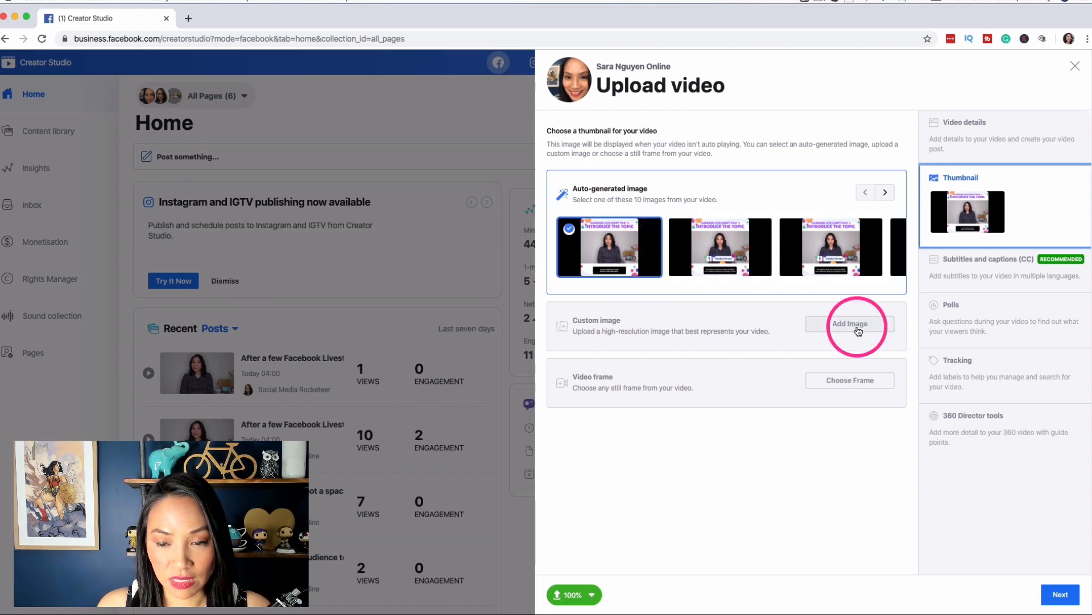
Use What-to-say-on-a-Facebook-Livestream-square.jpg from Downloads as the thumbnail, previewing and cancelling Choose Frame
left_click(850, 324)
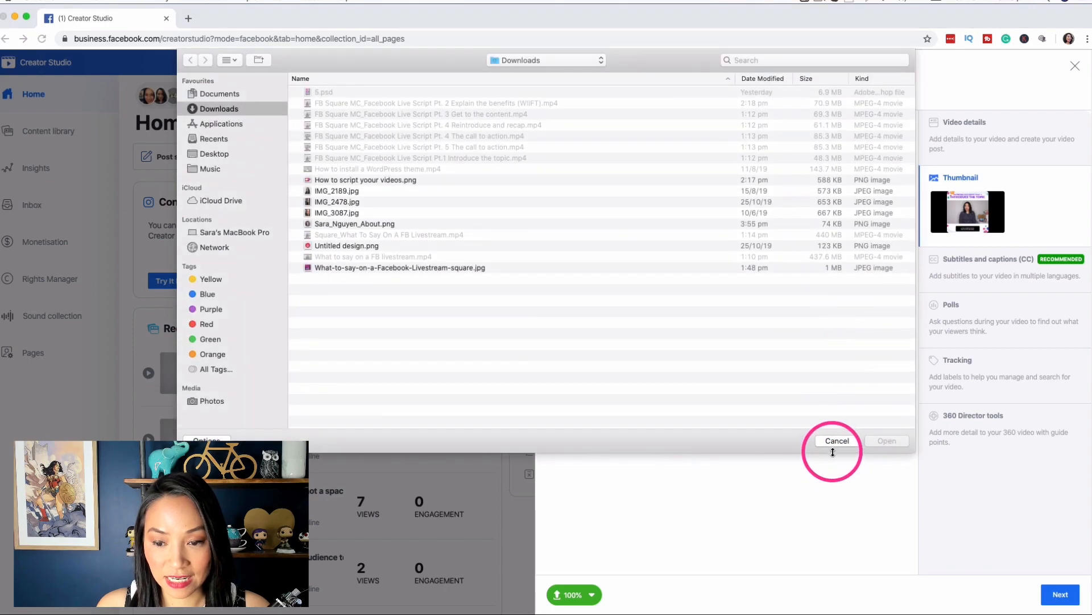
left_click(837, 440)
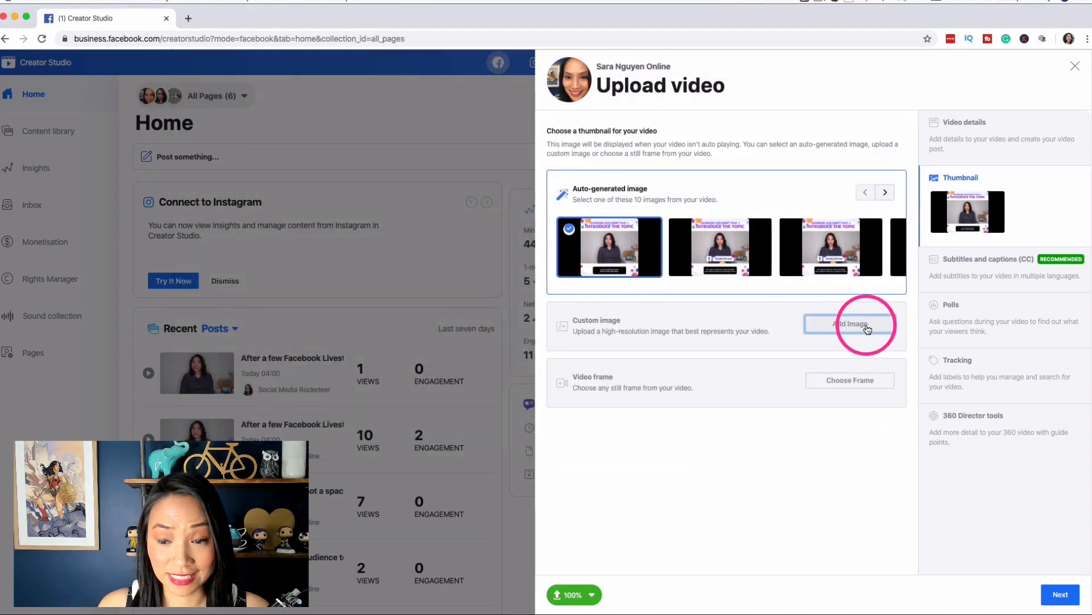
left_click(849, 323)
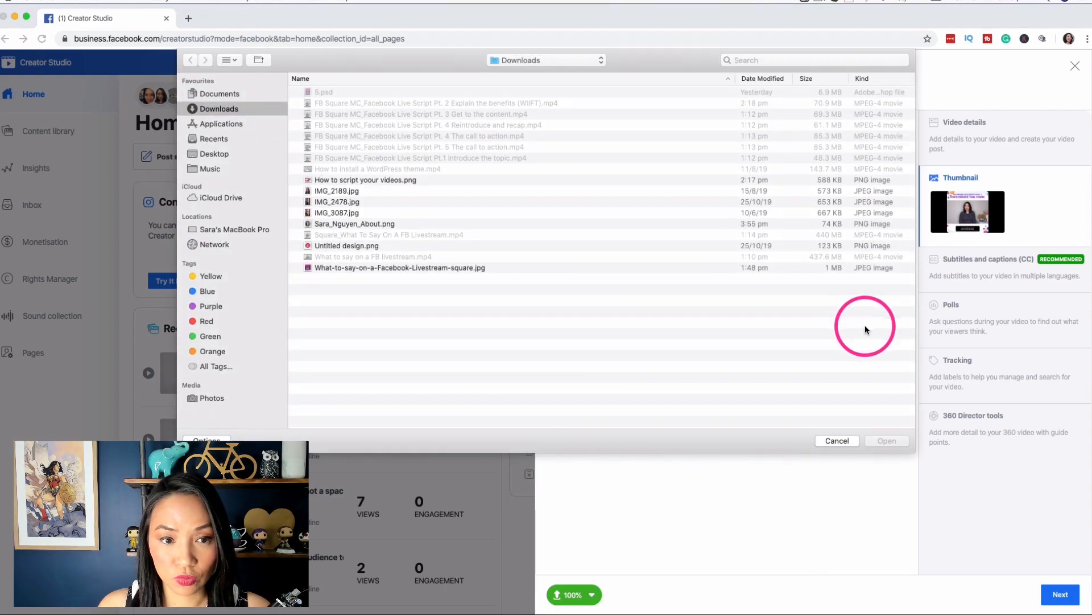
mouse_move(860, 331)
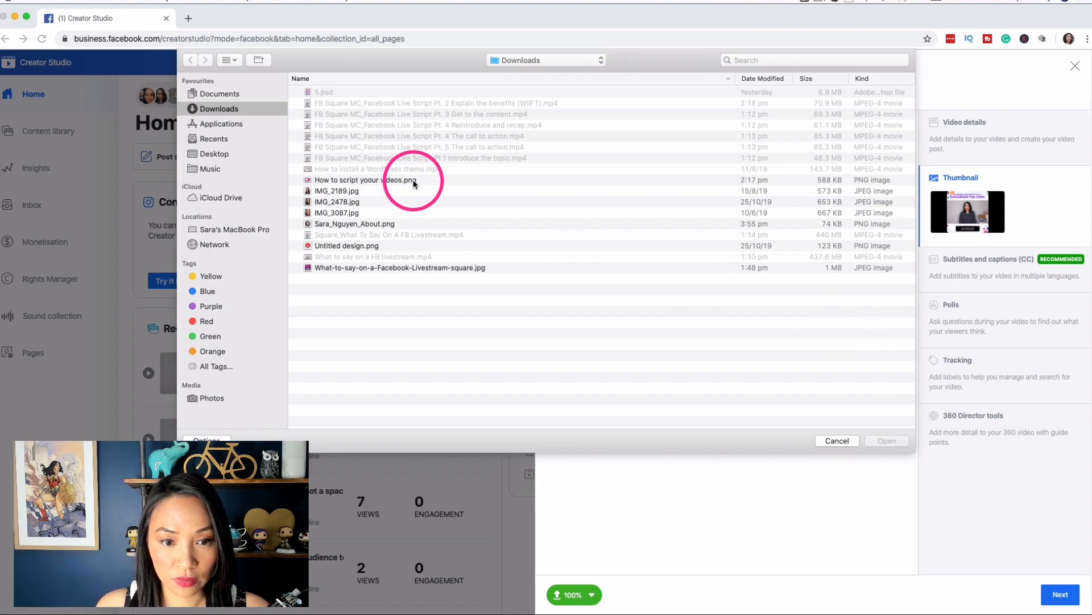
left_click(400, 268)
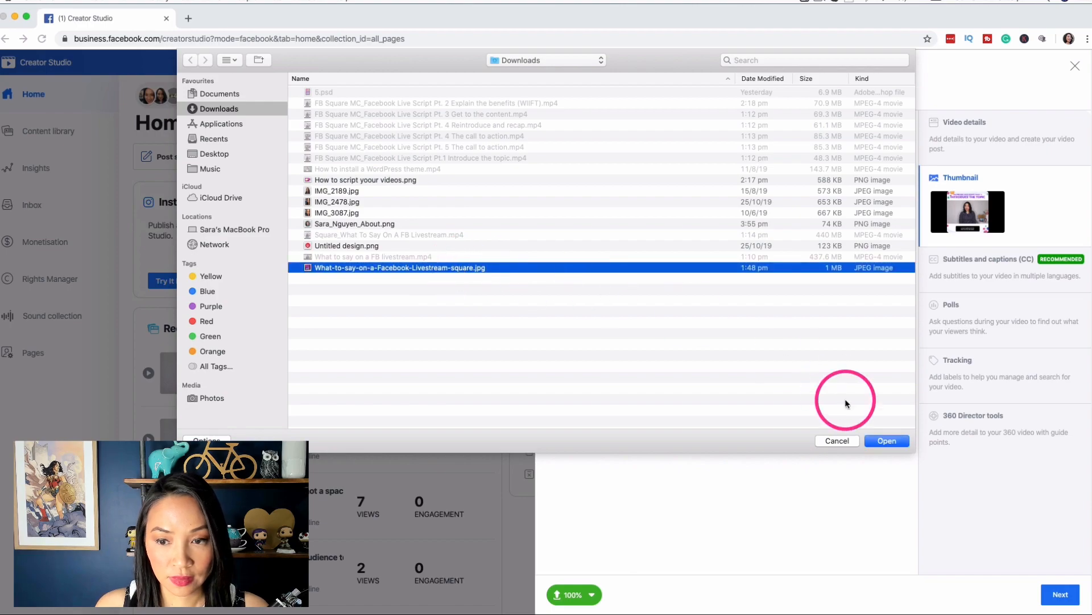
left_click(887, 440)
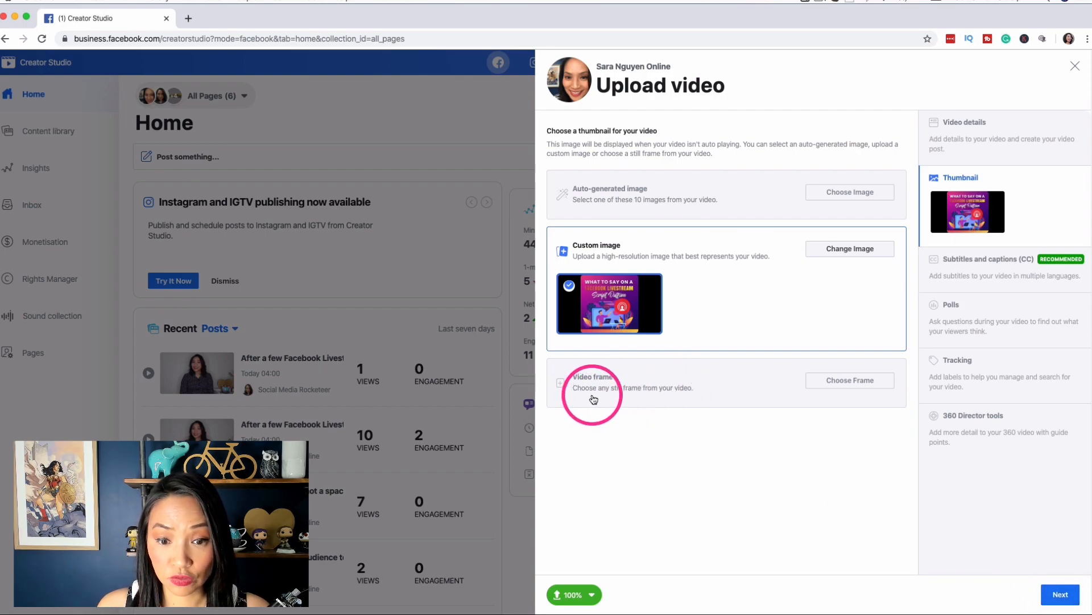
left_click(850, 380)
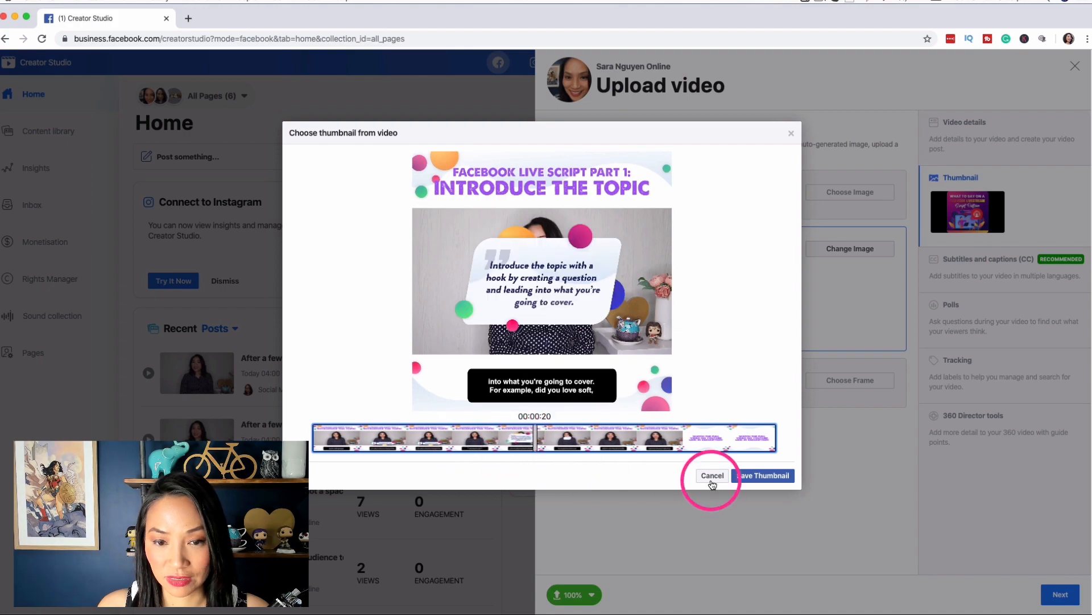
left_click(712, 475)
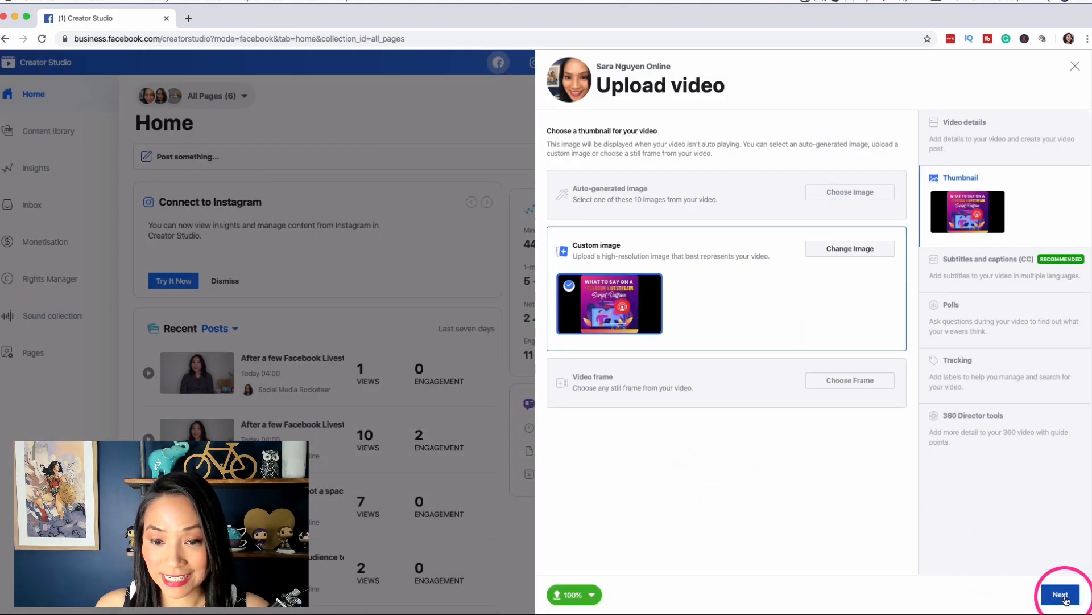
Choose Schedule and set the publish date to 8 November 2019 at 01:00
left_click(1061, 594)
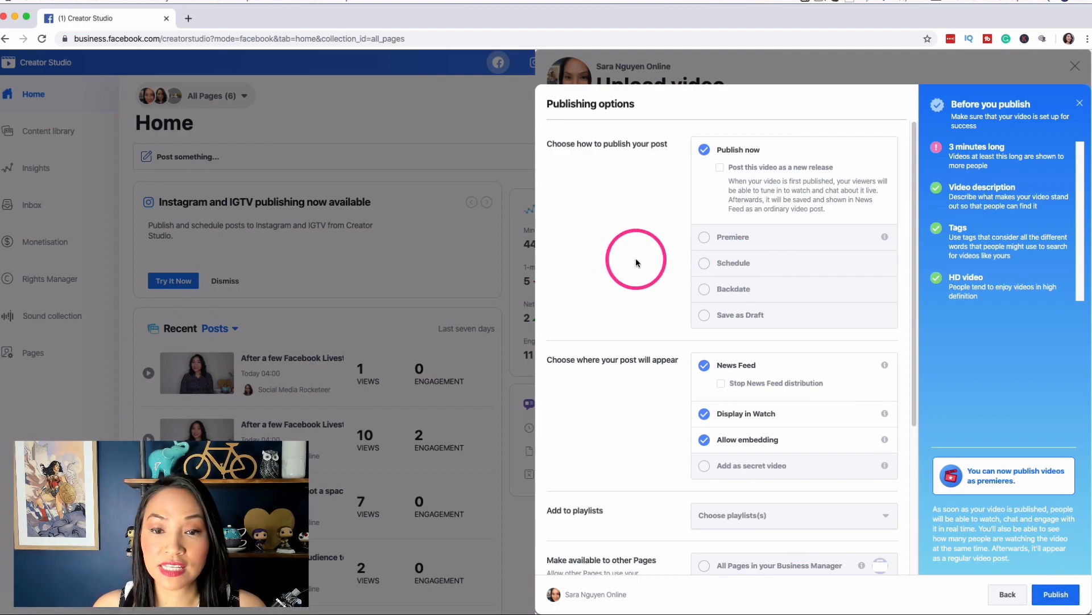
mouse_move(671, 222)
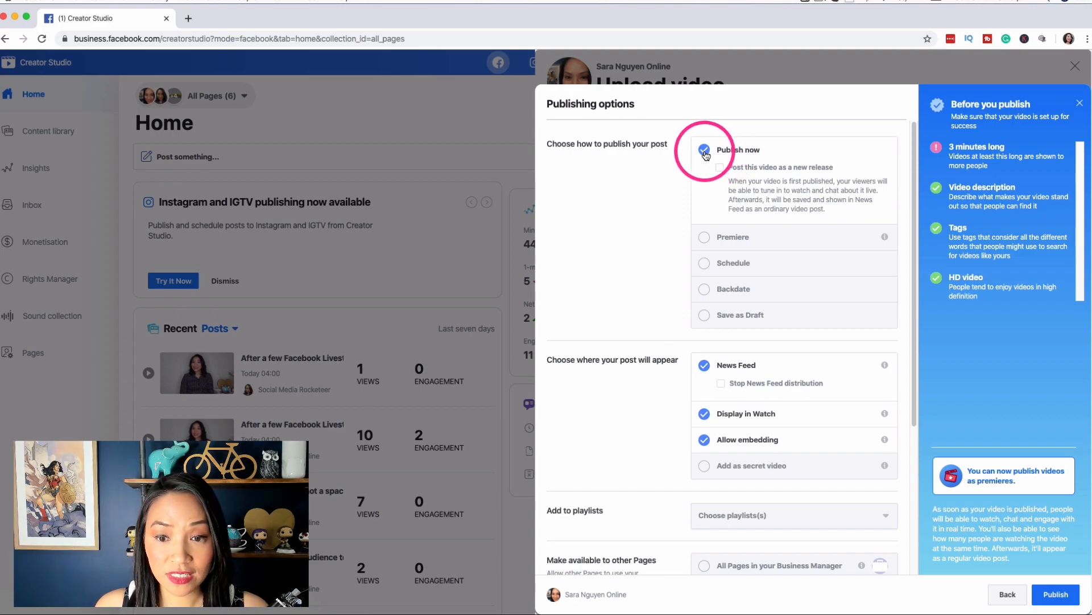
mouse_move(705, 267)
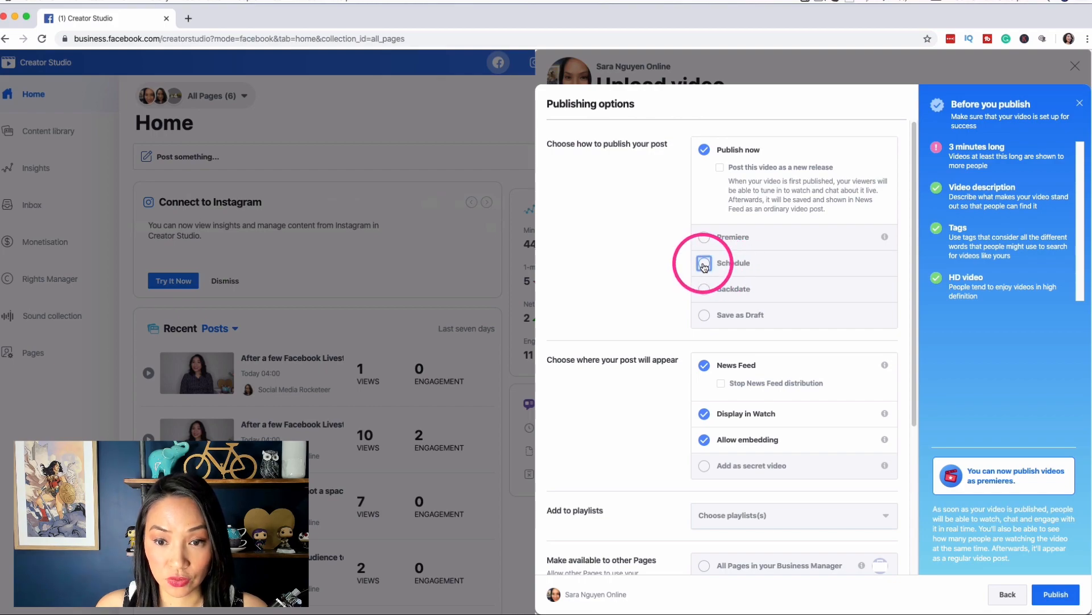
left_click(704, 264)
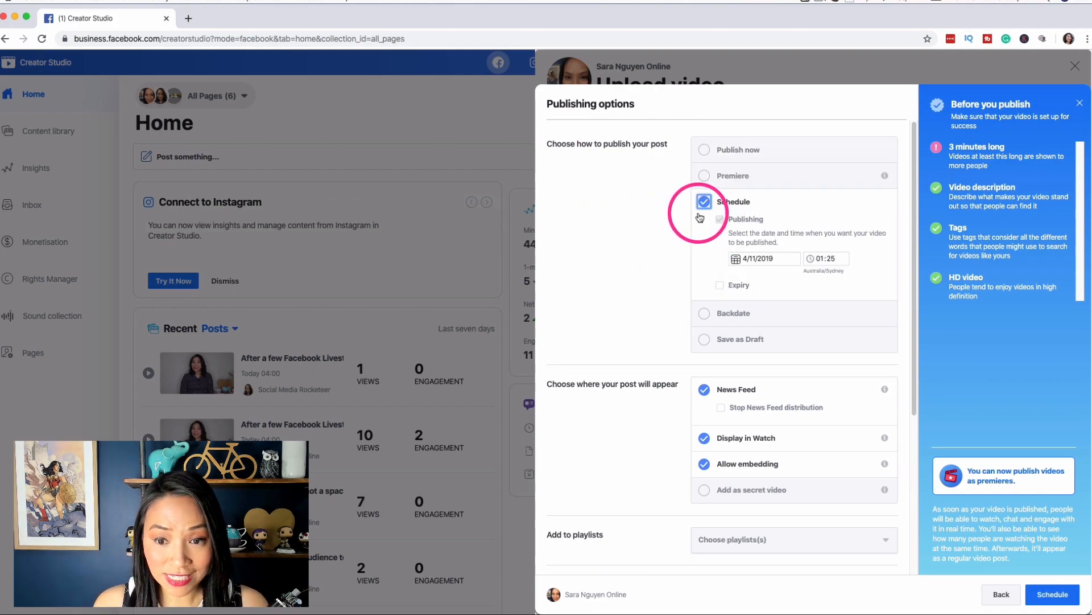
left_click(764, 258)
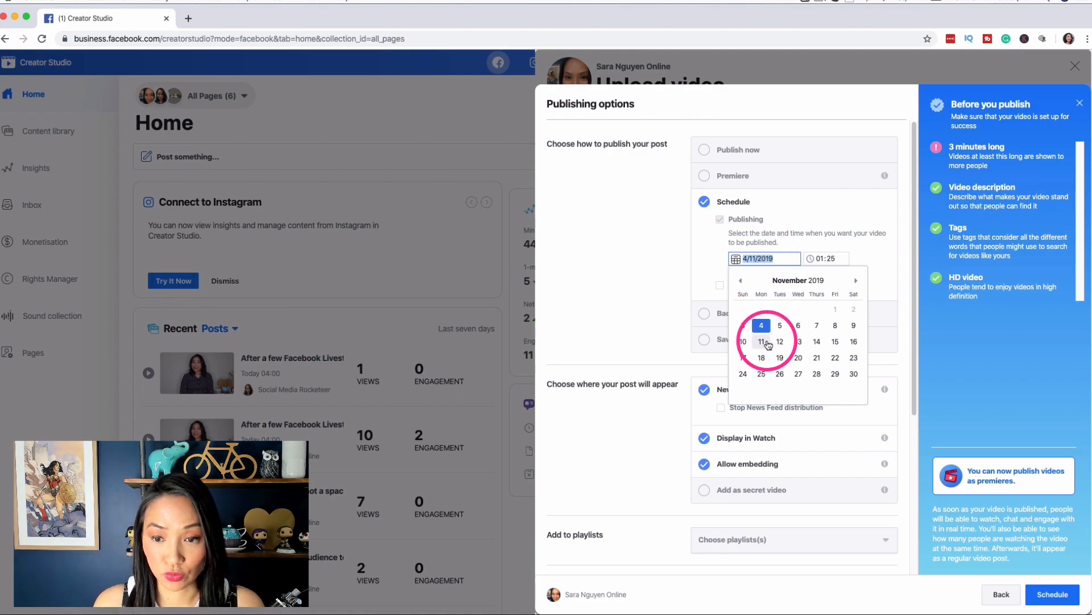
left_click(835, 326)
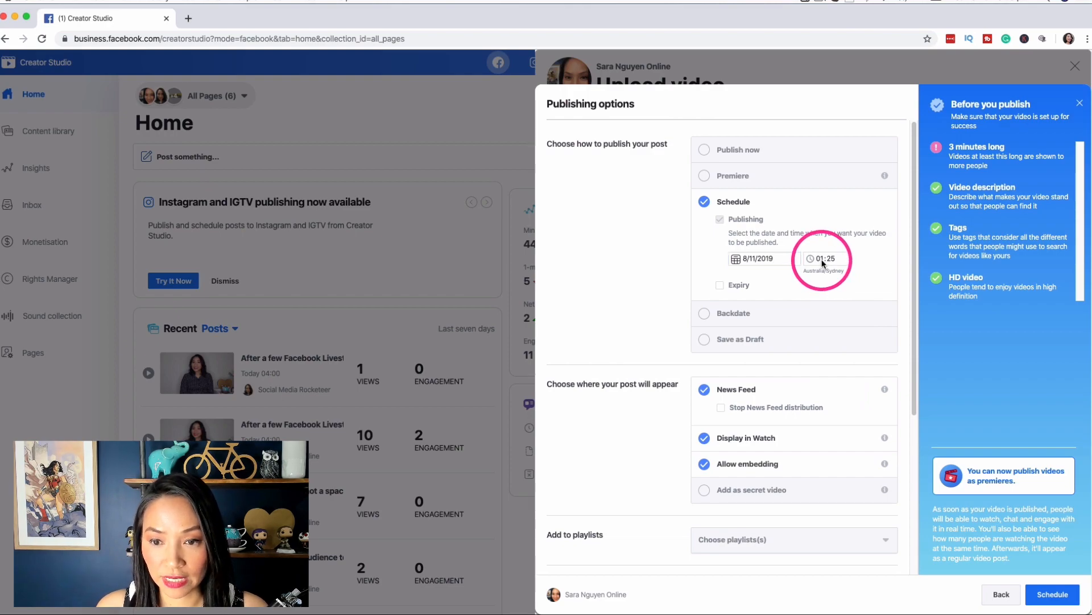
left_click(826, 259)
type("00")
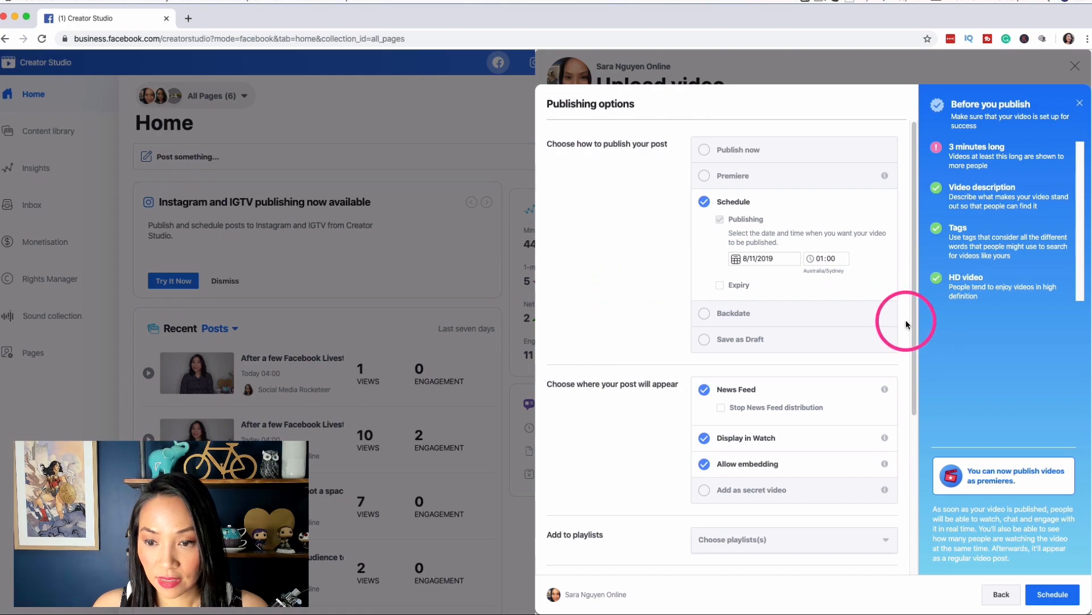
Add the video to the Facebook Live Video series playlist and let Social Media Rocketeer crosspost it
scroll("down", 3)
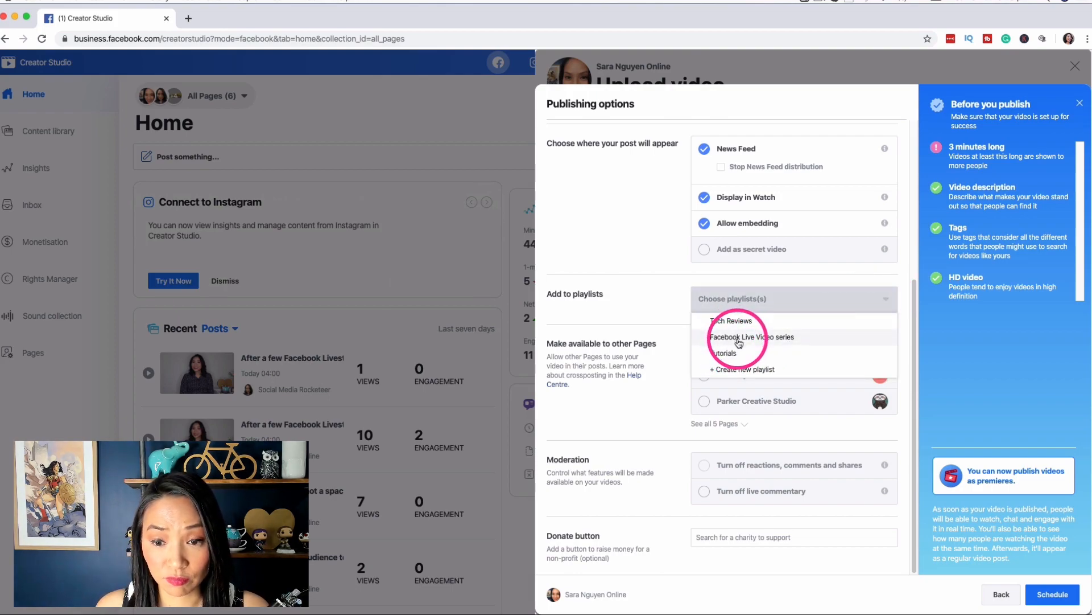
left_click(751, 337)
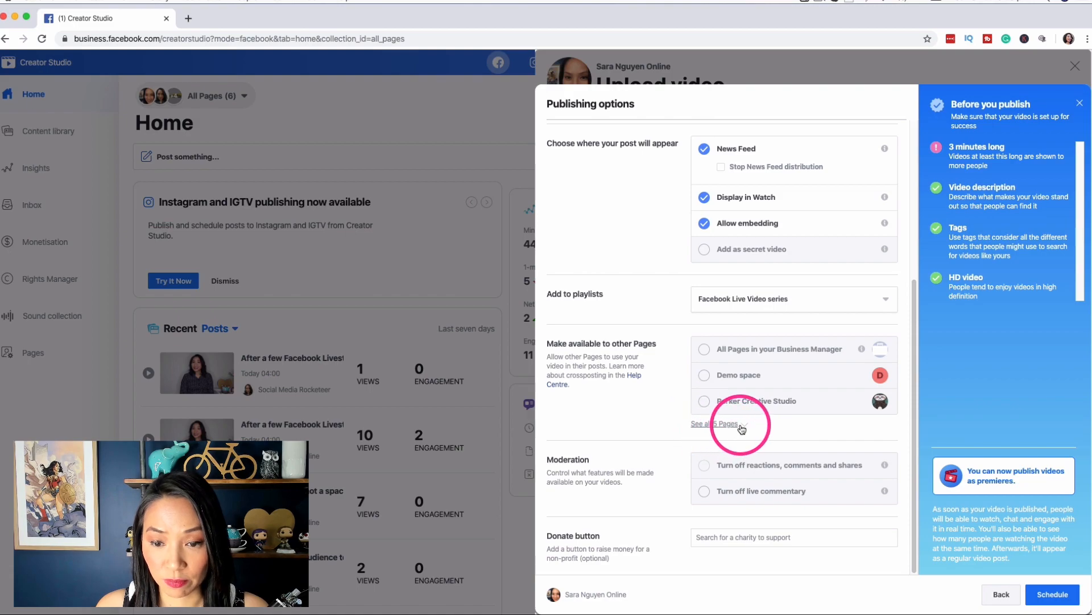
left_click(715, 423)
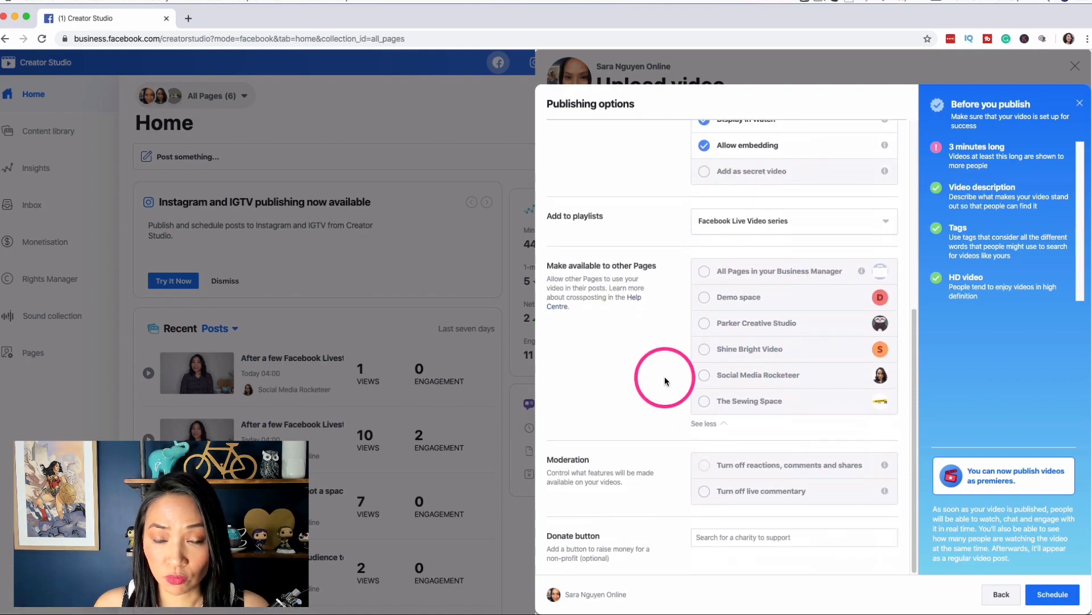
left_click(703, 375)
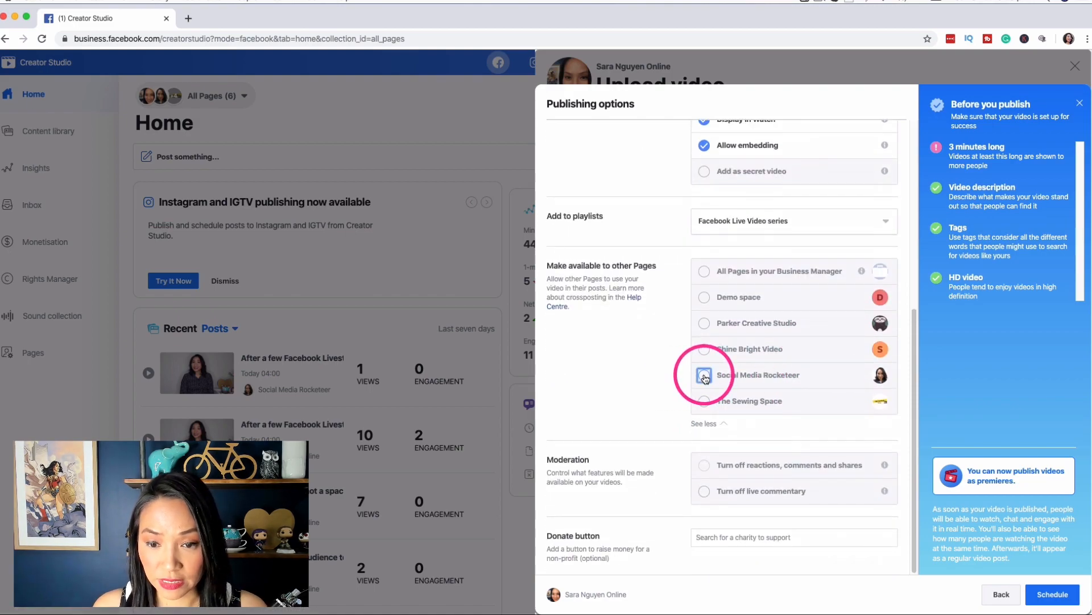
left_click(703, 375)
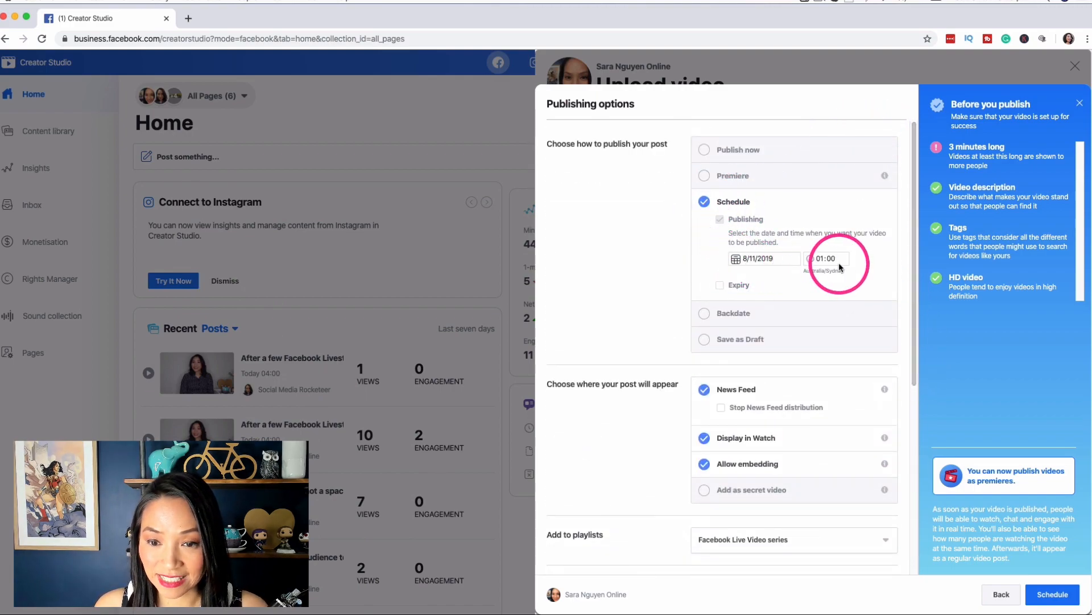
scroll("down", 3)
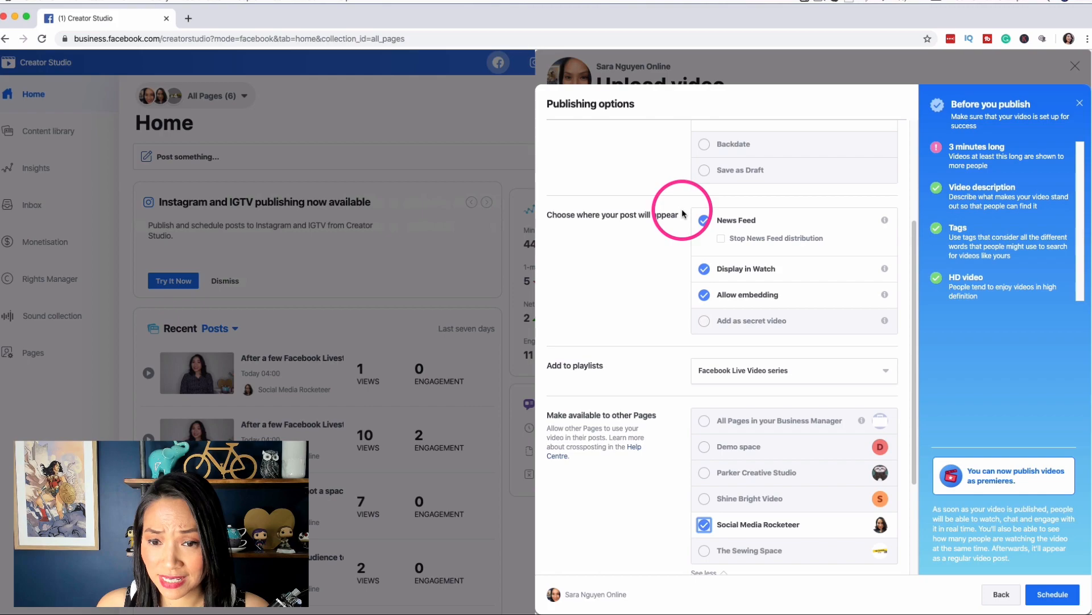
scroll("down", 3)
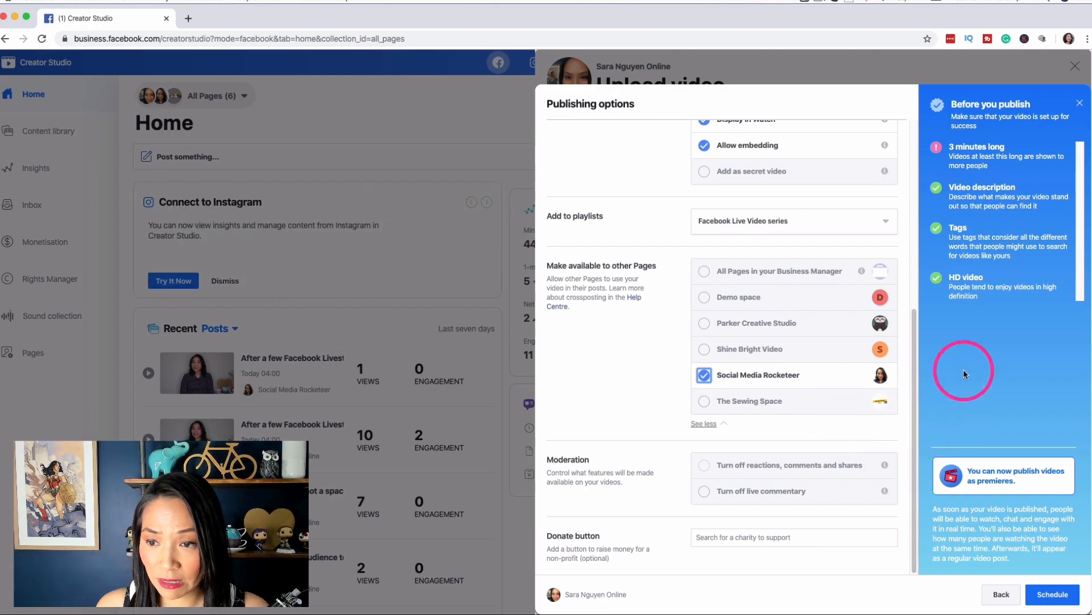
mouse_move(1011, 106)
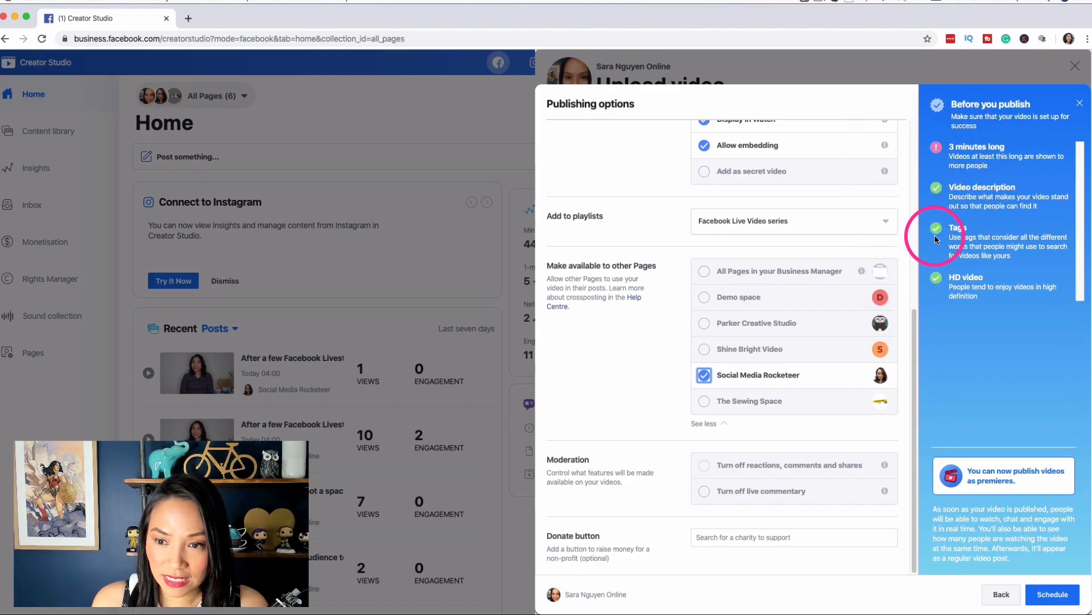
mouse_move(987, 201)
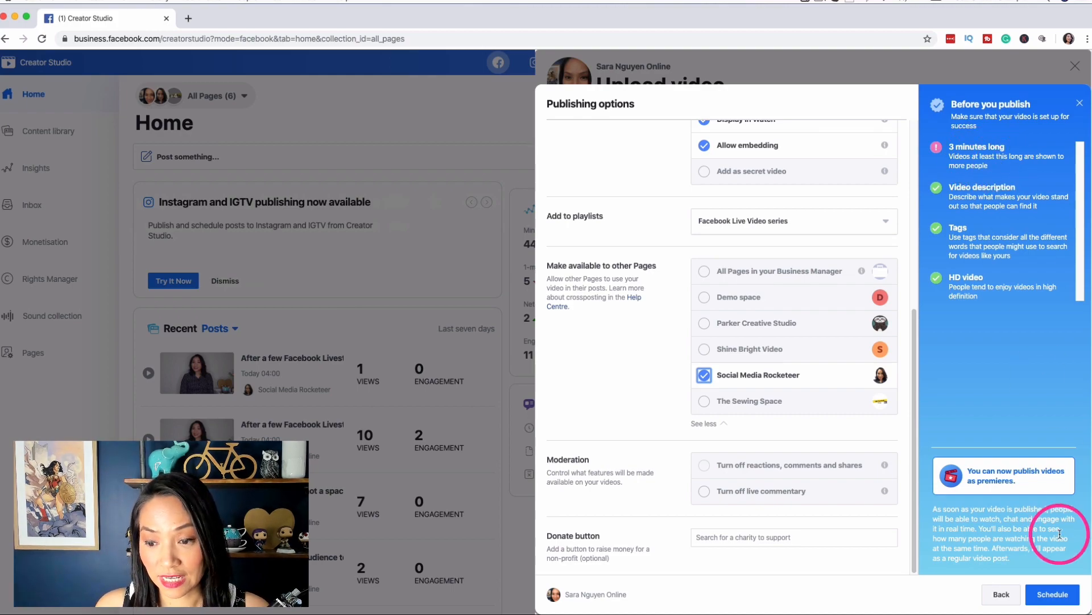
mouse_move(940, 158)
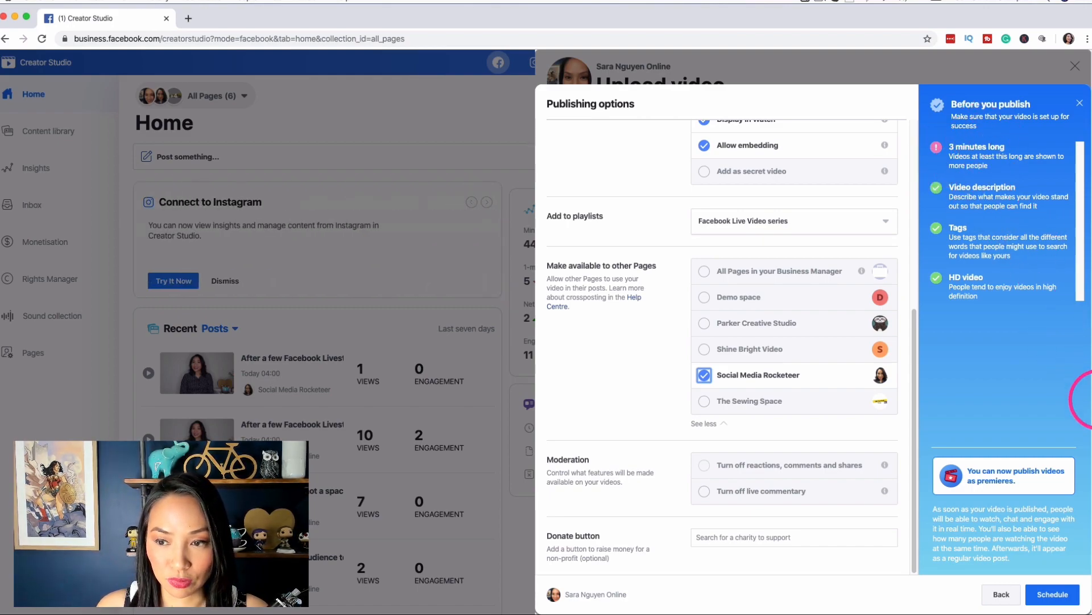
mouse_move(997, 426)
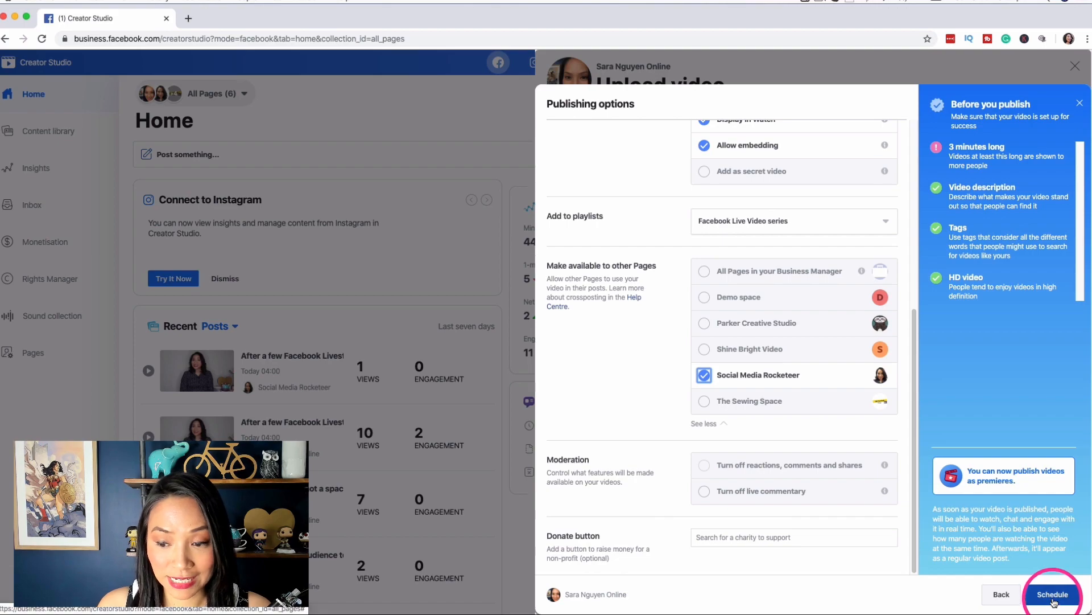
Confirm scheduling for November 8th 2019 at 1:00am and dismiss the 'Video post scheduled' notice
left_click(1053, 594)
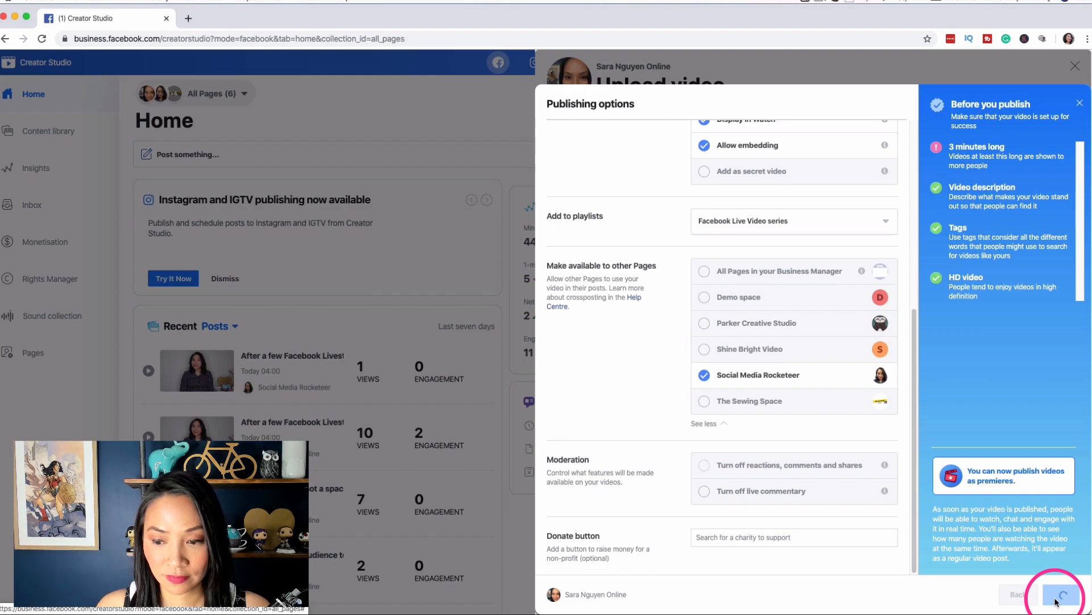
left_click(1059, 595)
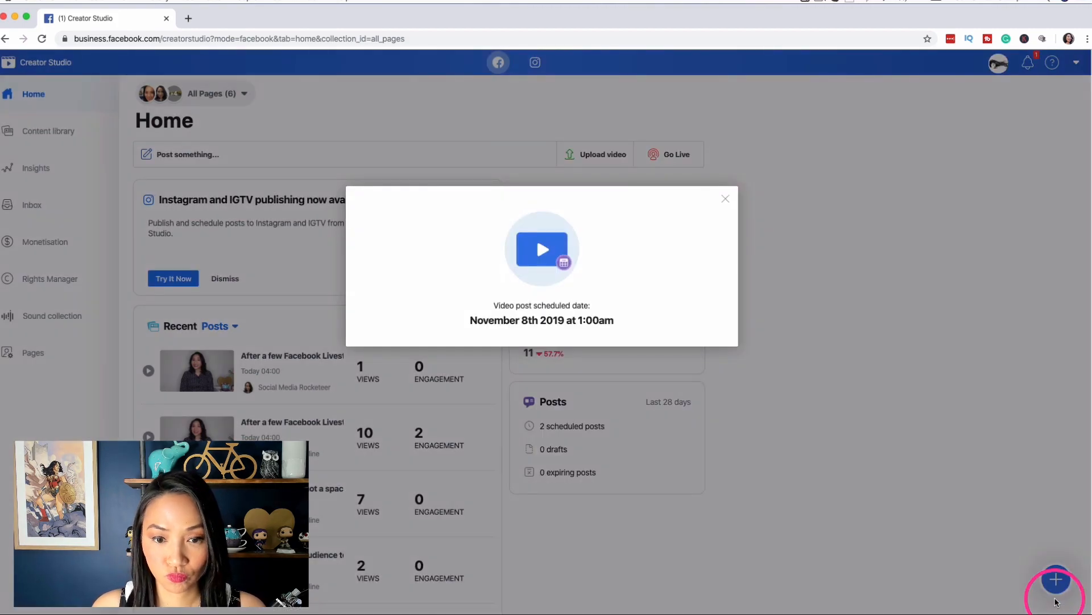
mouse_move(791, 371)
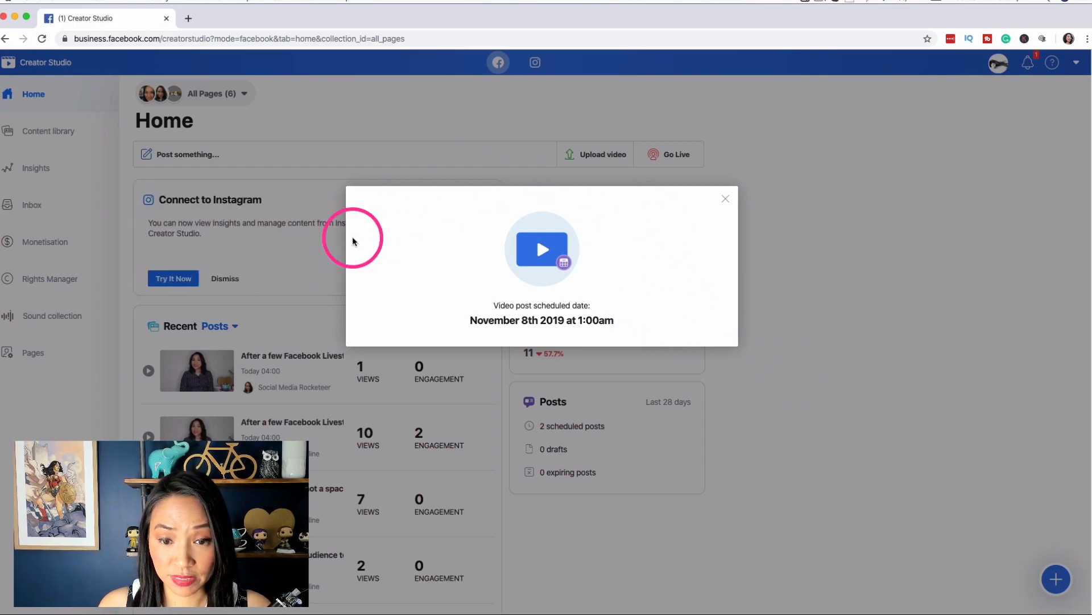
left_click(726, 198)
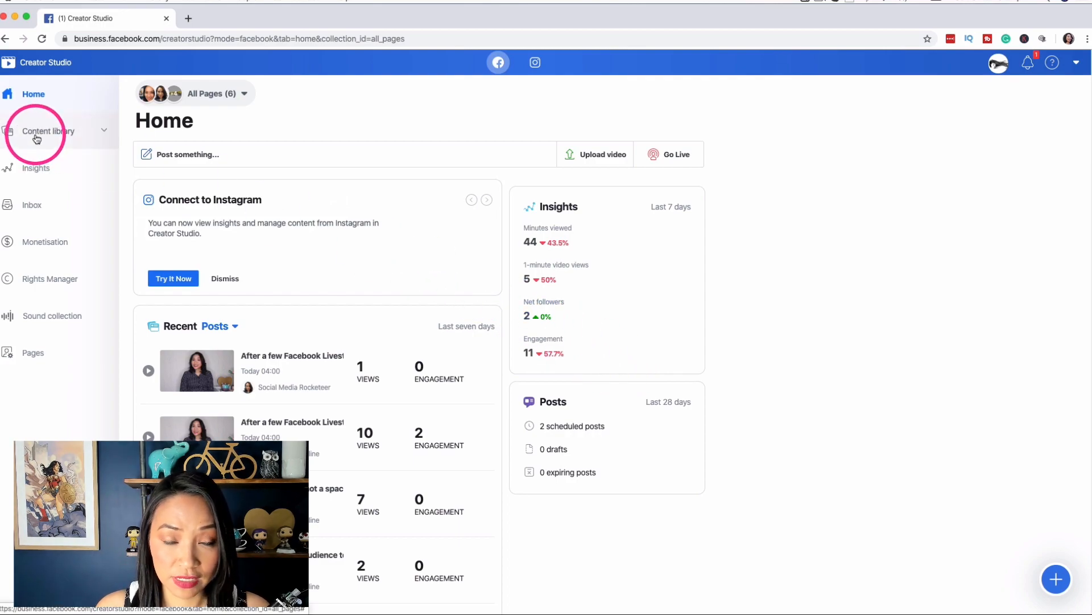
In Content library's Scheduled tab, open the menu for the video scheduled 08/11/2019 01:00
left_click(49, 130)
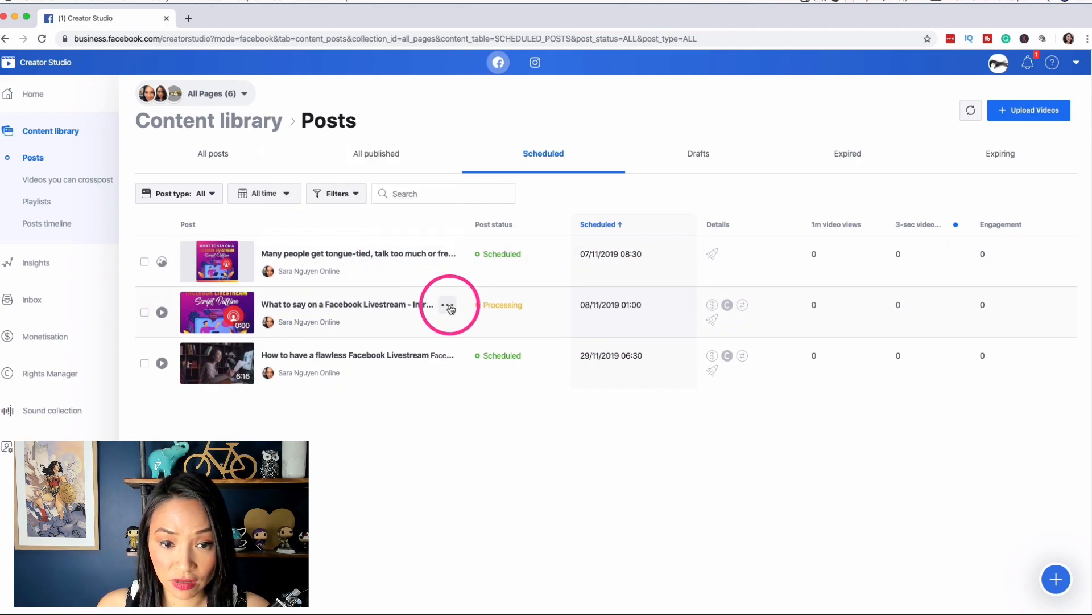
left_click(448, 305)
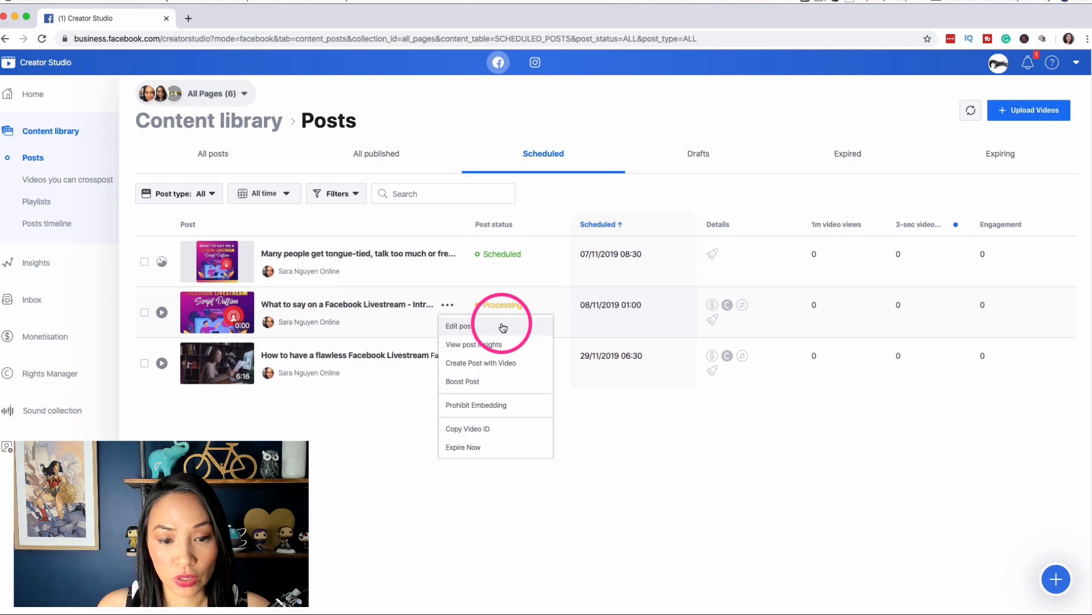
left_click(496, 322)
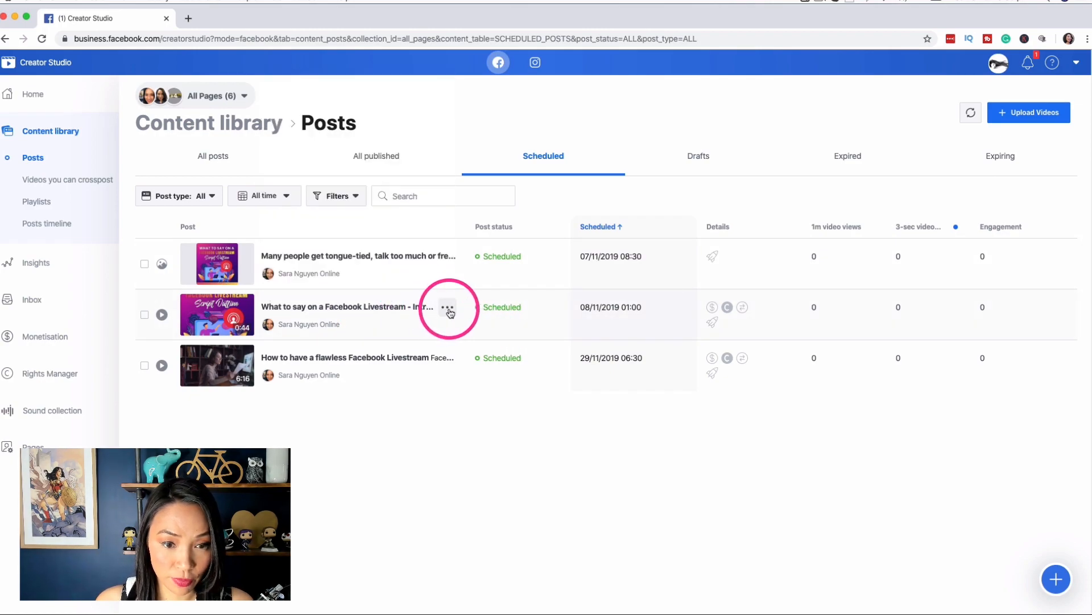
left_click(447, 306)
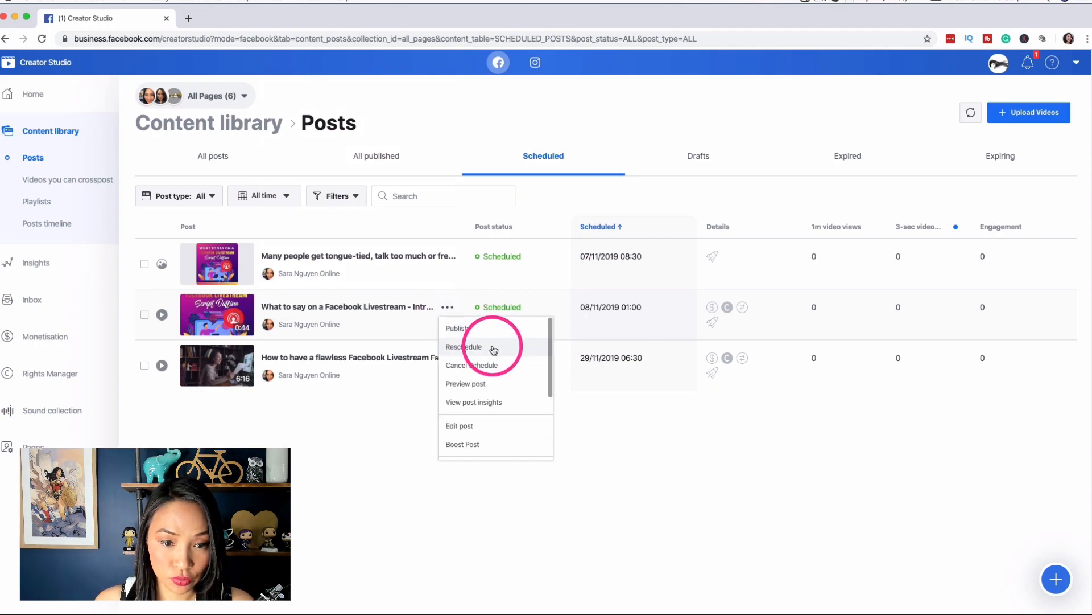
left_click(464, 347)
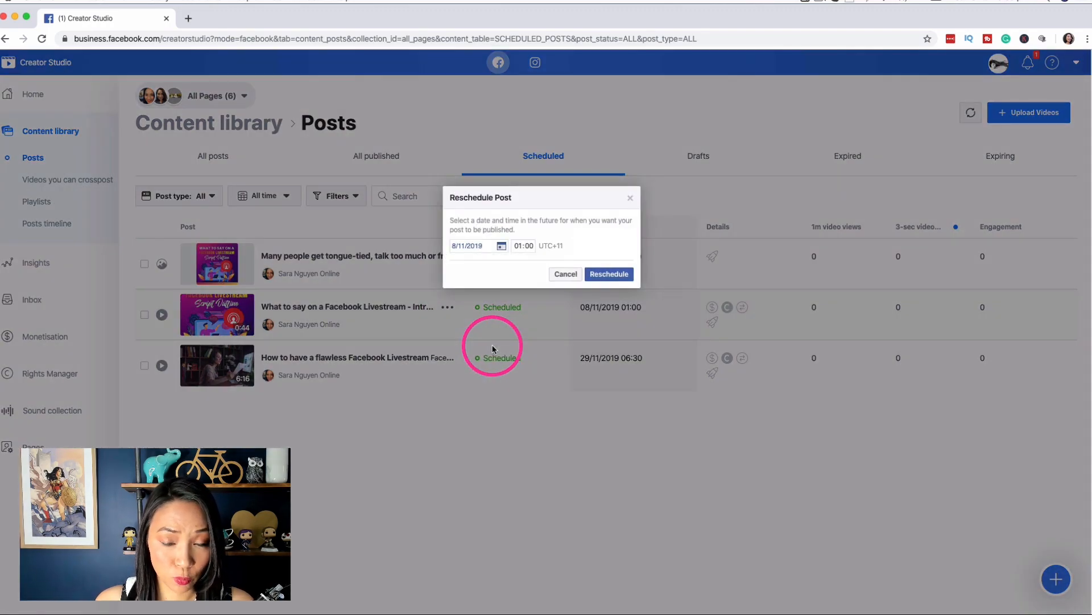
left_click(610, 274)
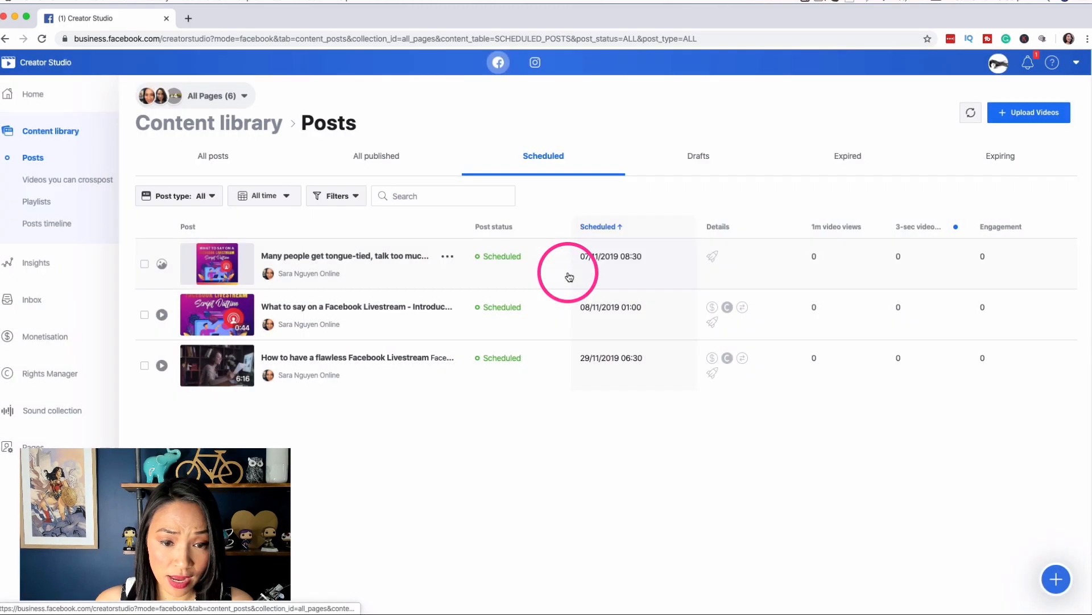
left_click(447, 307)
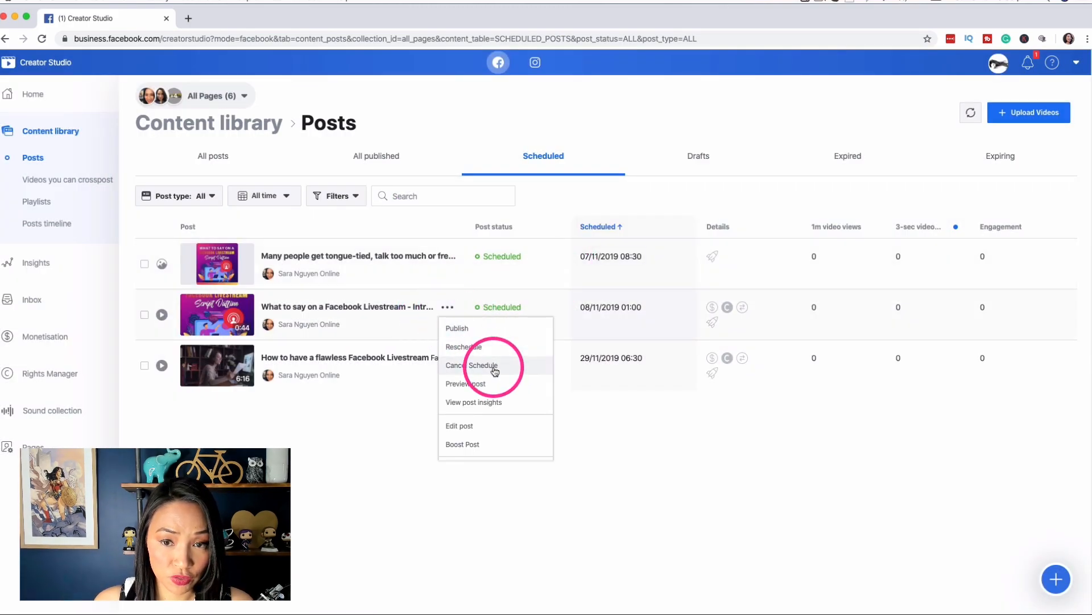
mouse_move(487, 386)
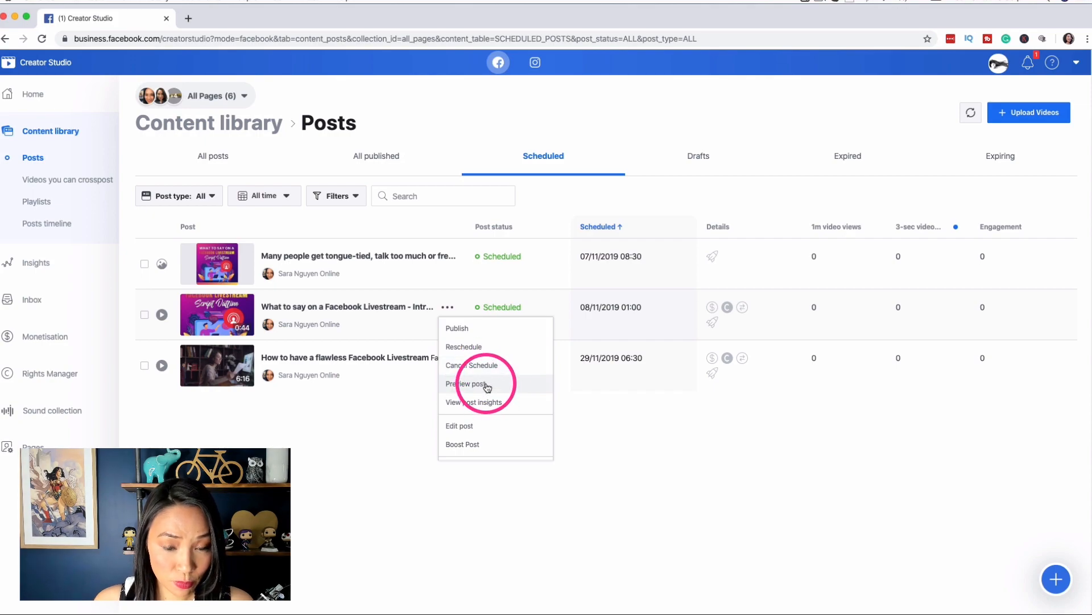
left_click(466, 384)
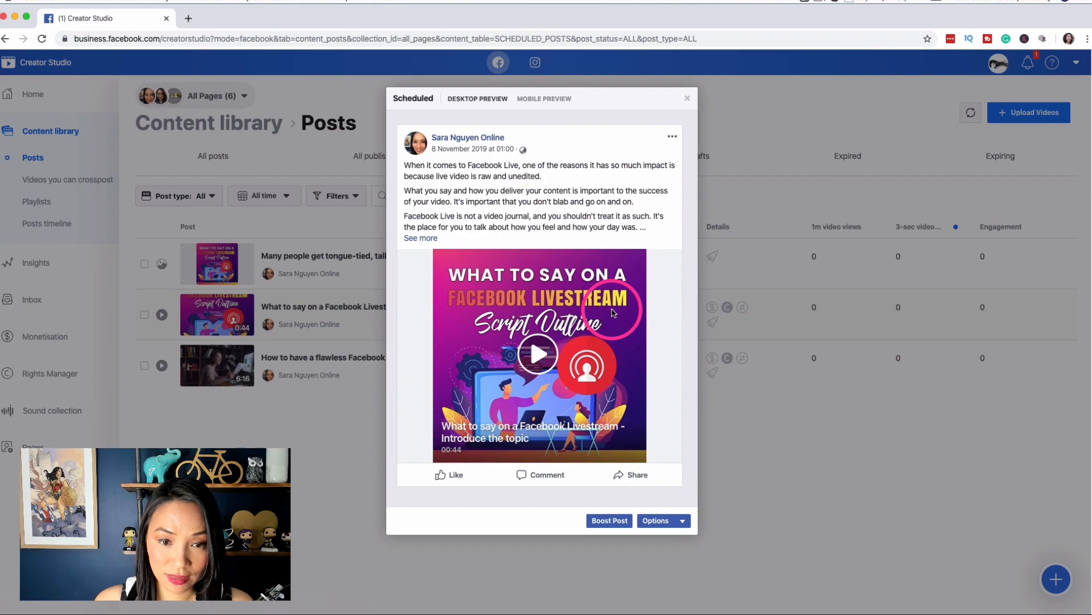
left_click(544, 99)
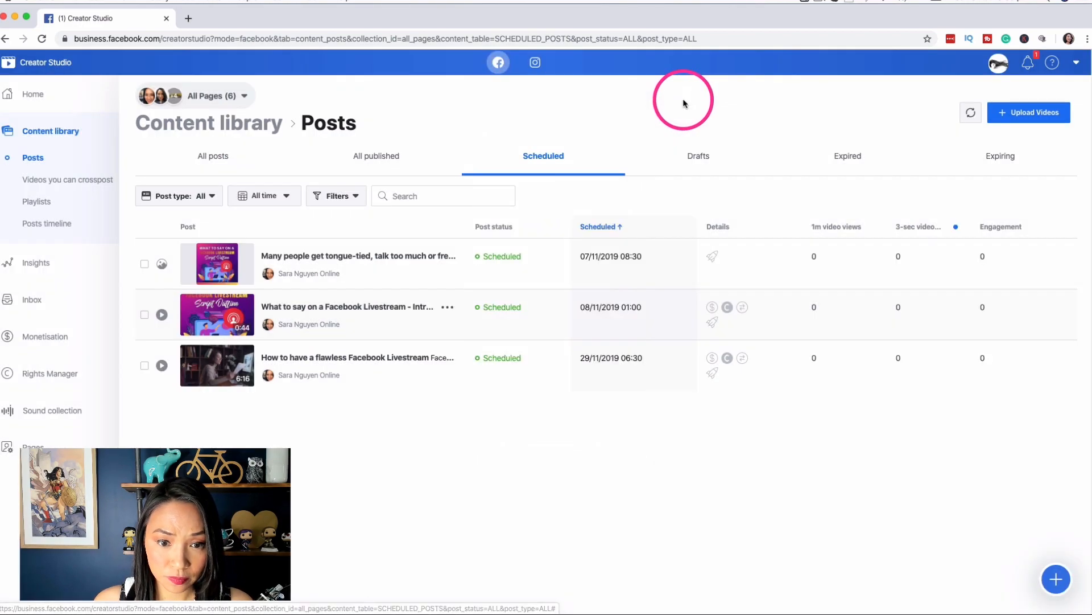
left_click(447, 307)
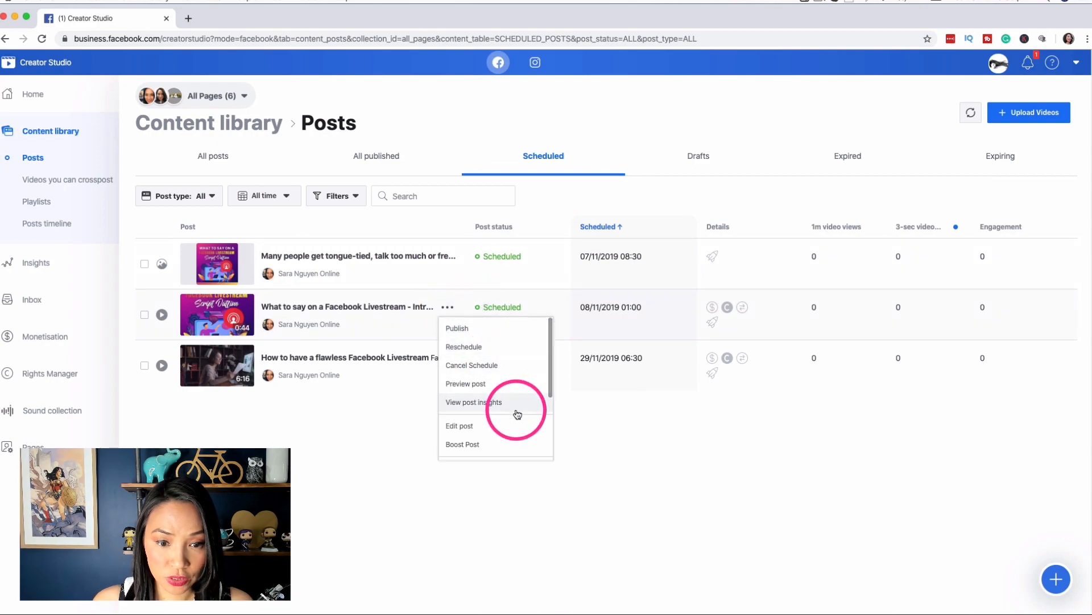
left_click(460, 426)
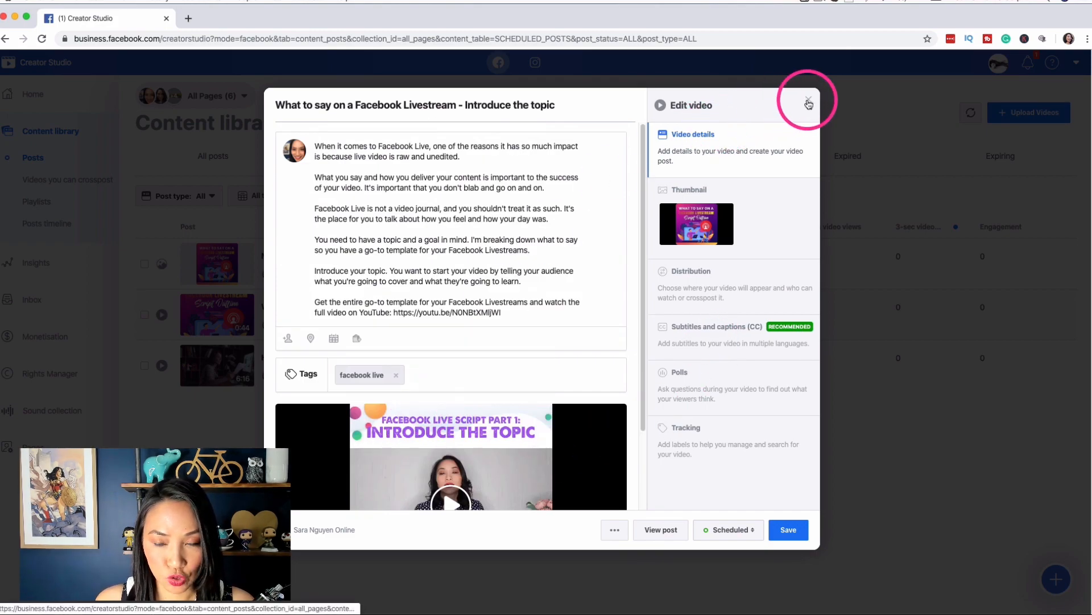
left_click(808, 103)
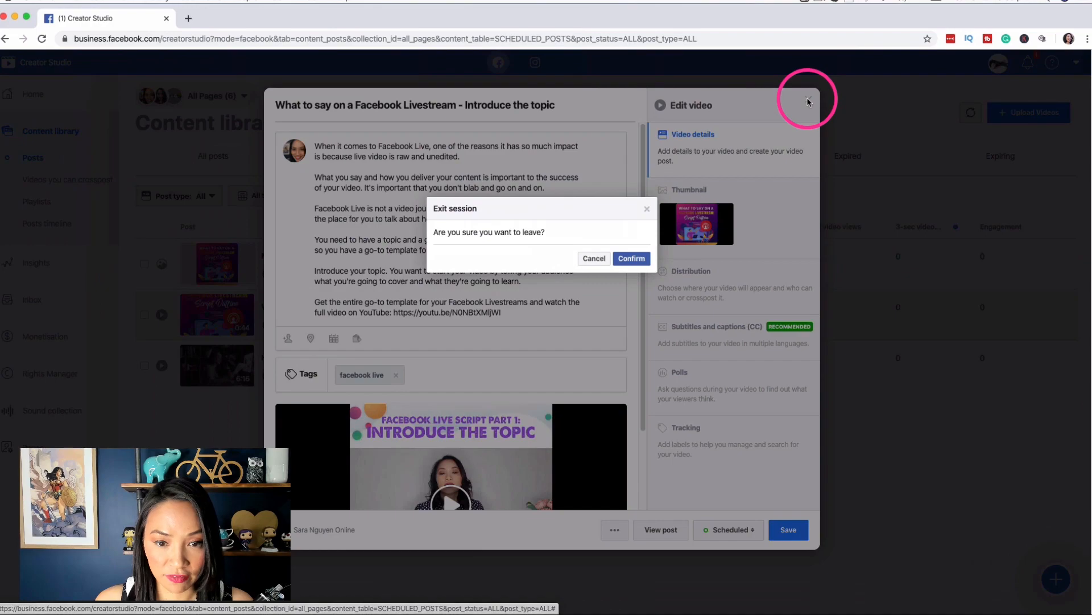
left_click(632, 259)
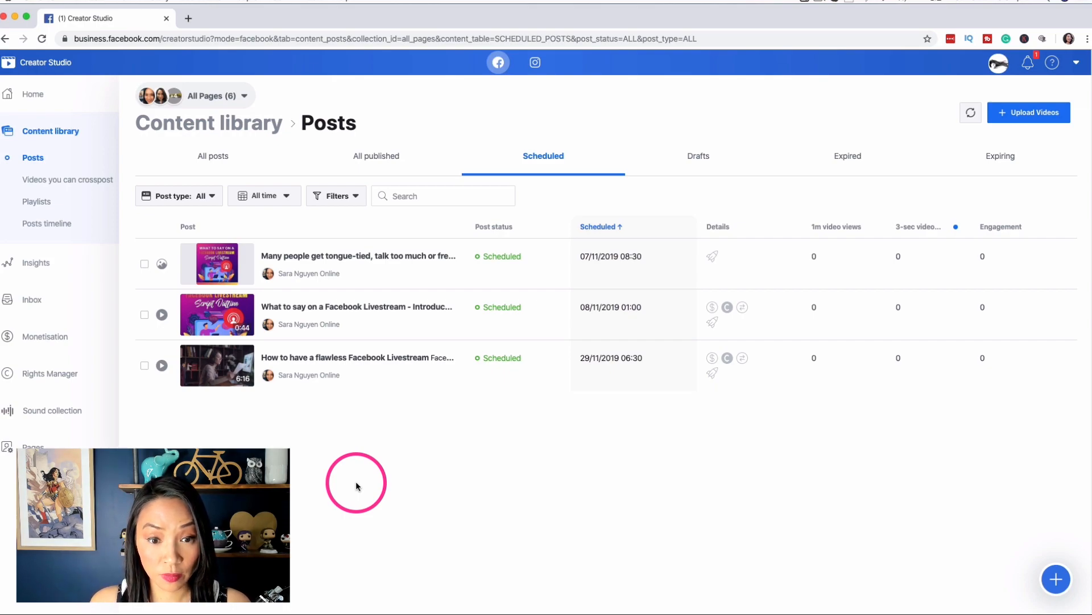
mouse_move(515, 457)
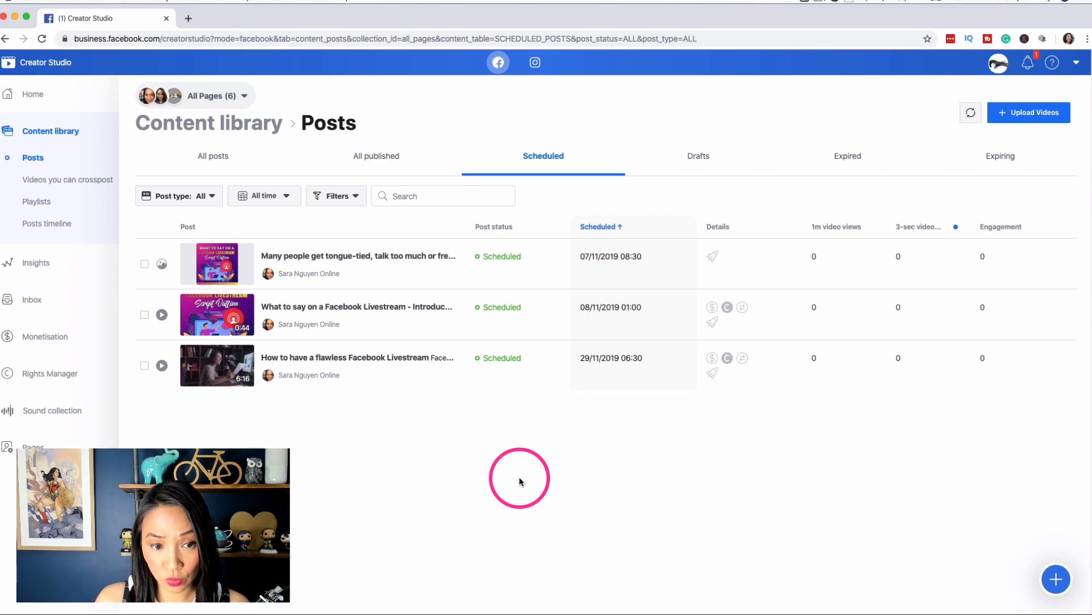
mouse_move(63, 199)
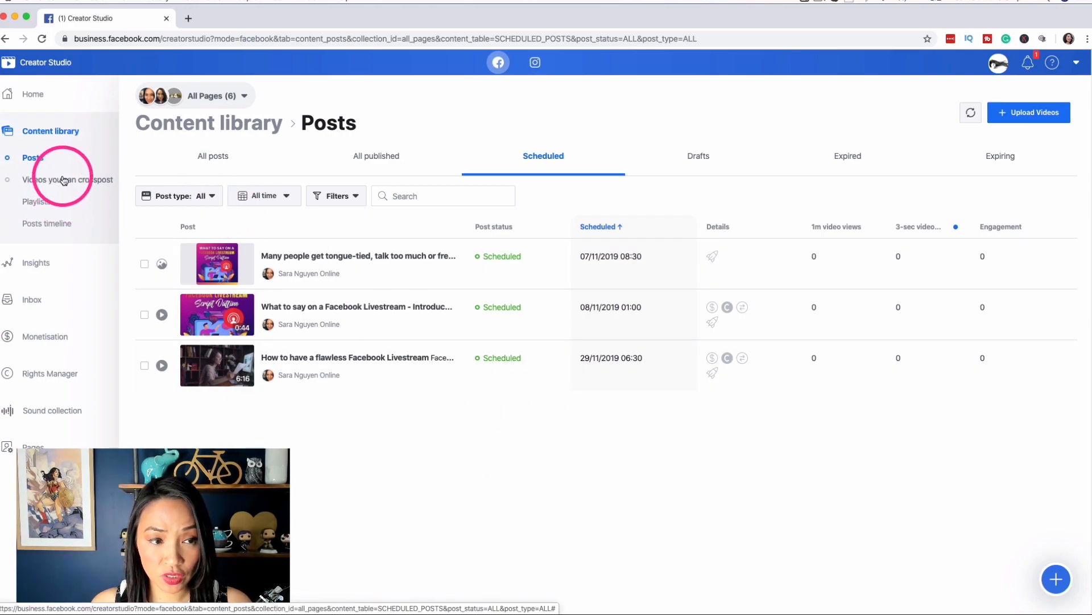
mouse_move(54, 138)
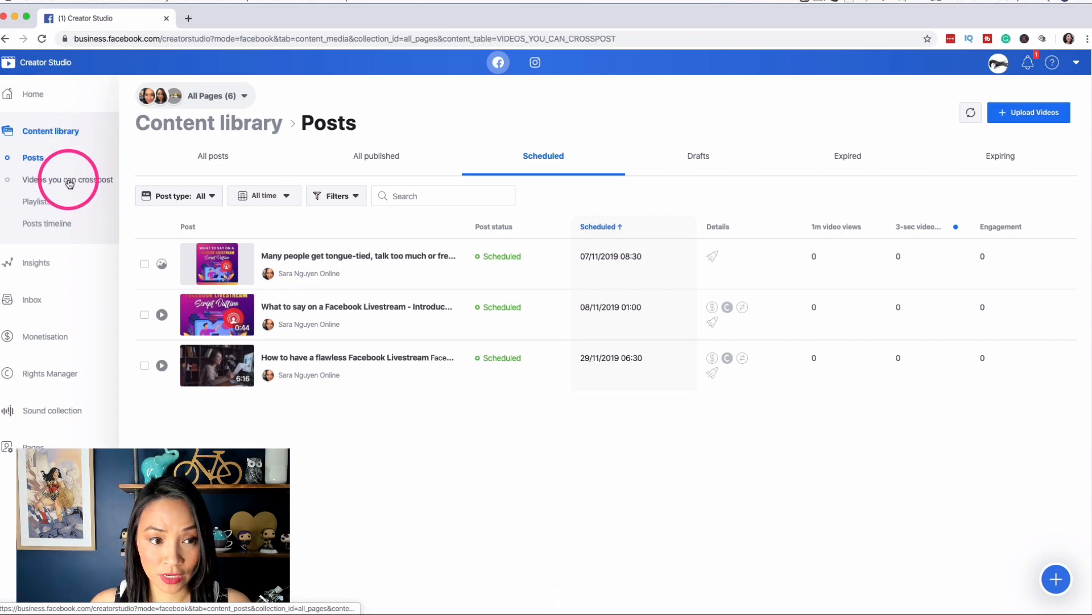
Show the action menu for the Introduce the topic video under Videos you can crosspost
left_click(68, 179)
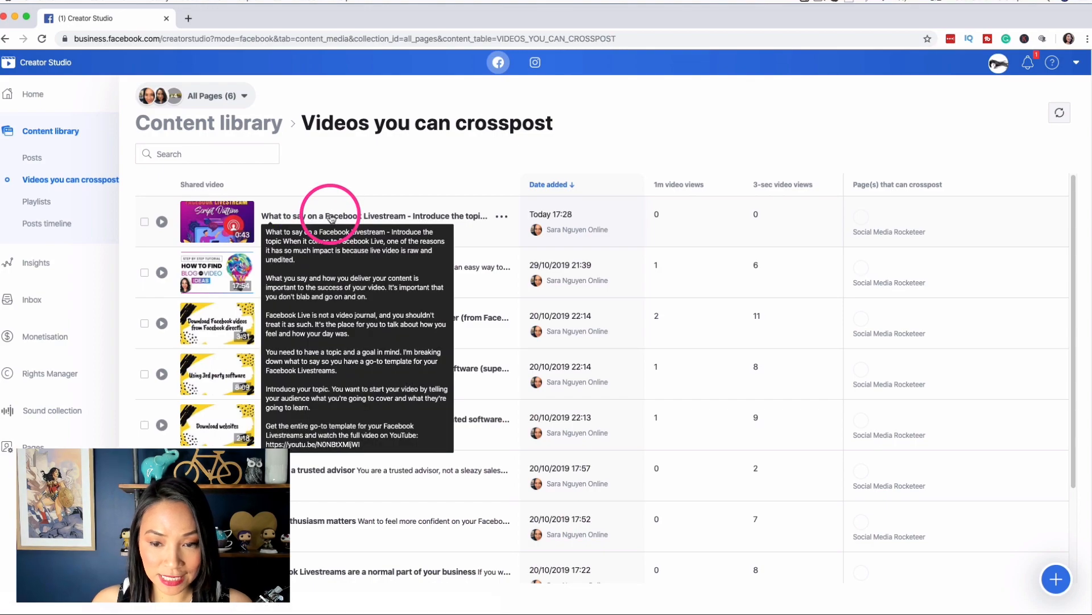
mouse_move(467, 166)
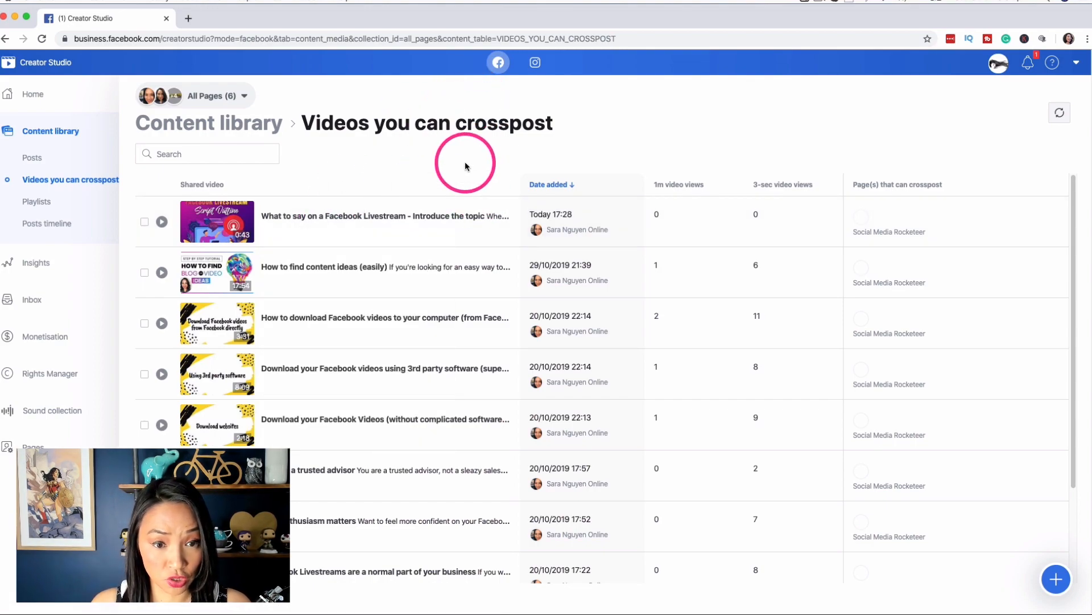
mouse_move(427, 164)
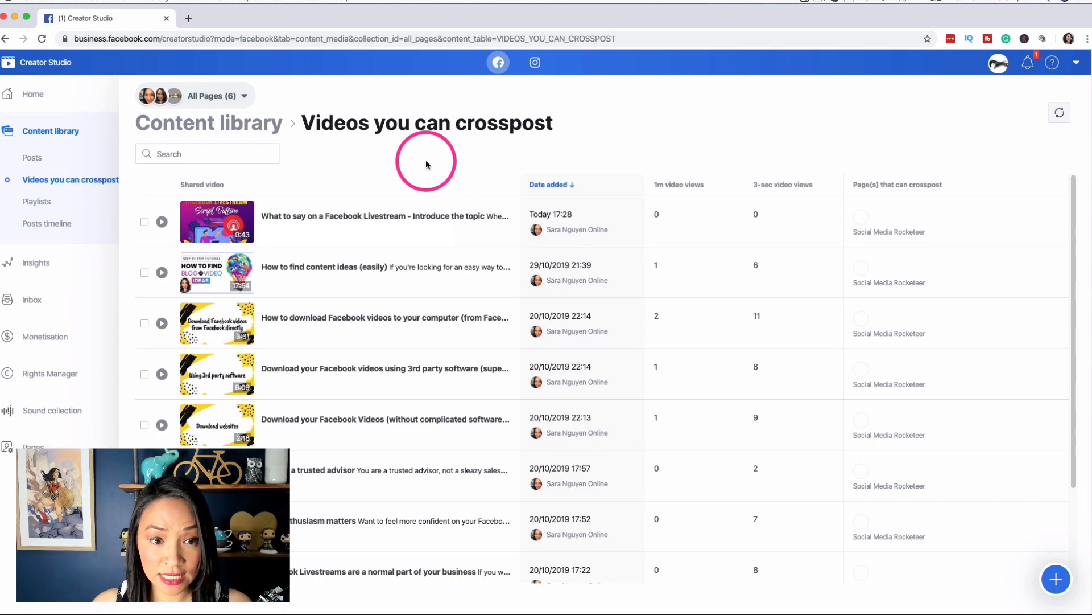
mouse_move(461, 215)
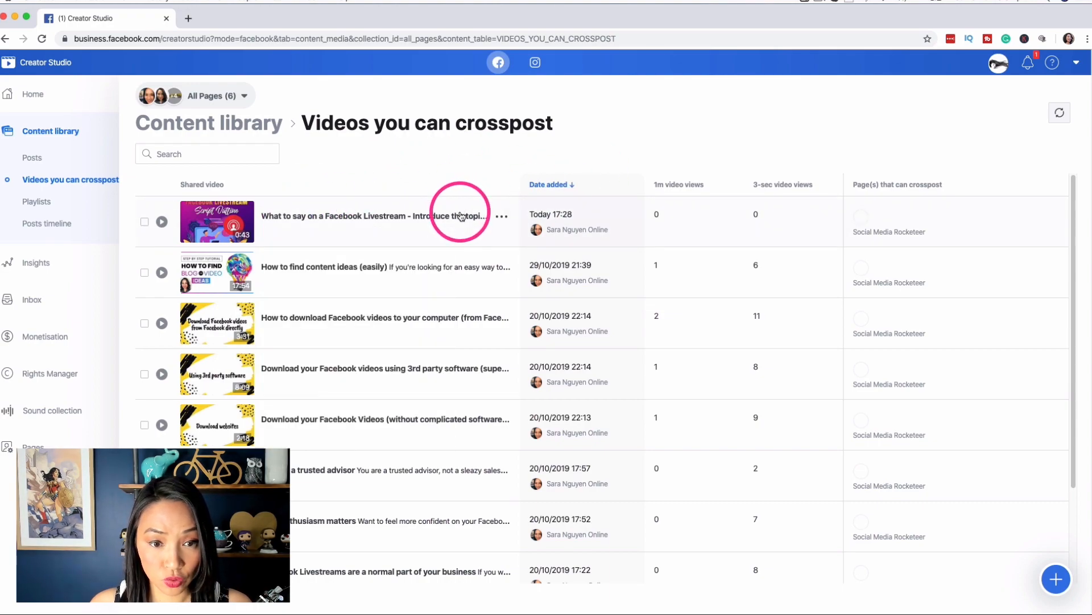
left_click(501, 215)
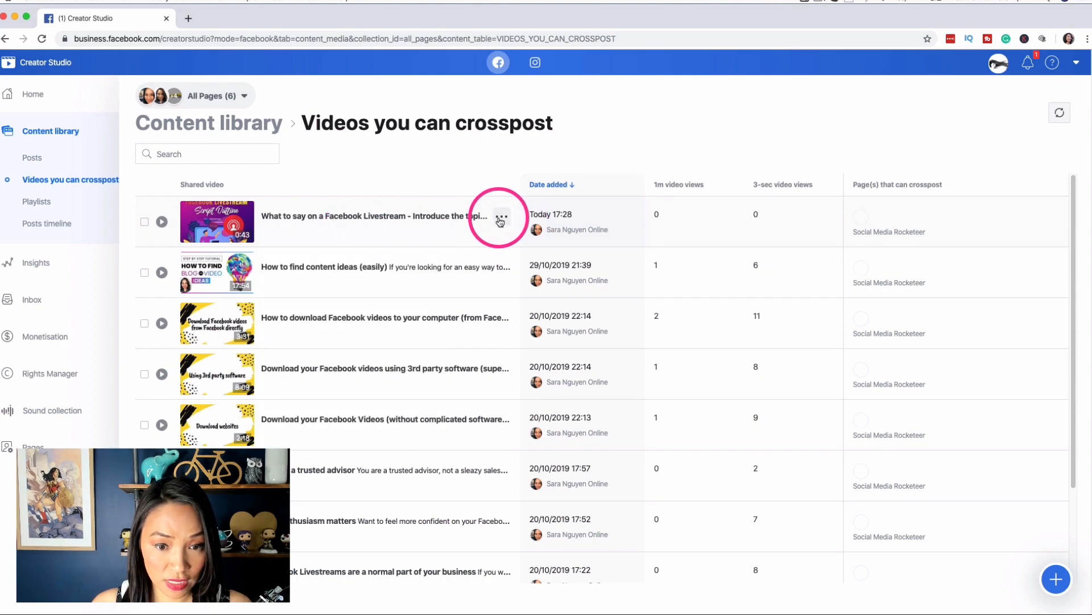
left_click(501, 216)
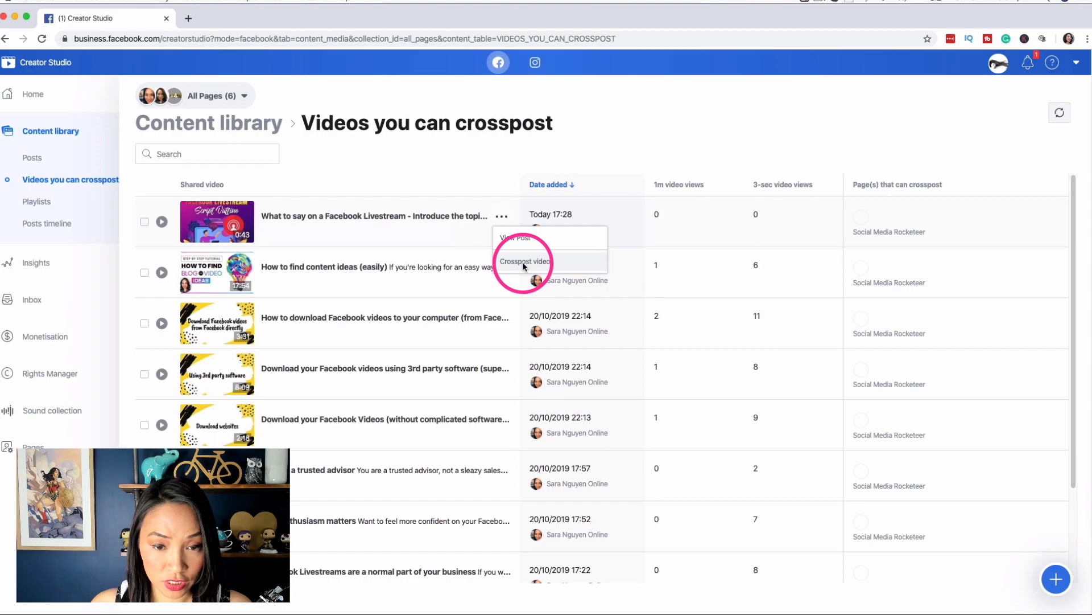
Choose Crosspost video for Introduce the topic and select the destination page name
left_click(524, 261)
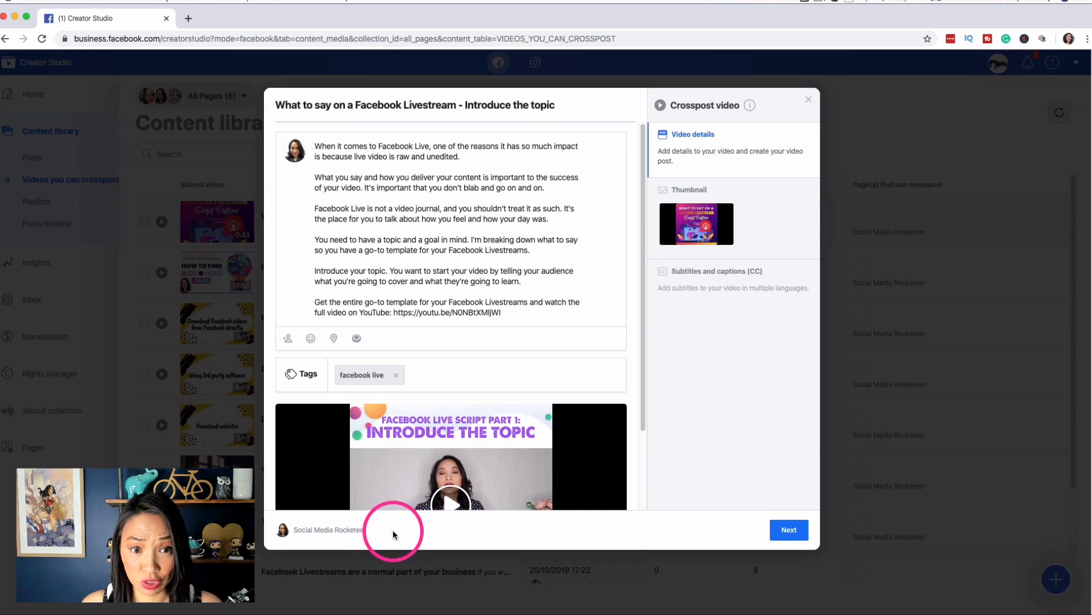
double_click(329, 530)
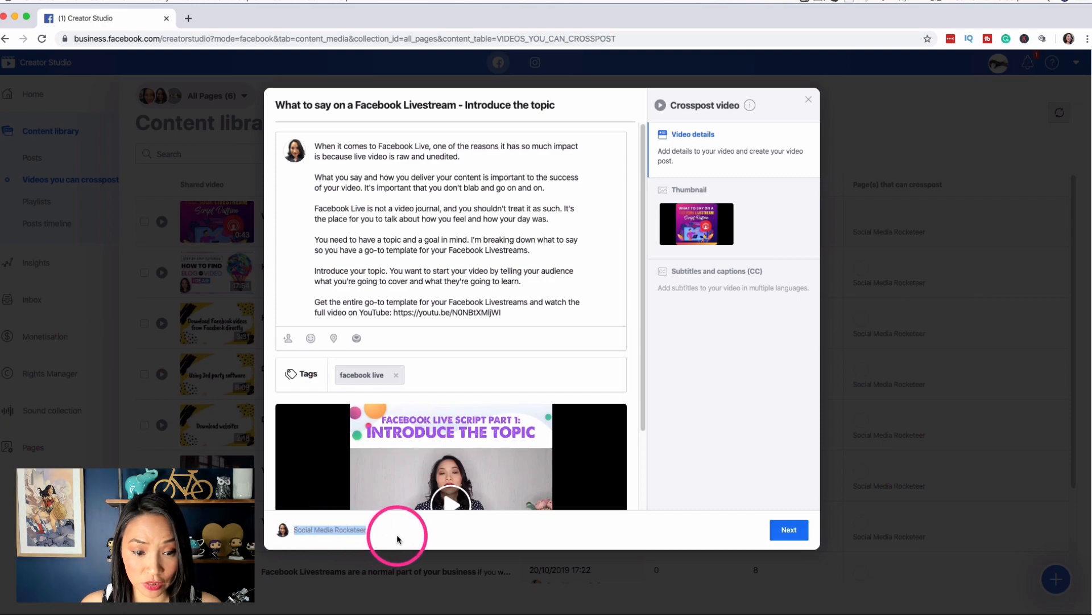
mouse_move(403, 140)
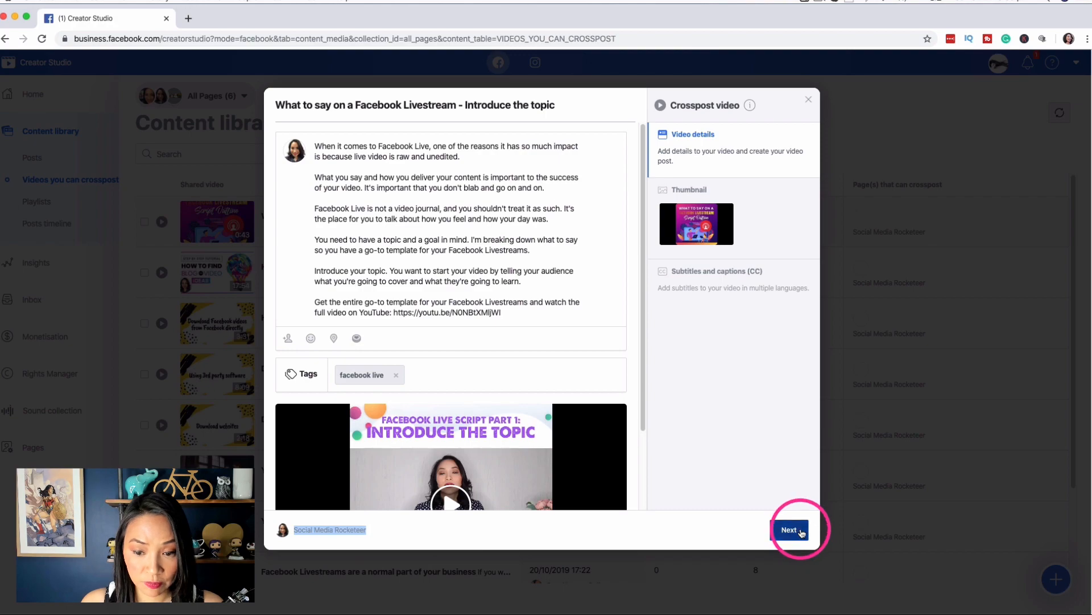
Schedule the crosspost to publish on 8 November 2019 at 01:35
left_click(792, 529)
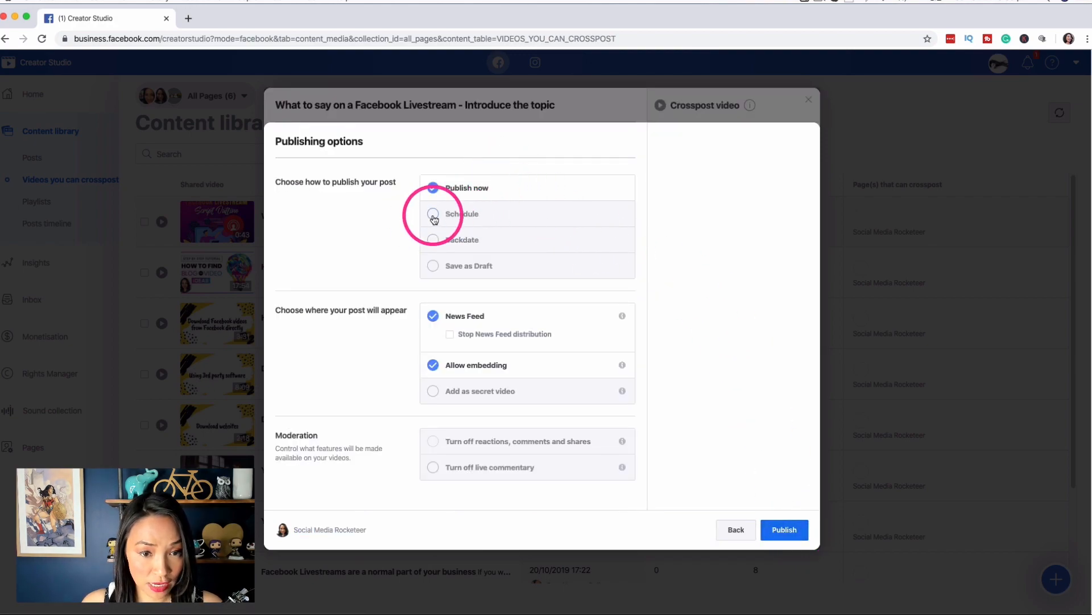
left_click(433, 214)
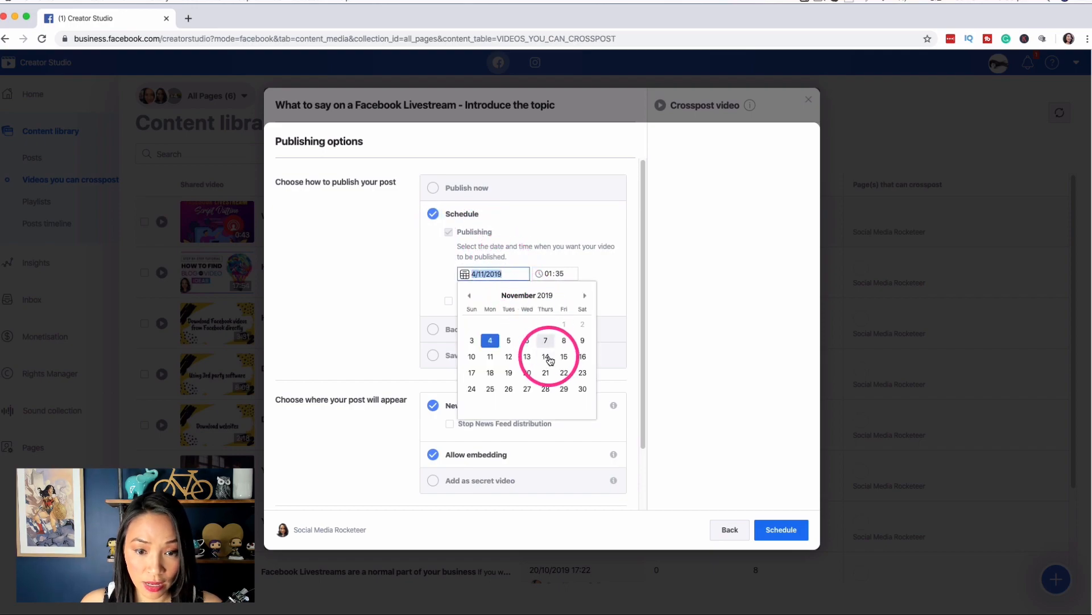
left_click(544, 340)
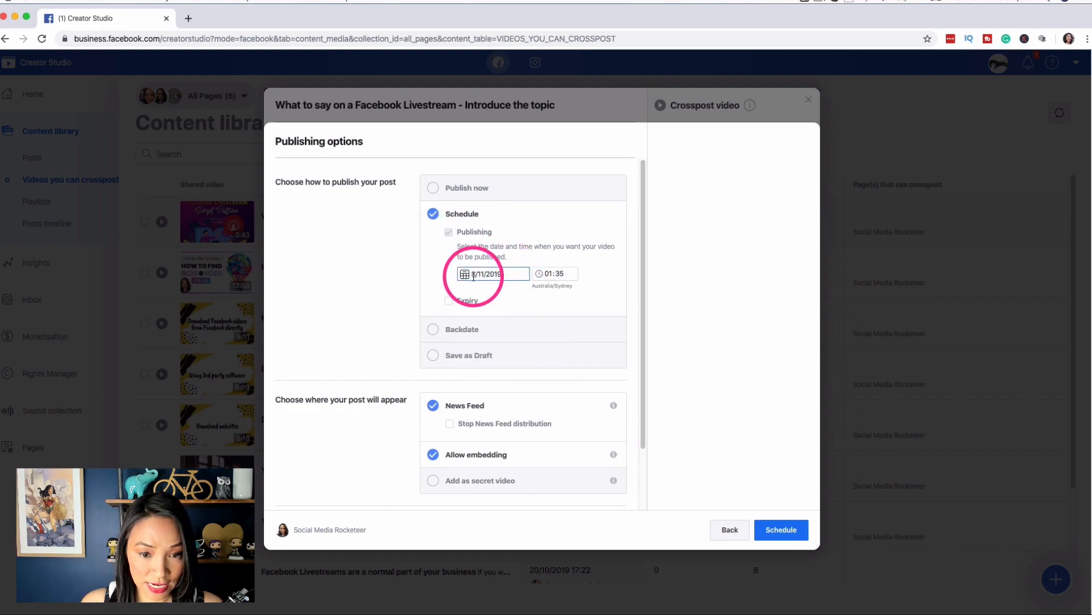
scroll("down", 3)
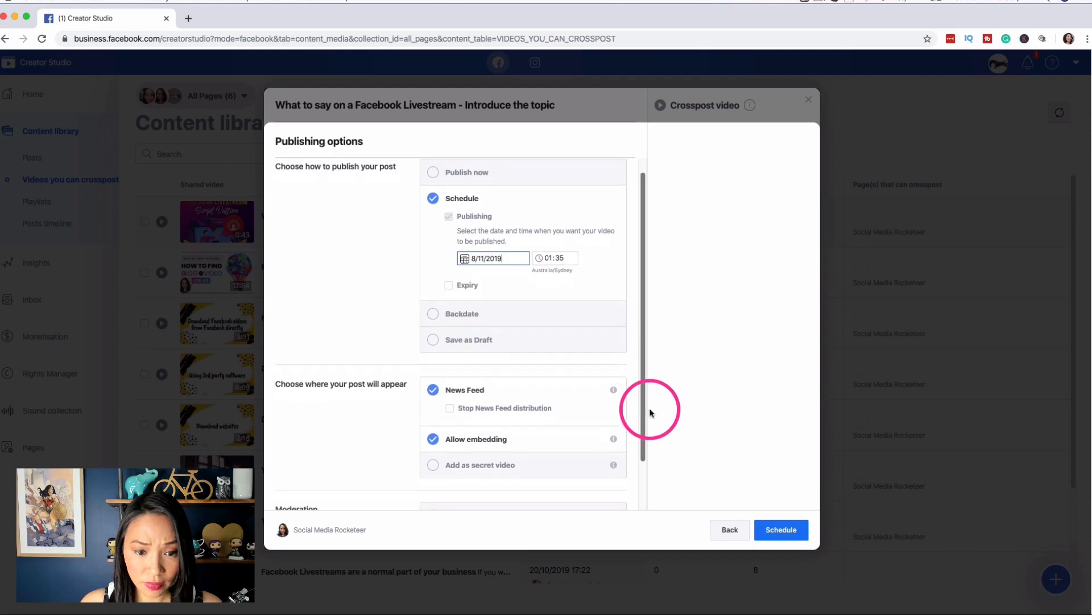
scroll("down", 3)
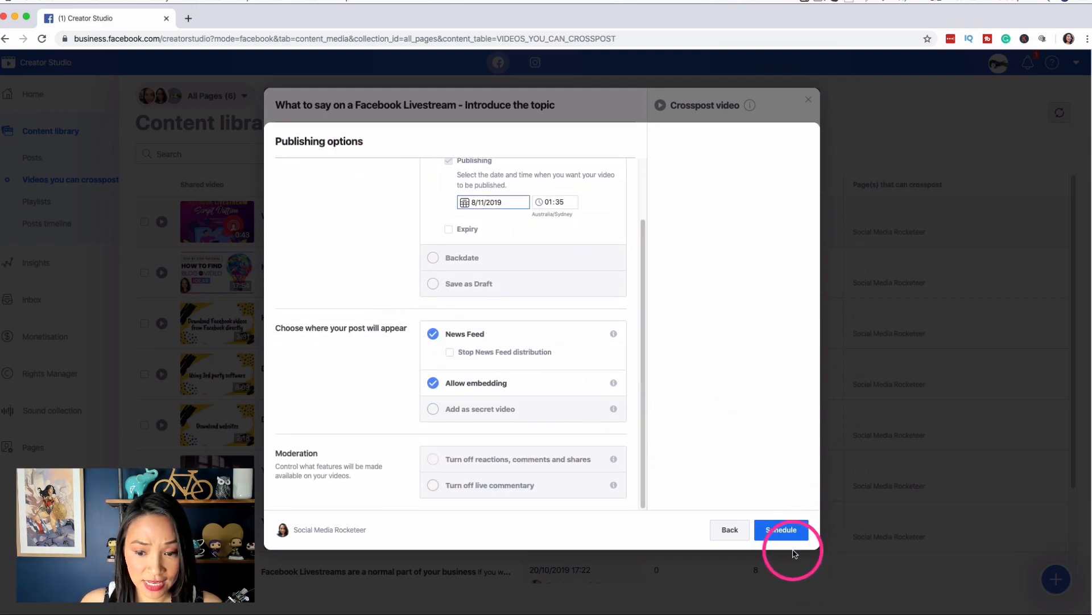
left_click(781, 530)
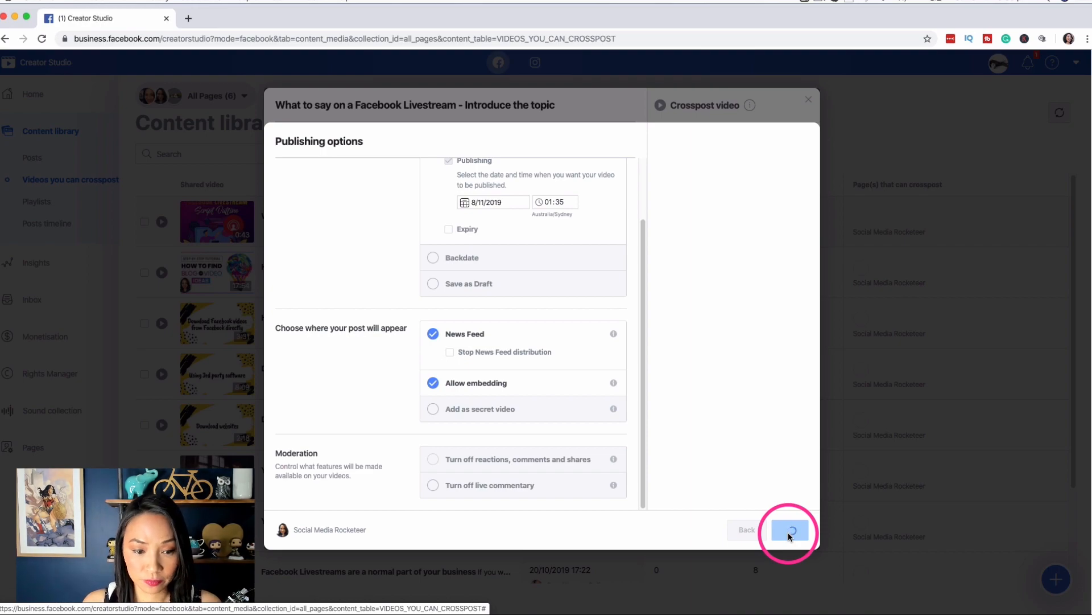
Check the Scheduled list for the Social Media Rocketeer crosspost at 08/11/2019 01:35
left_click(791, 530)
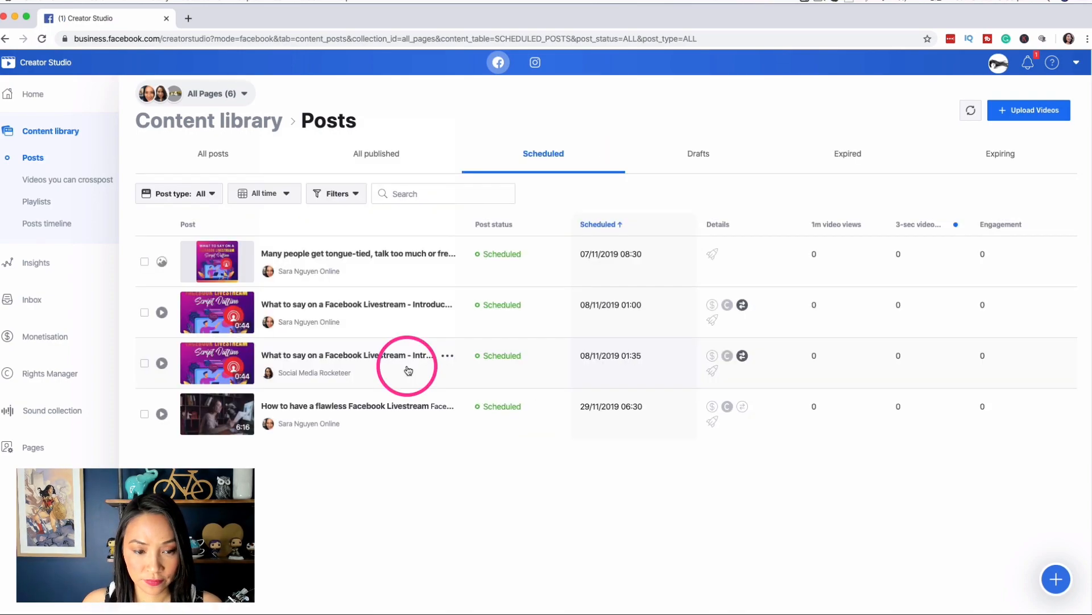
mouse_move(447, 309)
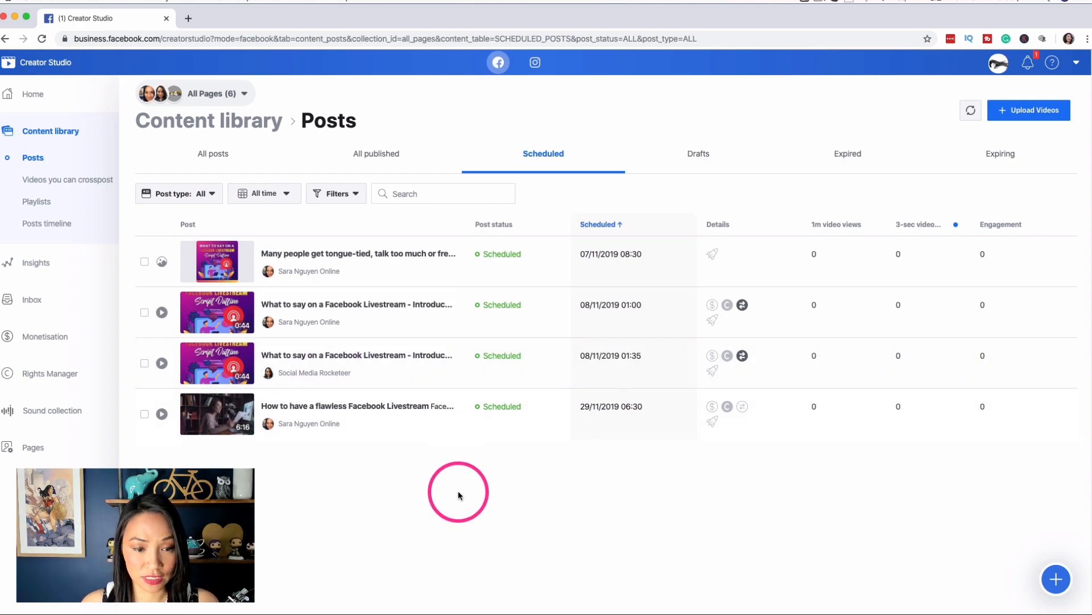
View All posts, visit Home, and return to Content library's All posts list
left_click(213, 154)
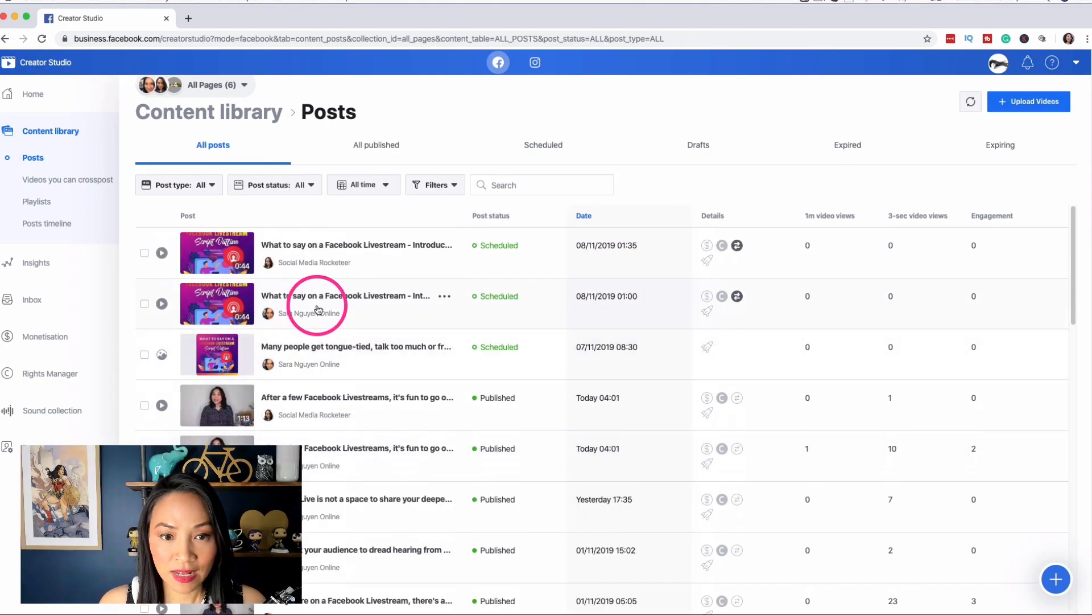
mouse_move(612, 103)
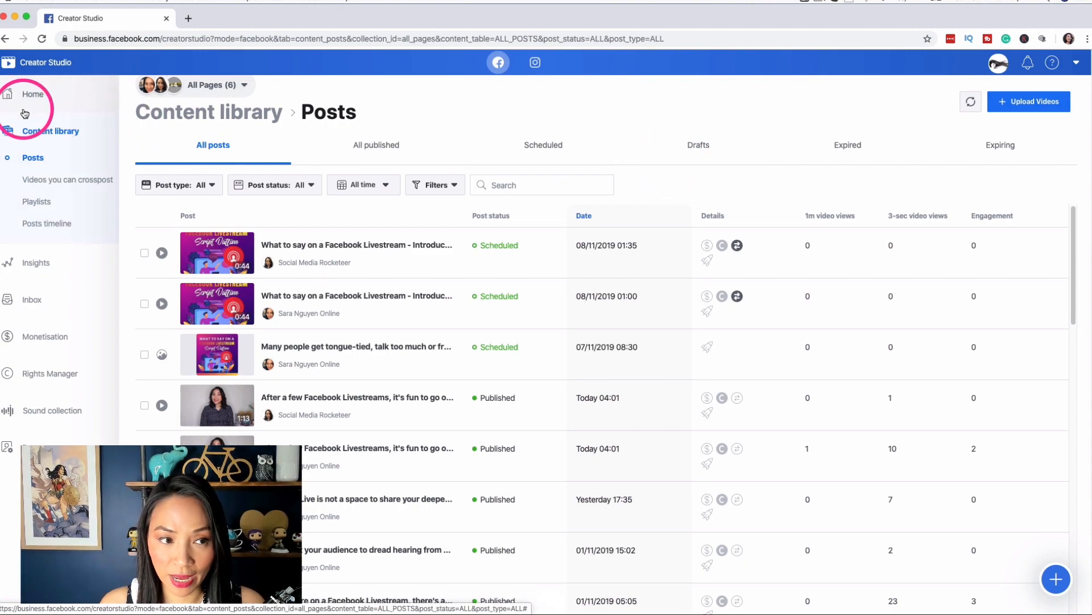
left_click(33, 97)
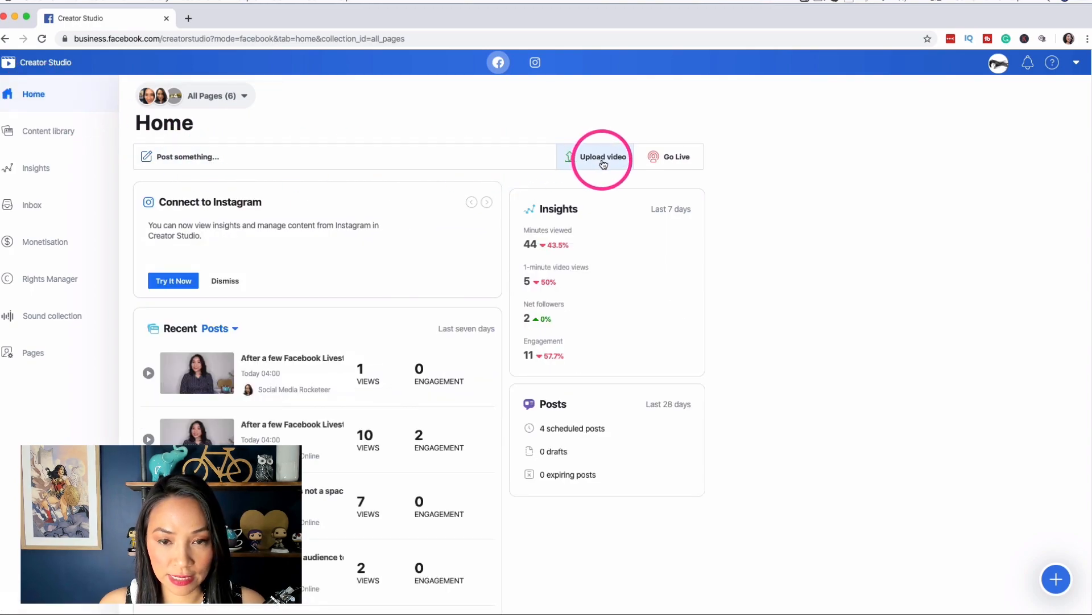
mouse_move(52, 140)
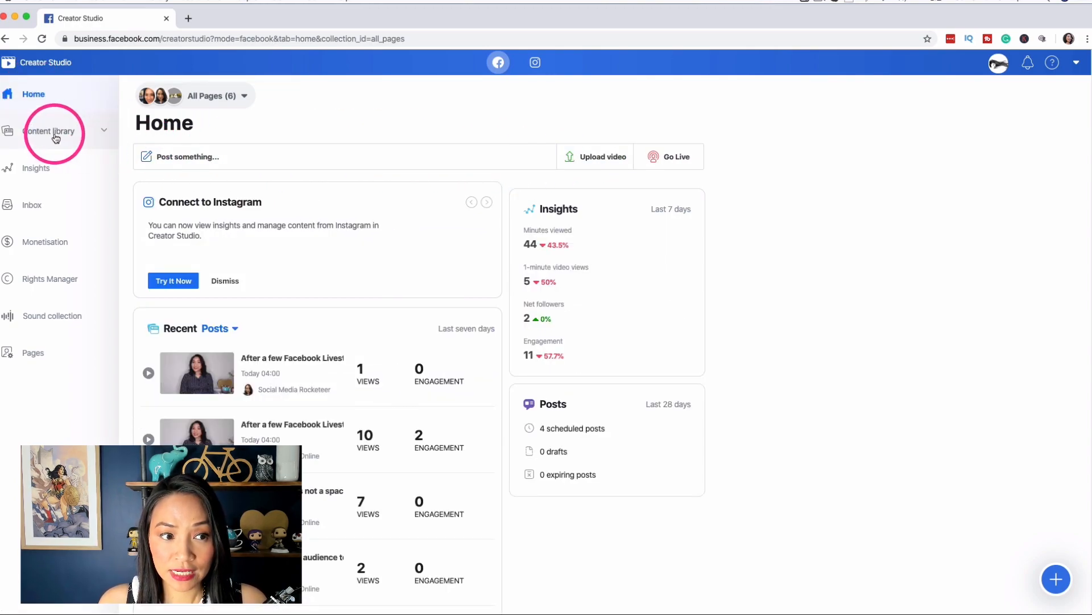
left_click(50, 135)
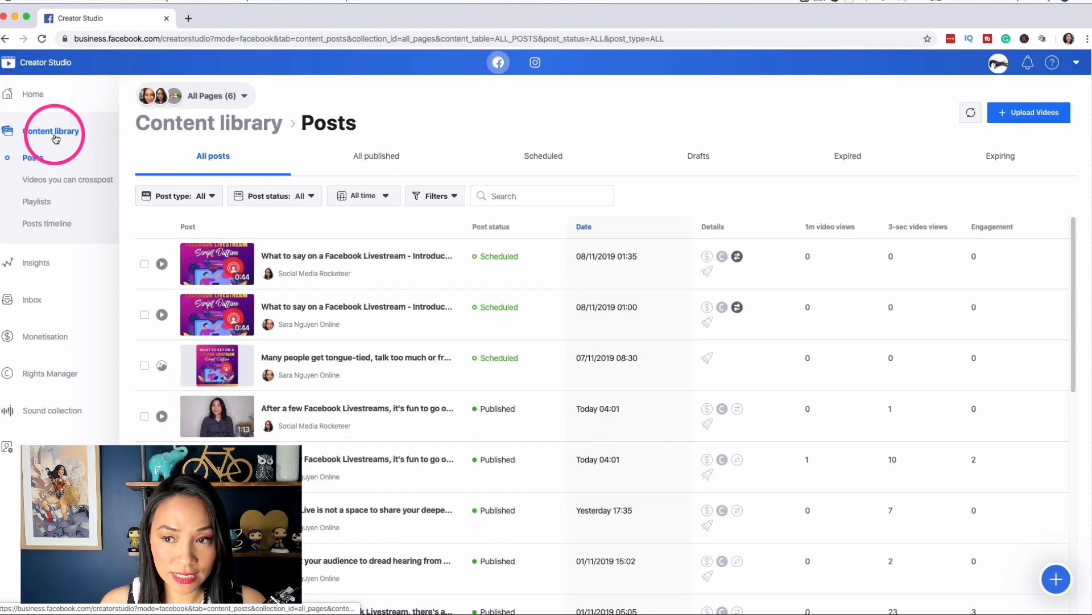
mouse_move(1039, 119)
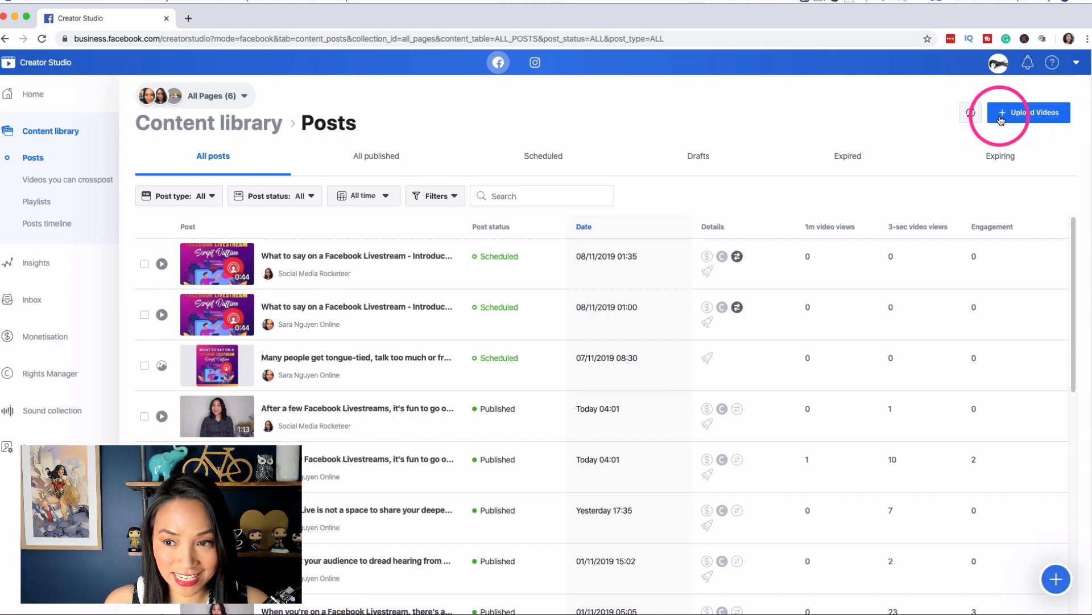
left_click(1003, 113)
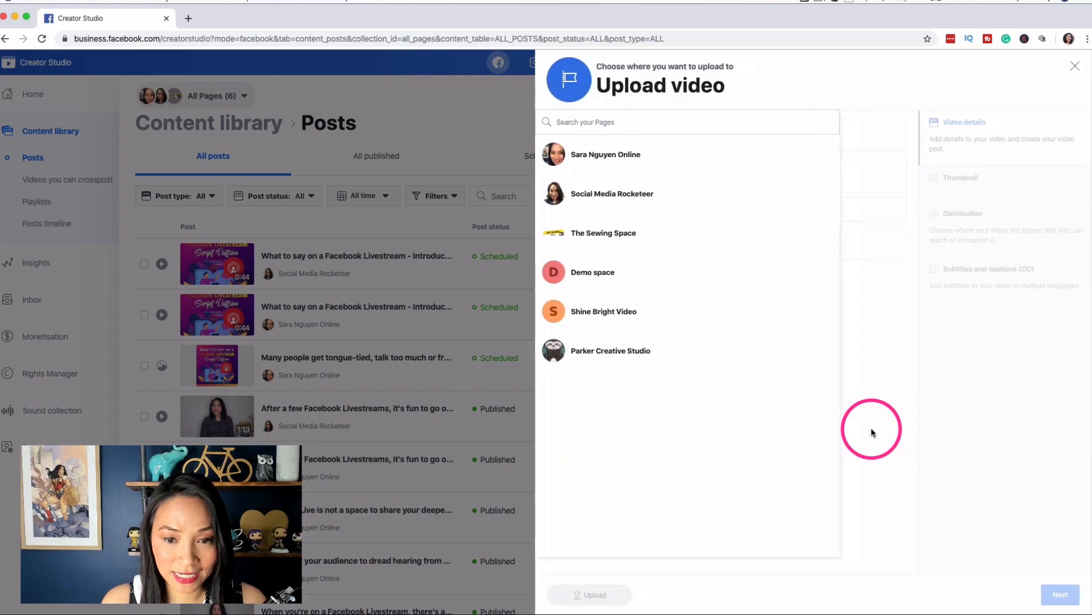
left_click(606, 154)
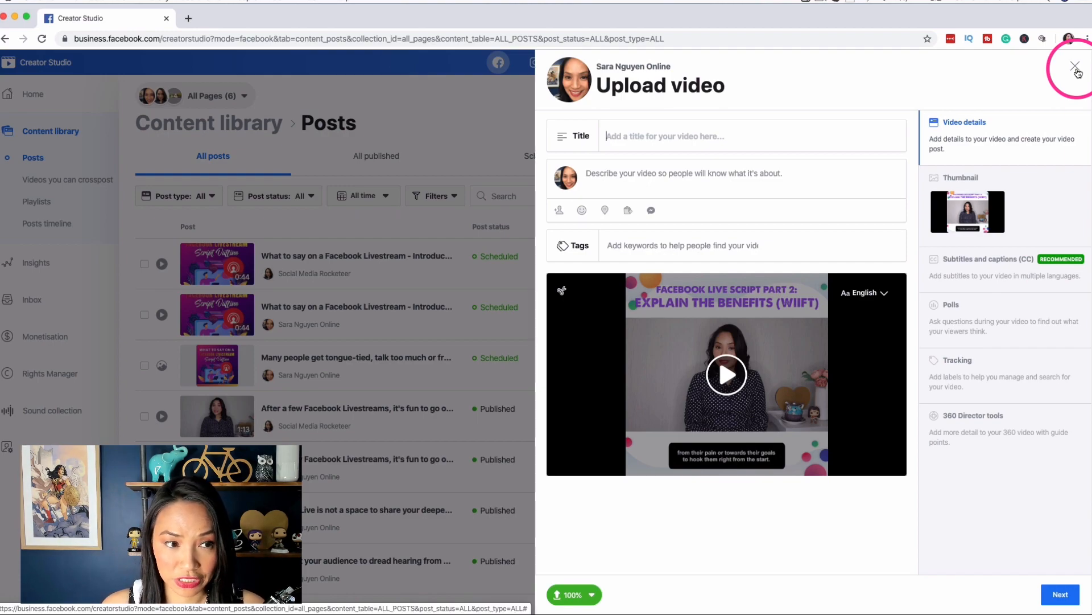
left_click(1058, 62)
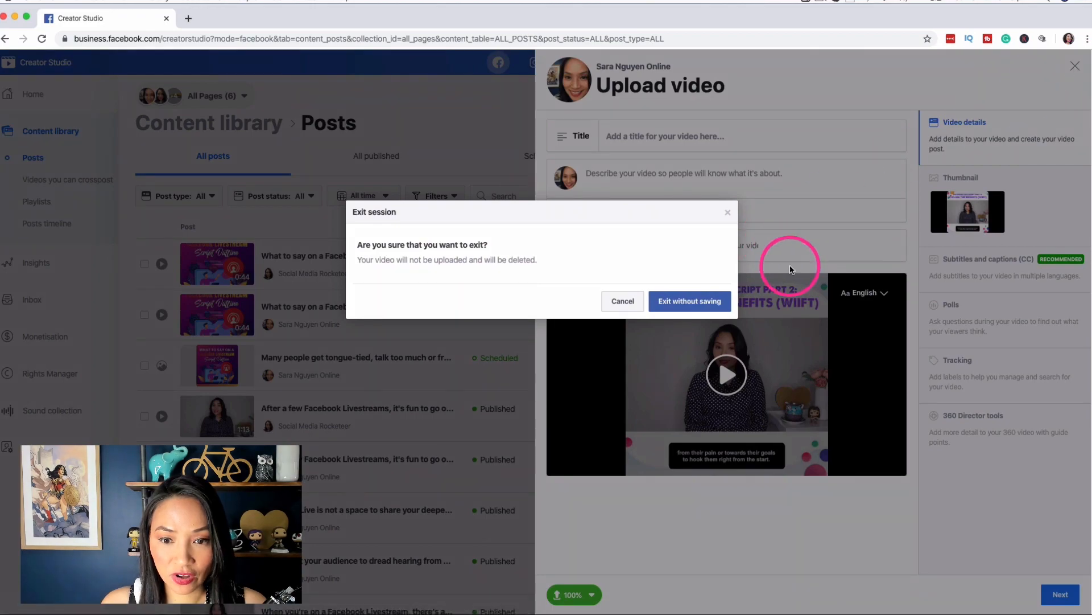
left_click(690, 301)
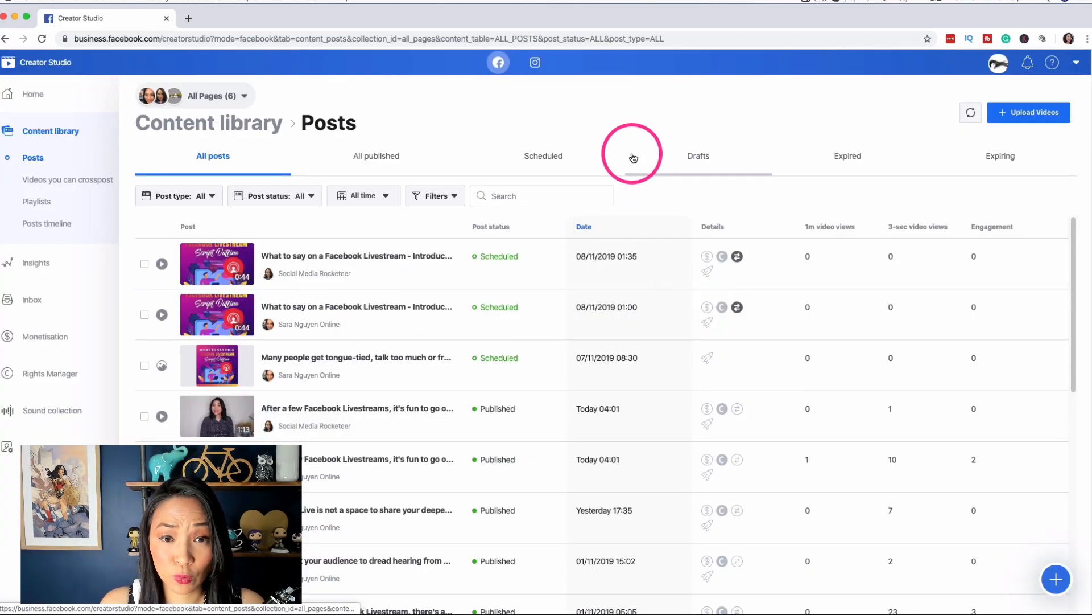